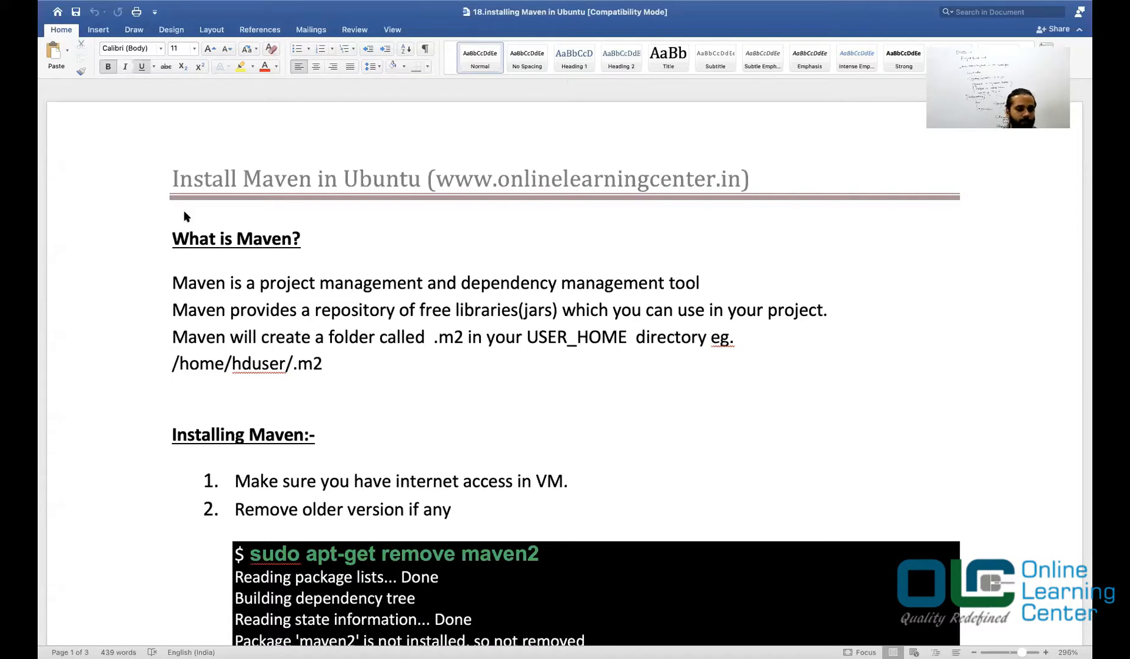
Step: Scroll to 'Installing Maven' and select the command that removes the older Maven
scroll(down, 3)
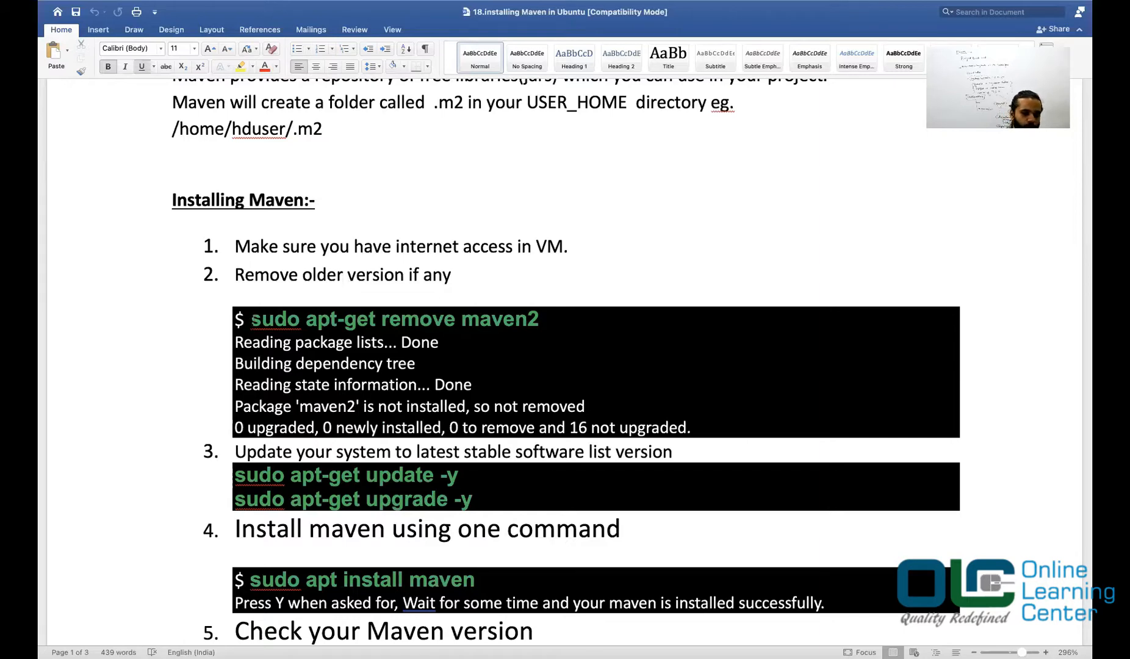
drag(250, 319, 538, 318)
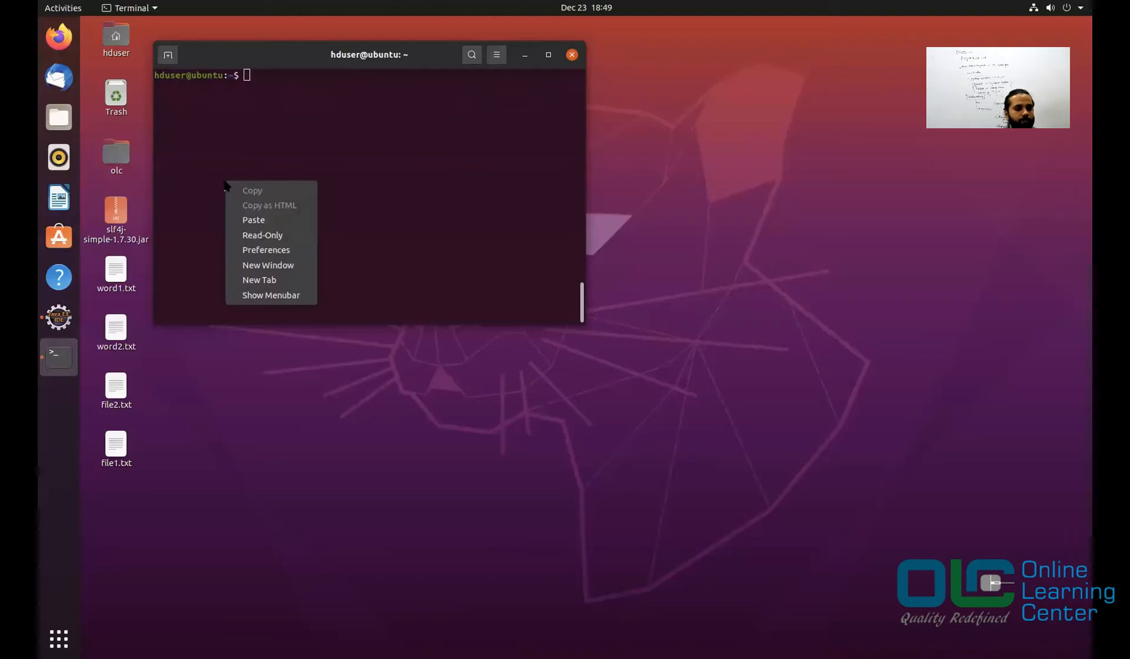
Step: Run 'sudo apt-get remove maven2' in Terminal, then return to the notes for the upgrade command
text(sudo apt-get remove maven2)
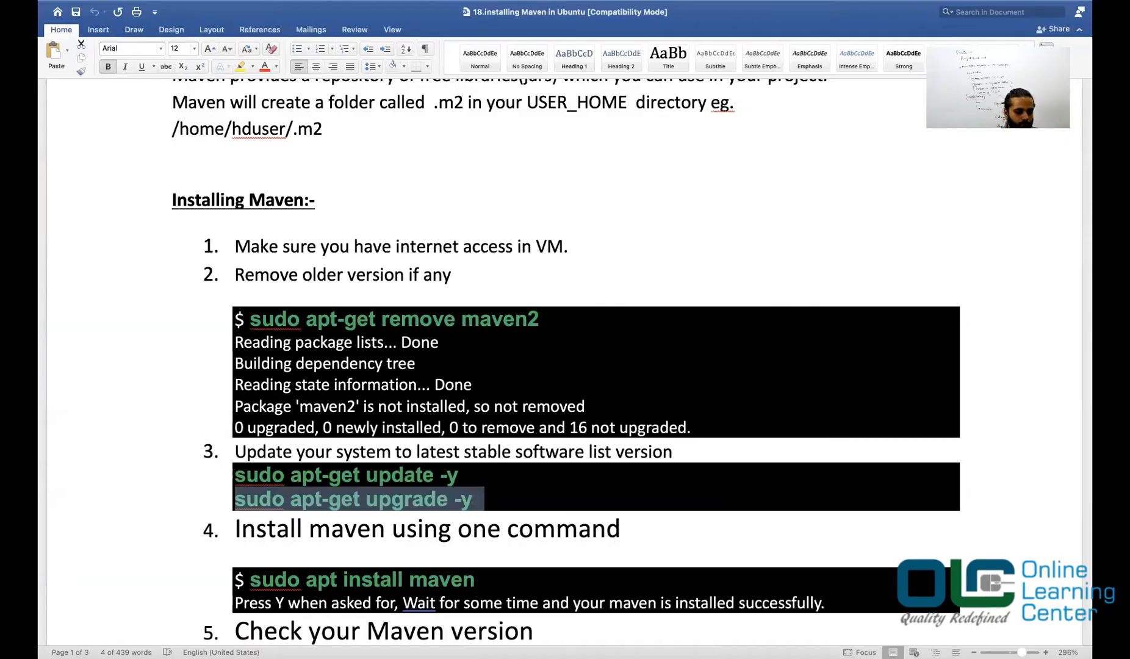
key(cmd+tab)
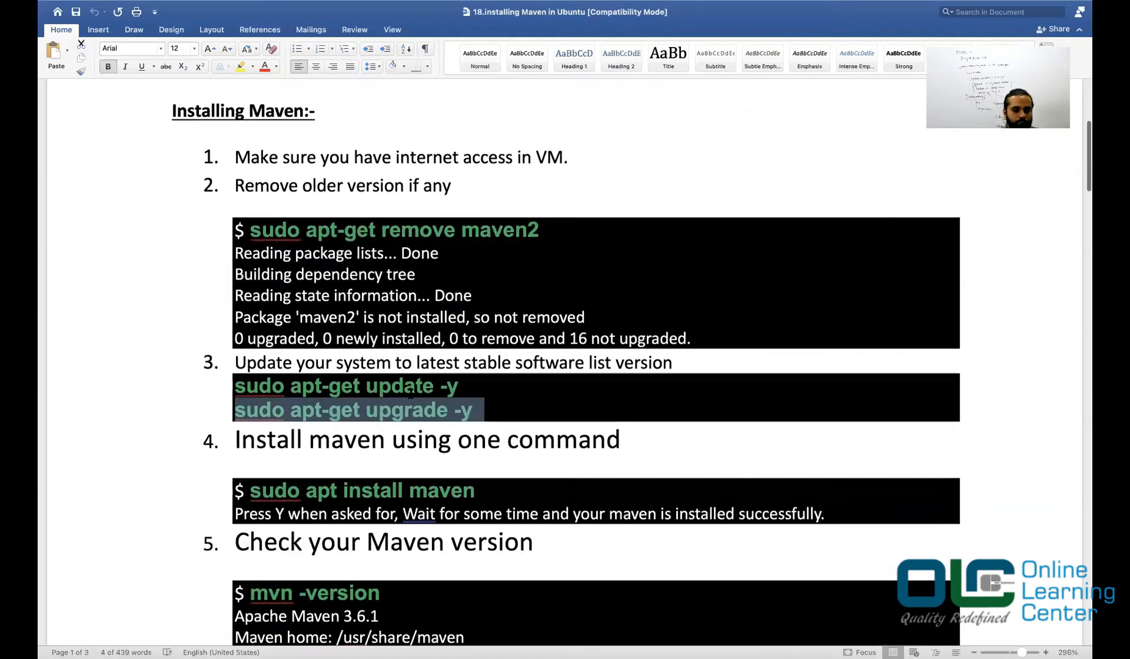
Step: Scroll the notes onward and install Maven with 'sudo apt install maven'
scroll(down, 3)
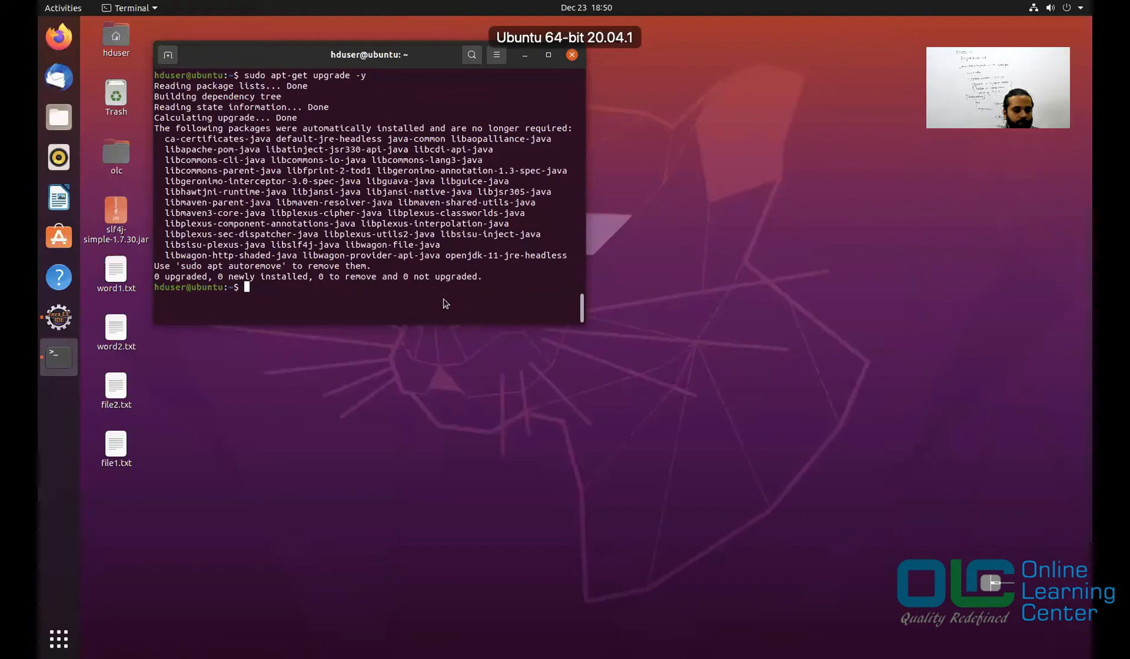
text(sudo apt install maven)
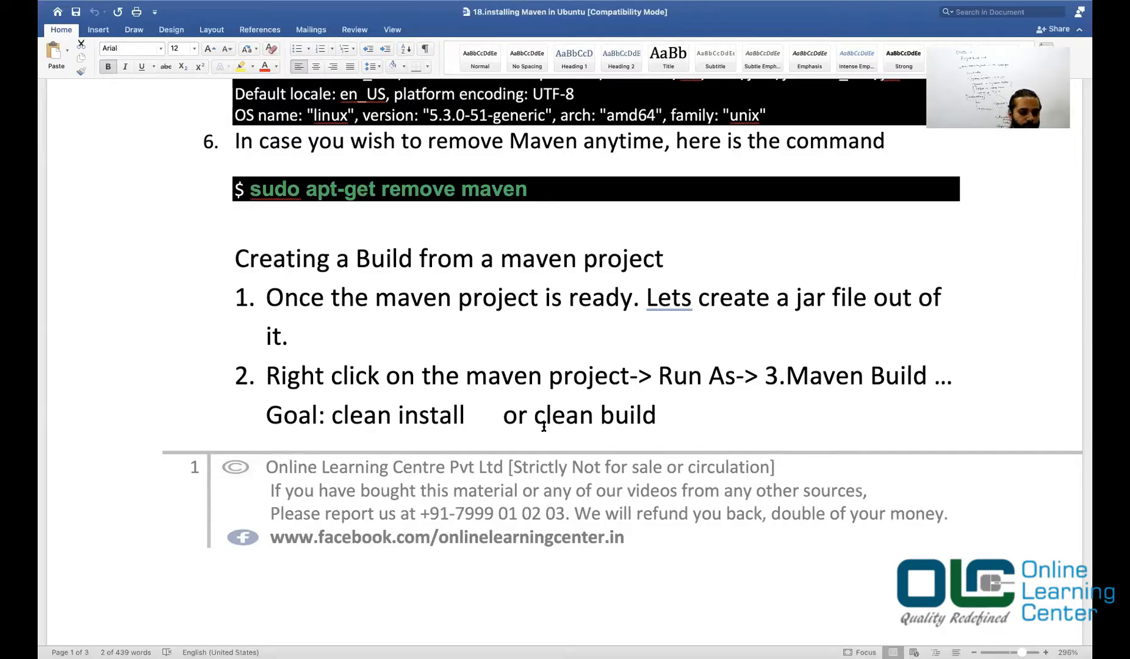
Step: Scroll the Word notes through the 'Creating a Build from a maven project' section
scroll(down, 3)
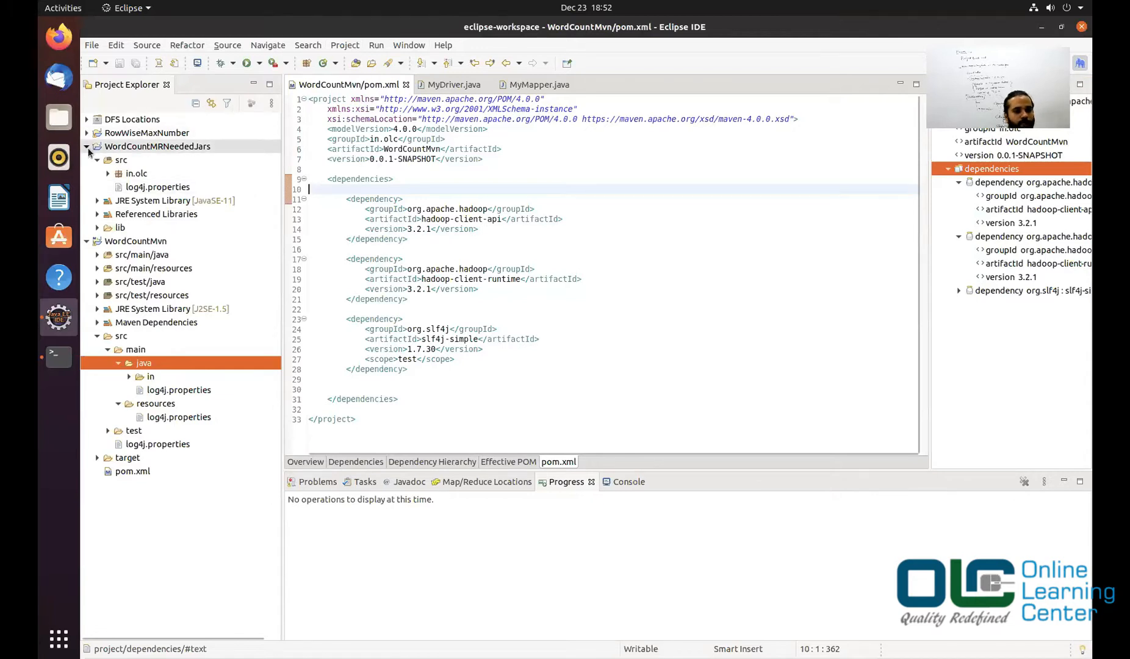
Step: Collapse the Project Explorer trees and bring up the WordCountMvn context menu
click(87, 160)
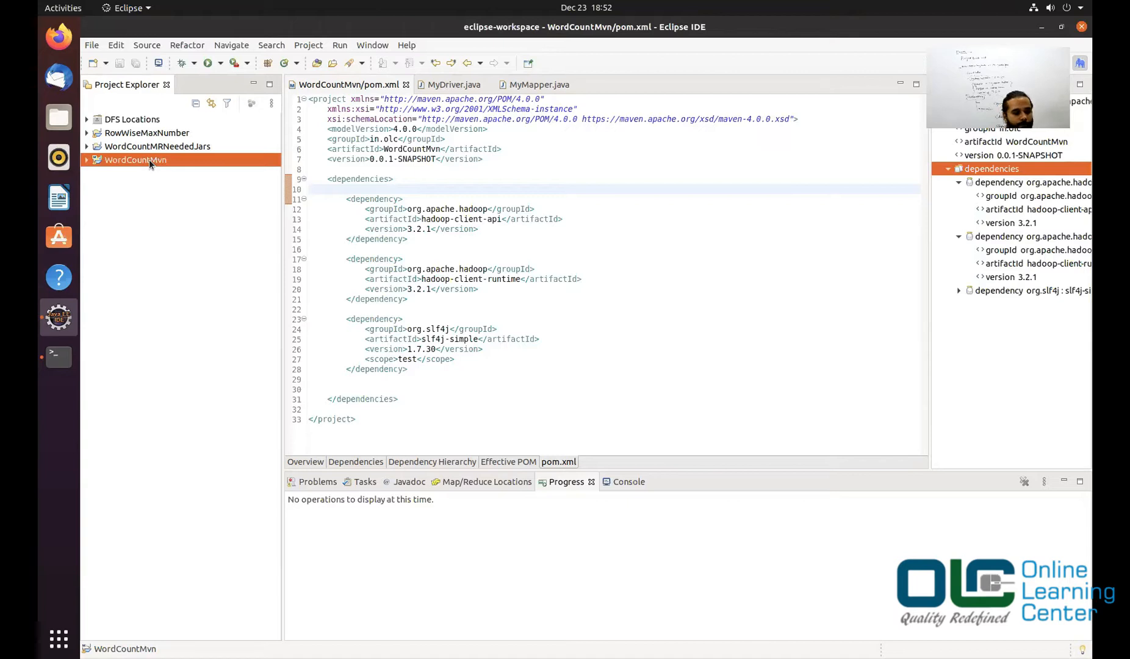
right_click(135, 159)
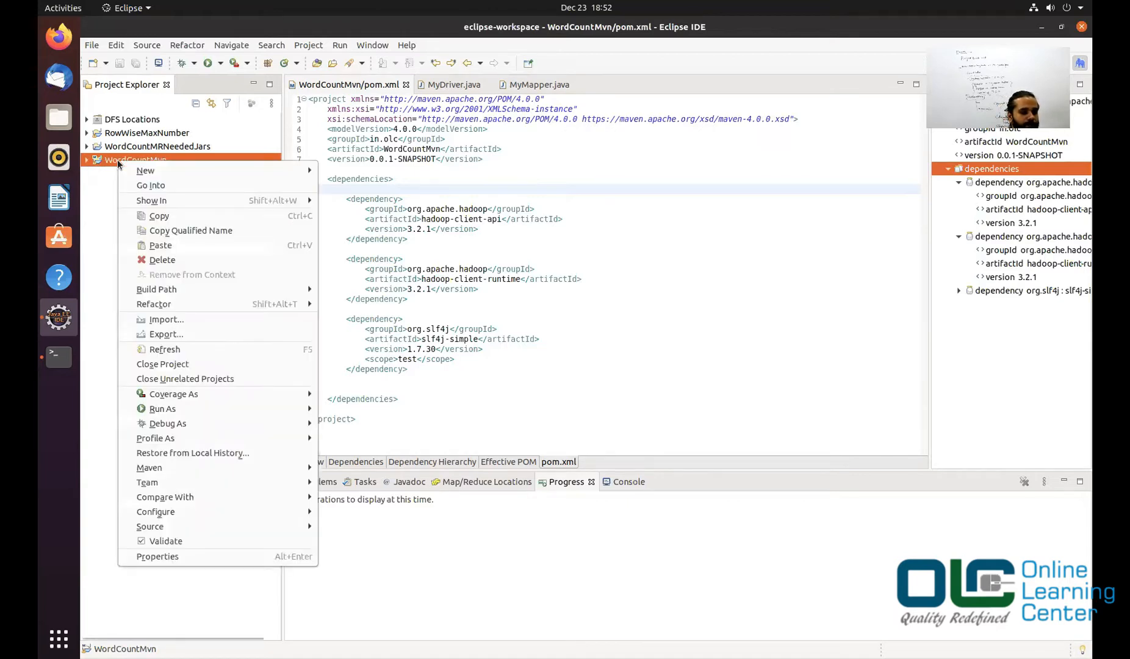
mouse_move(162, 409)
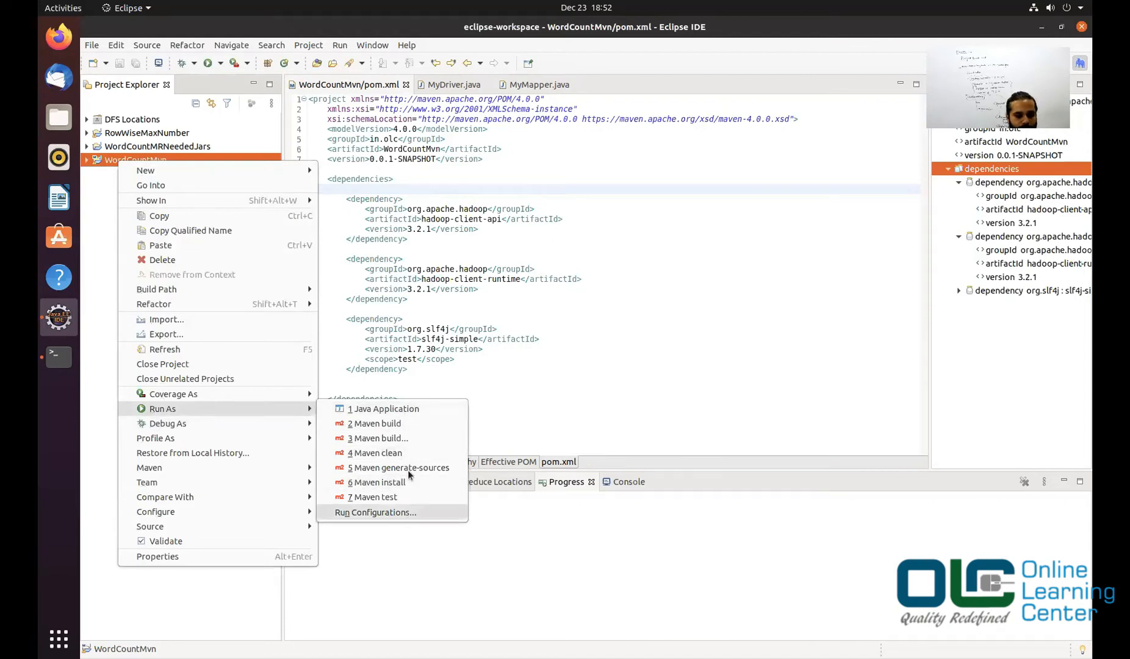
mouse_move(407, 409)
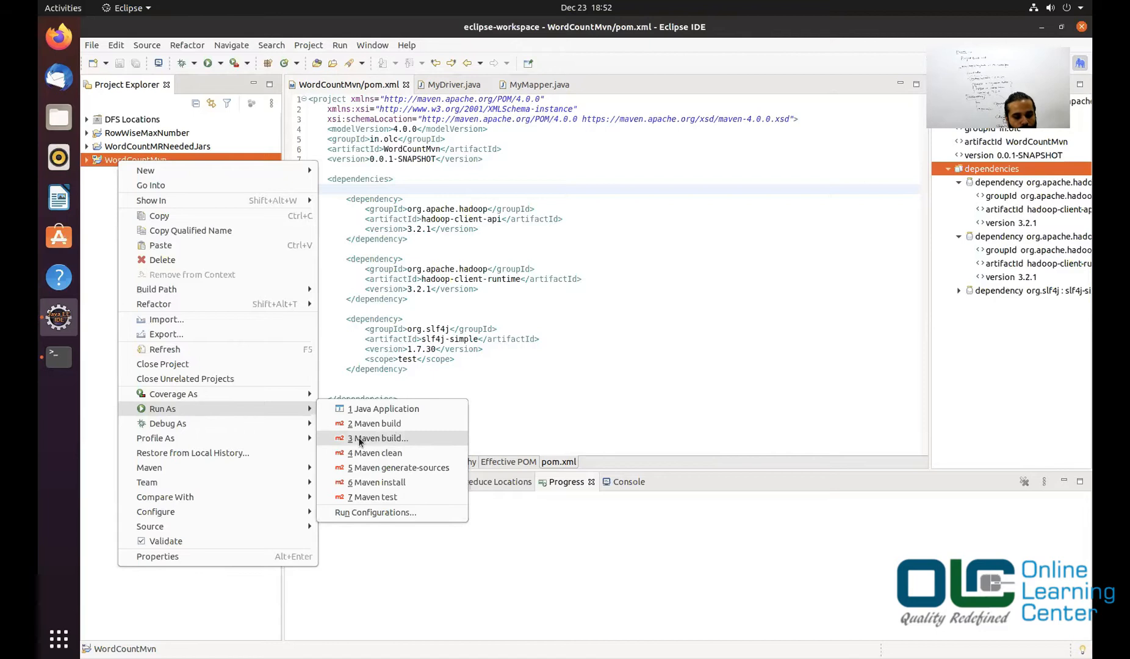
mouse_move(411, 444)
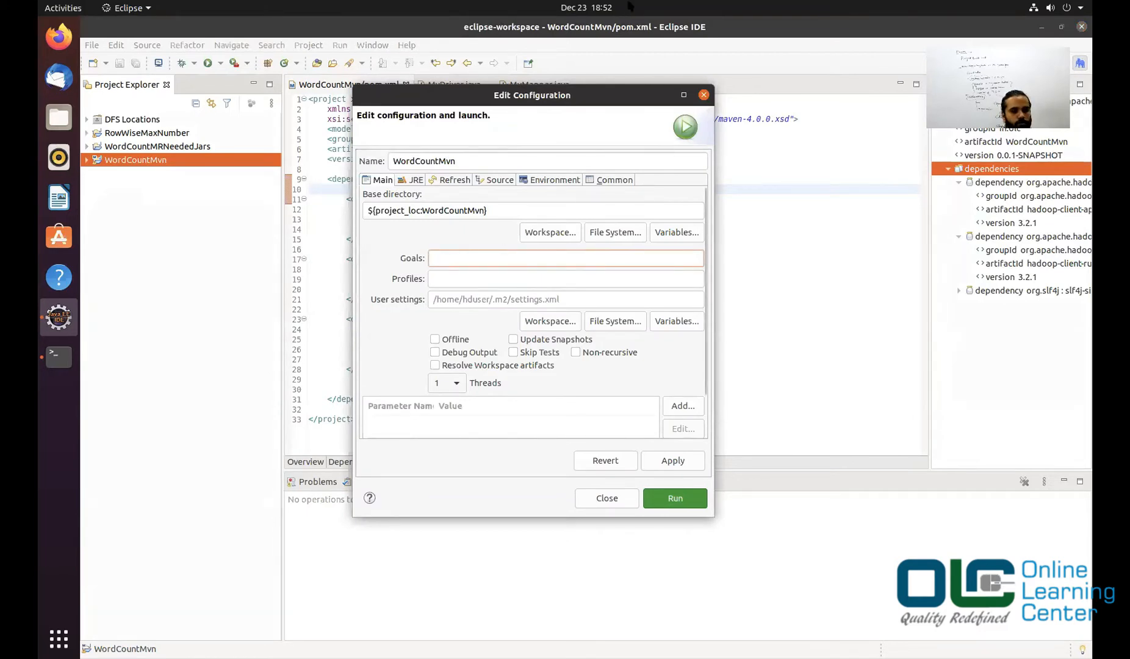
Step: Set the run configuration goals to 'clean install', apply, and run the Maven build
click(565, 258)
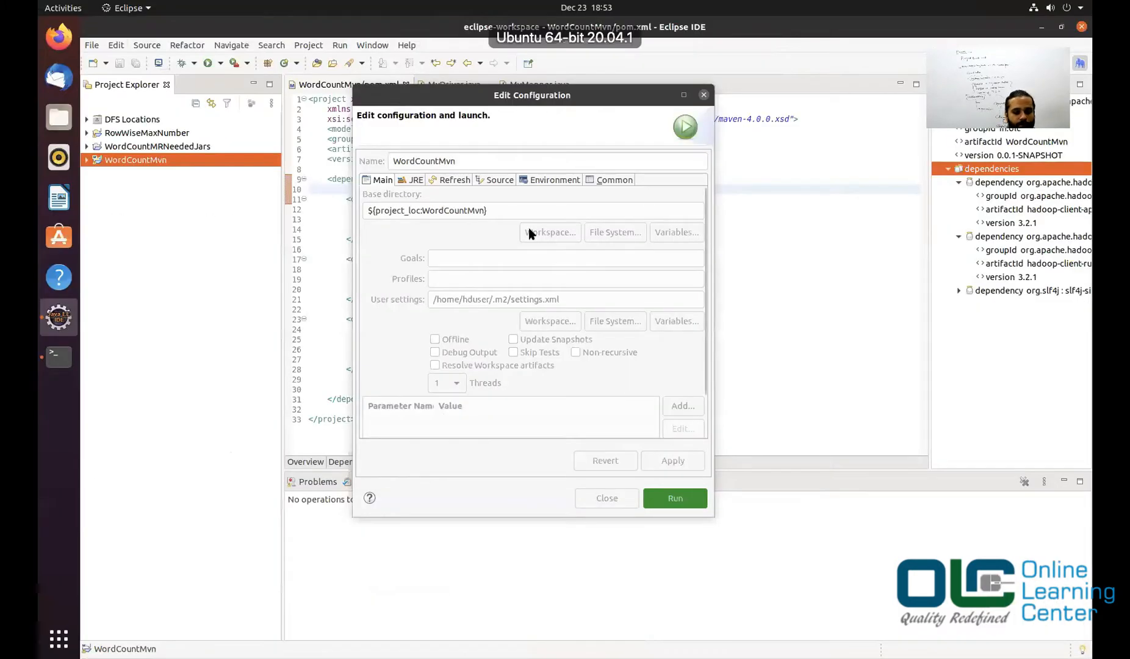
click(565, 257)
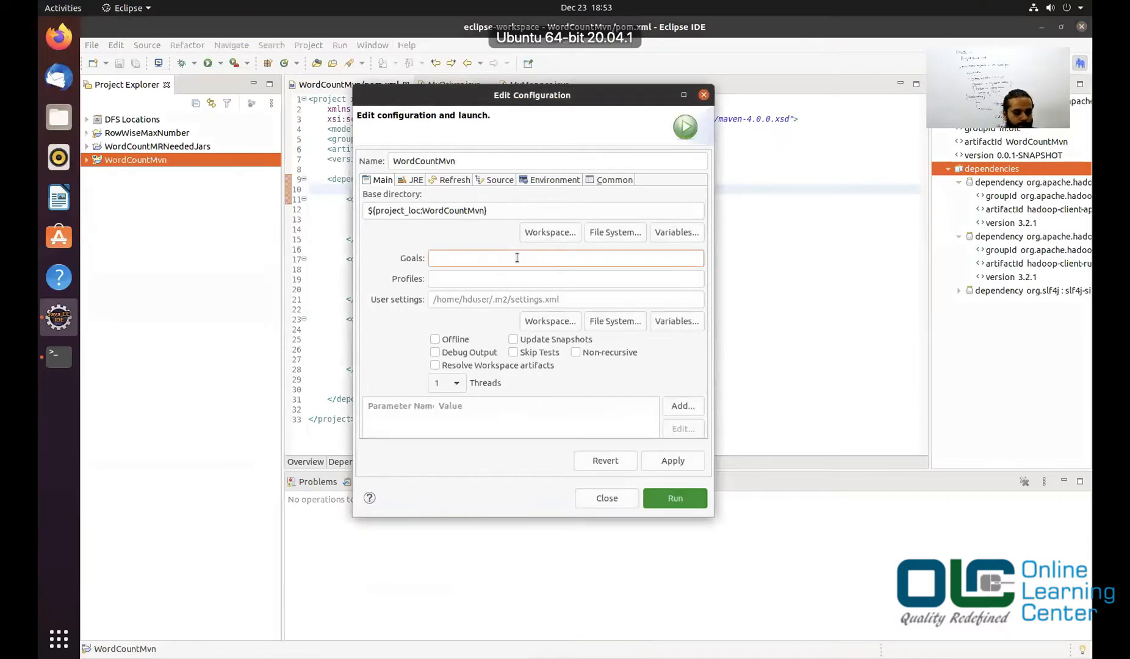
text(clean install)
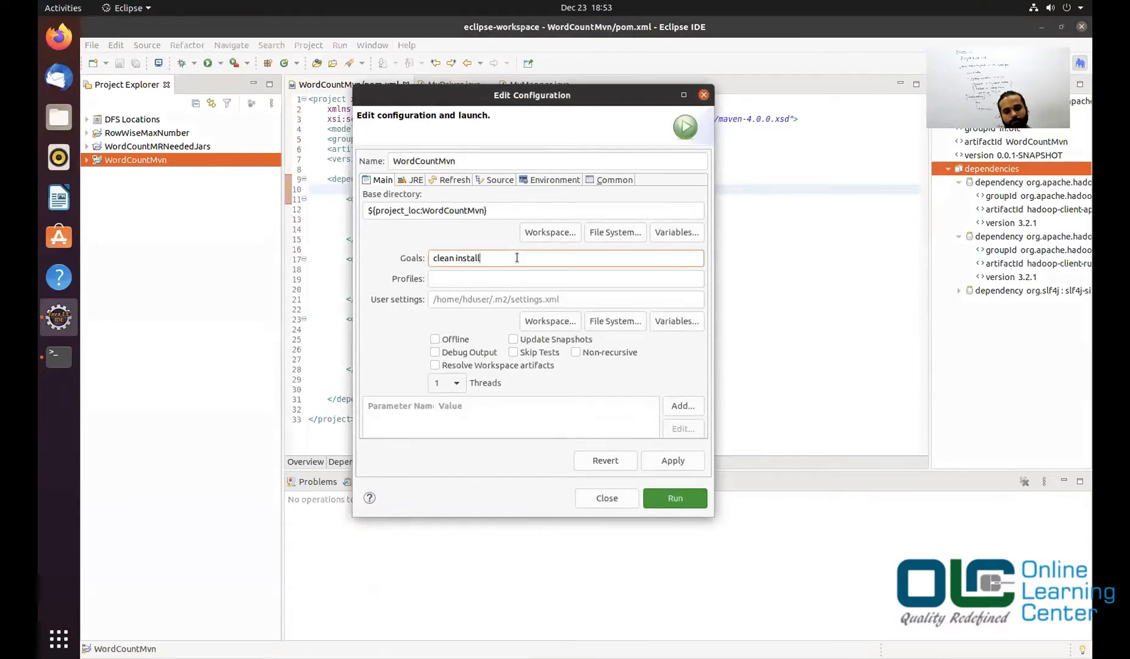
click(675, 498)
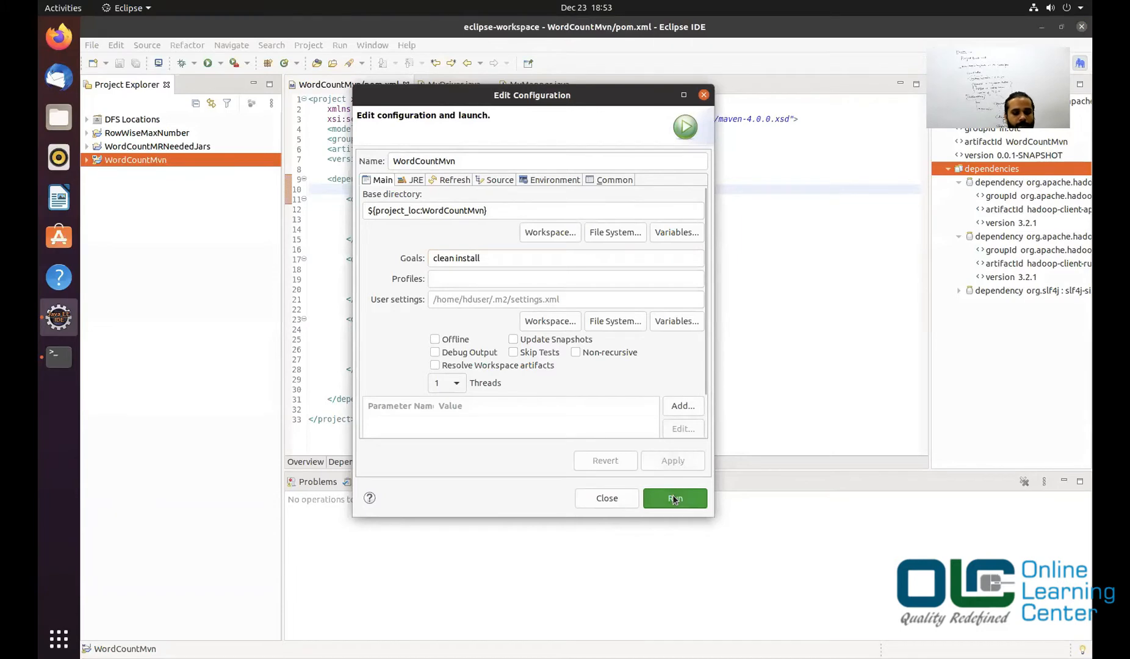
click(674, 498)
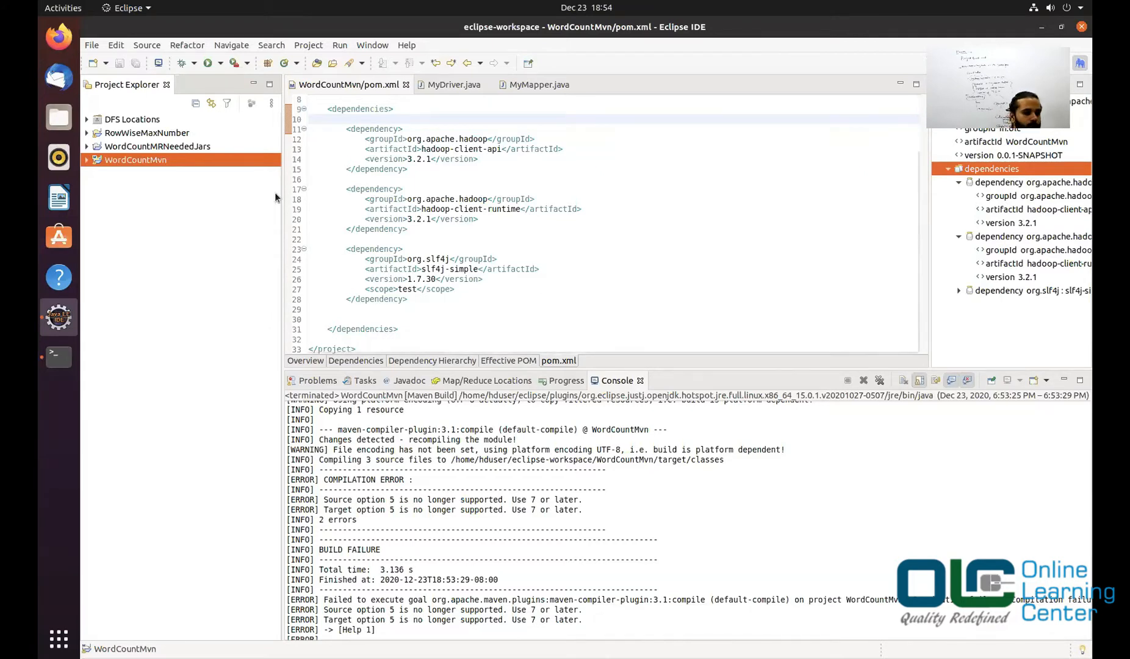
Step: In WordCountMvn's Java Build Path, replace the J2SE-1.5 JRE System Library with JavaSE-11
right_click(134, 159)
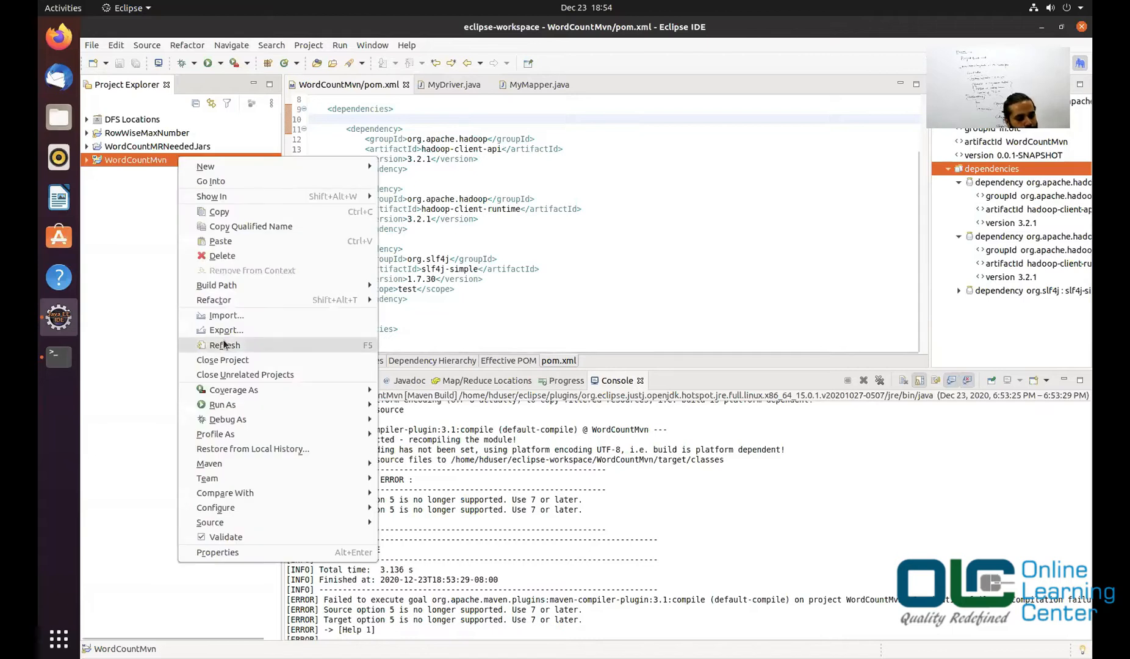
click(217, 552)
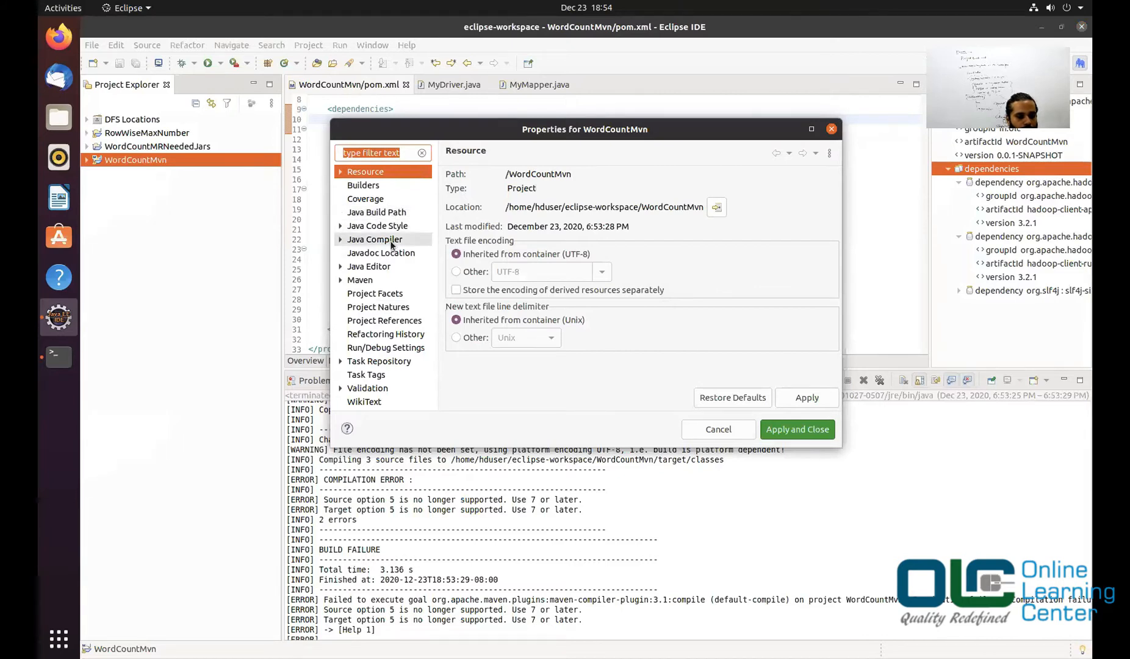
click(376, 212)
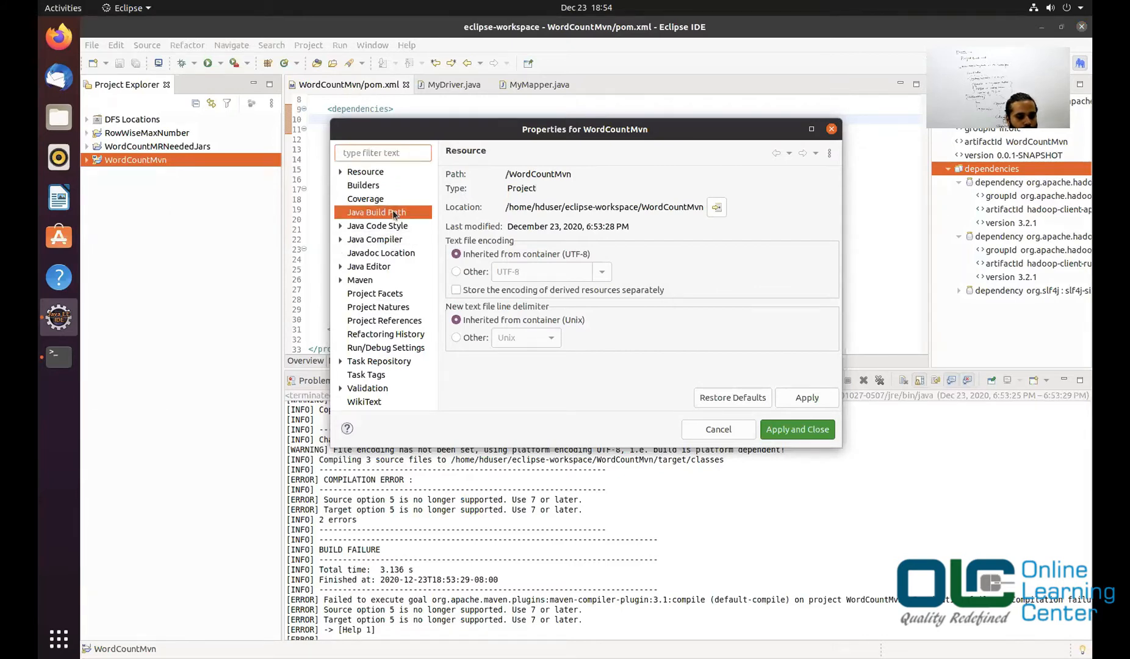
click(376, 212)
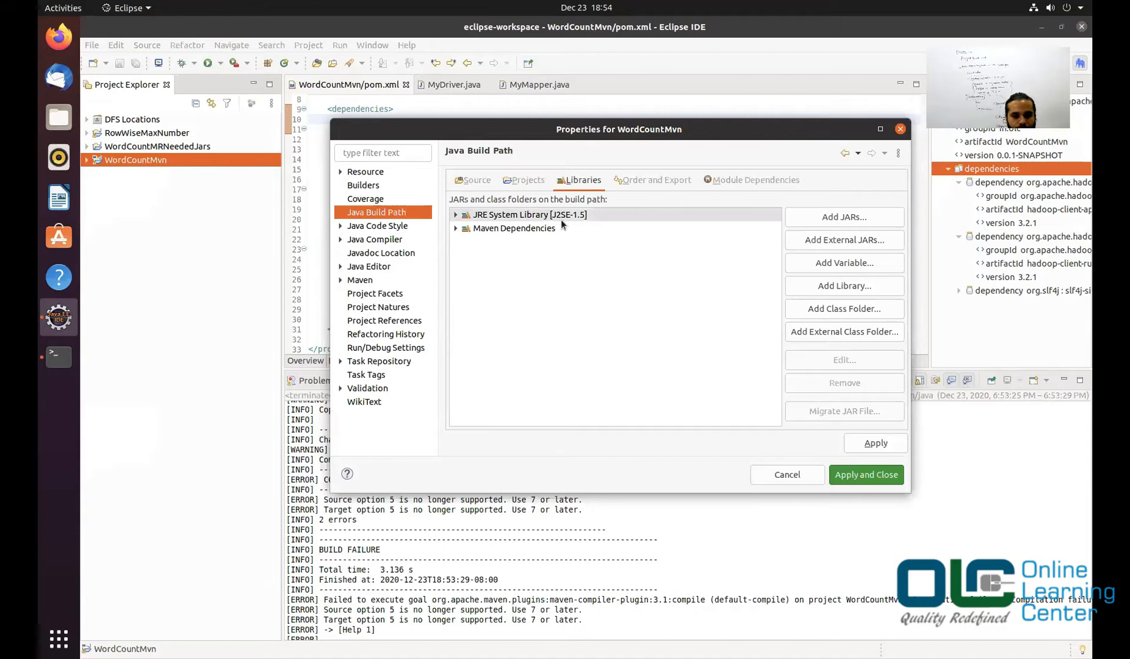
click(528, 214)
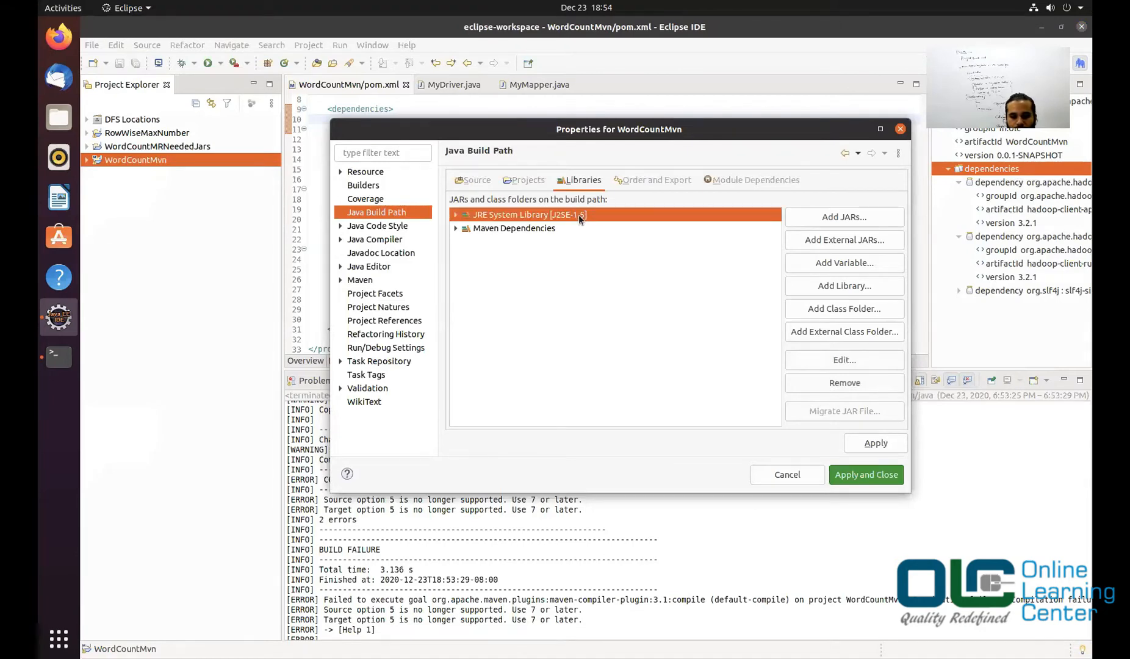
double_click(527, 214)
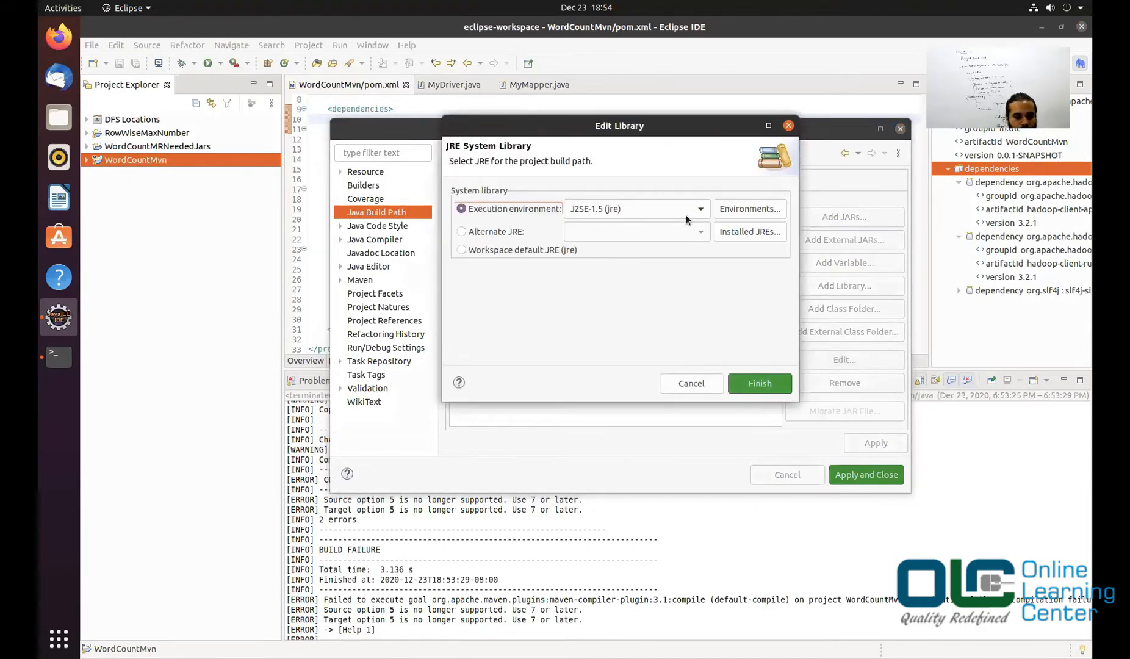
click(698, 208)
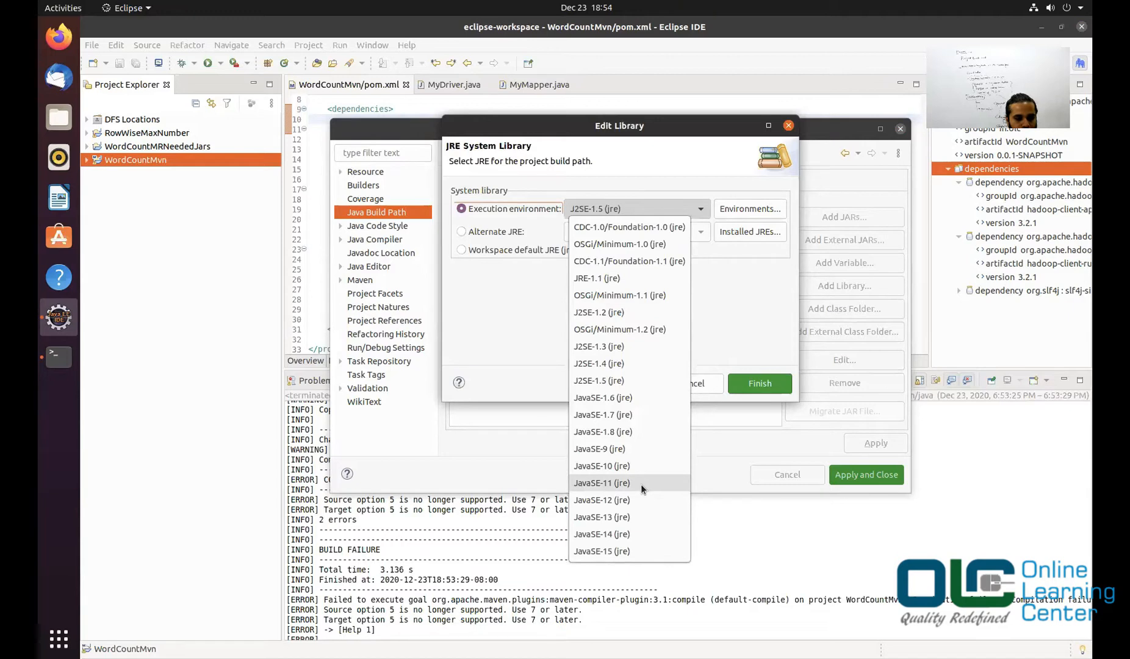
click(601, 483)
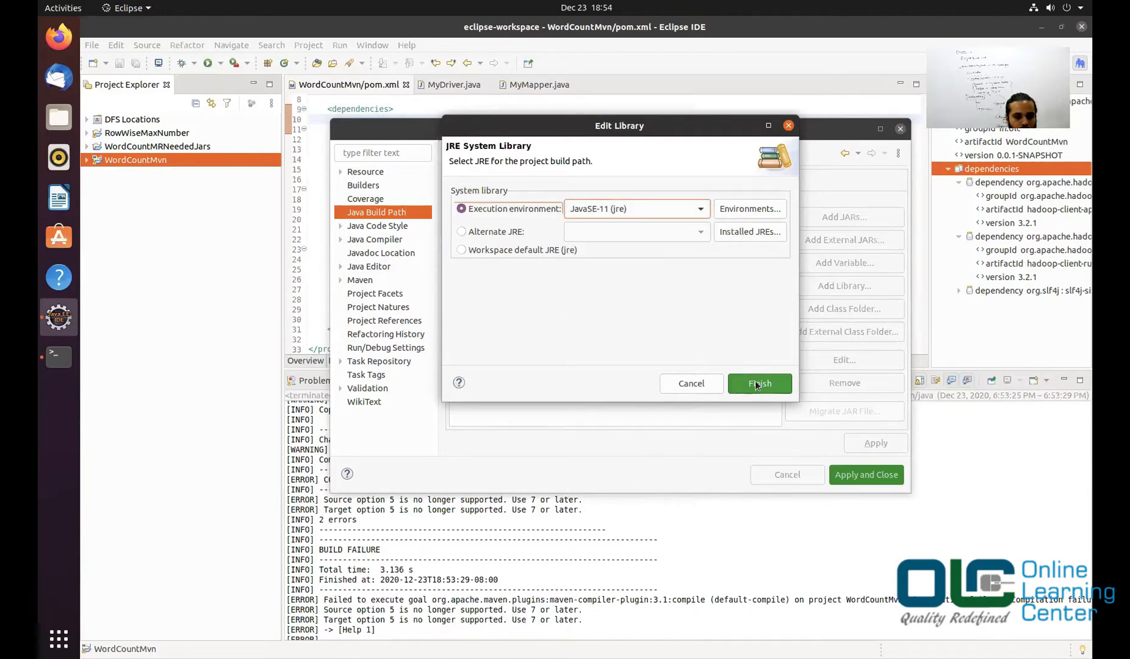
click(759, 383)
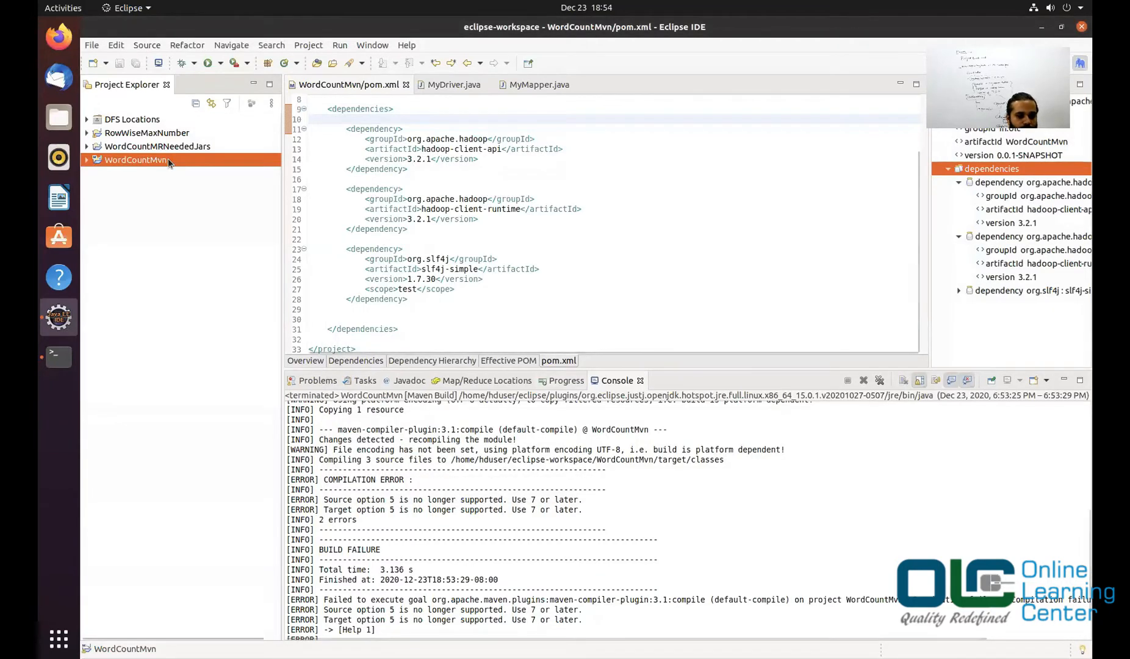
Step: Rerun the WordCountMvn Maven build with 'clean install' goals
right_click(135, 159)
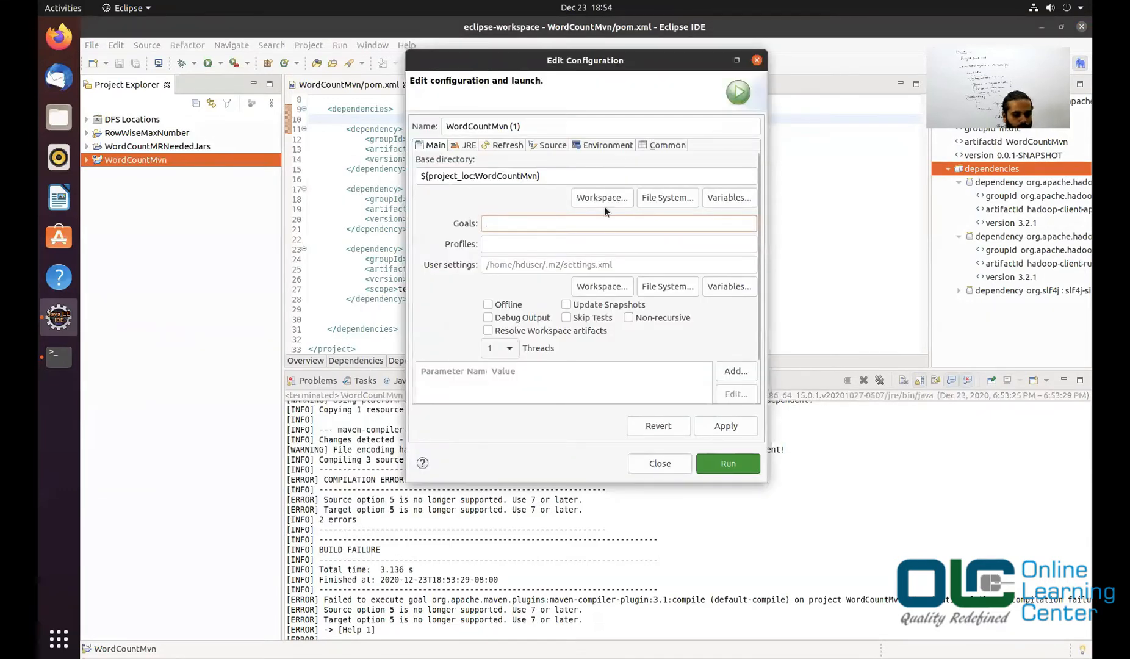
text(clean install)
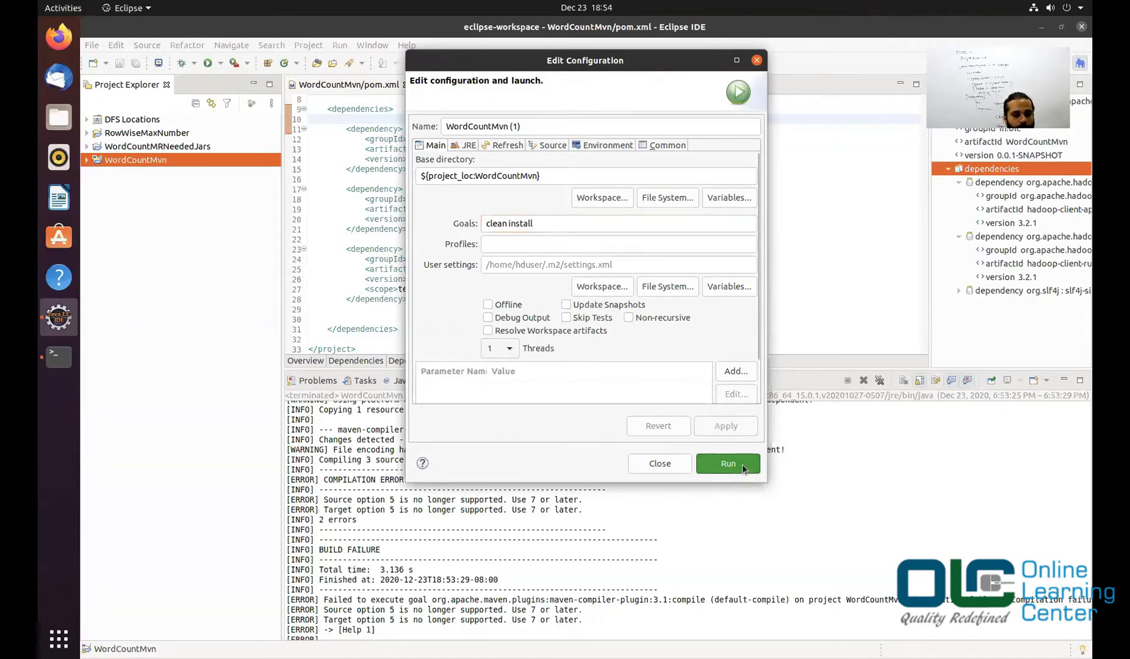
click(727, 463)
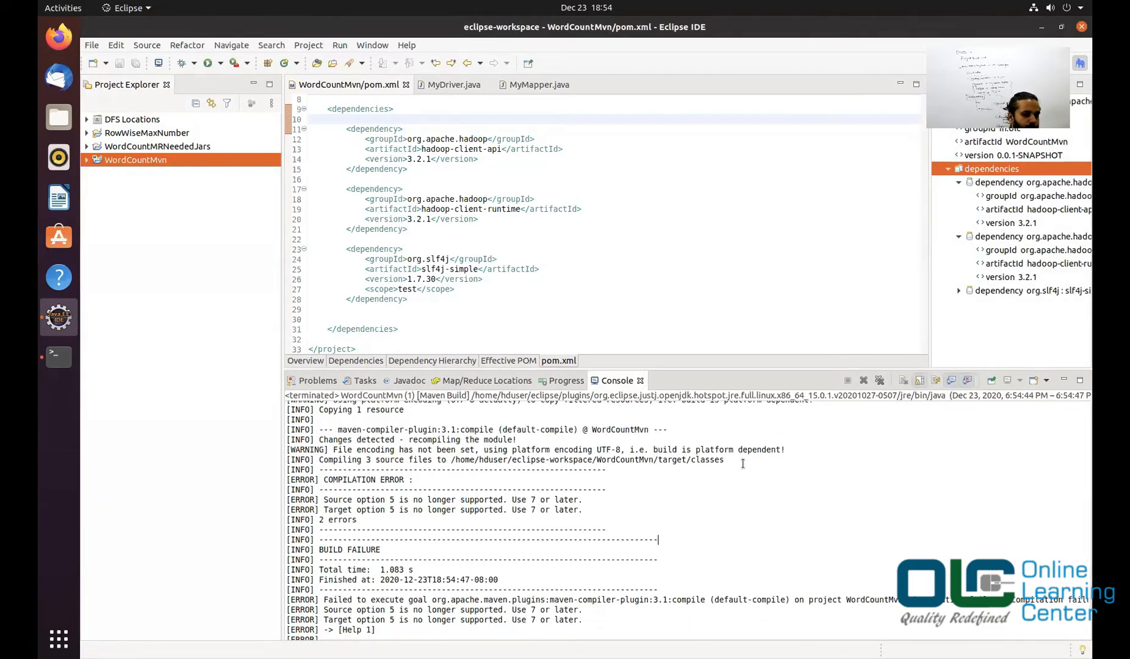
Step: Confirm the JavaSE-11 JRE library, then review Java Compiler and Code Style settings
right_click(134, 159)
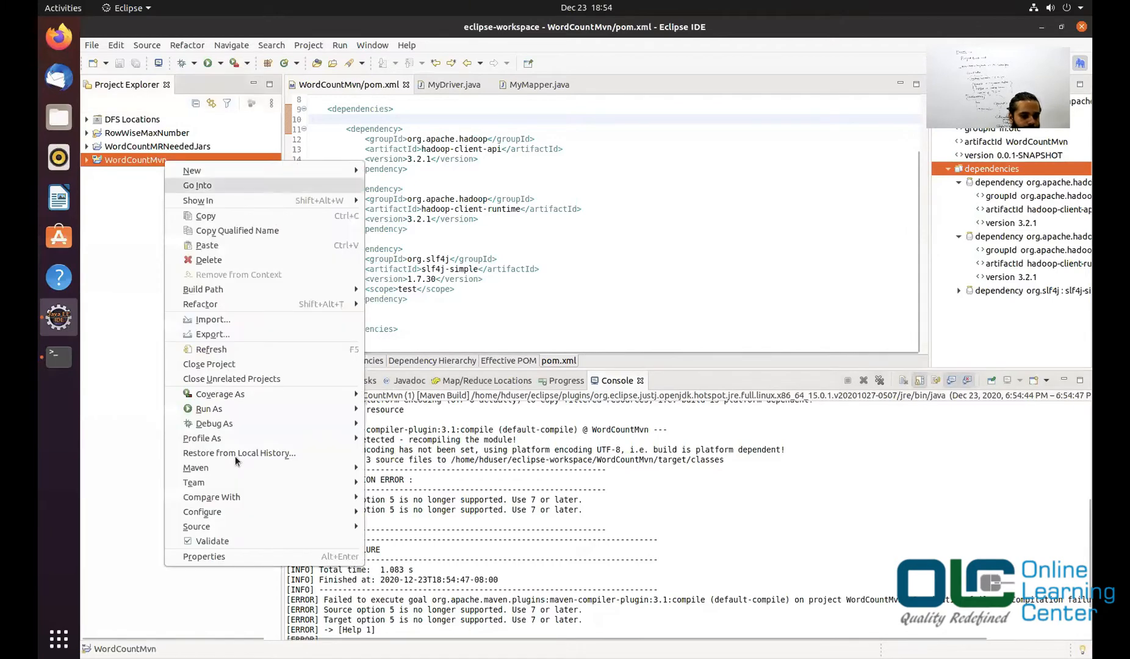
click(204, 556)
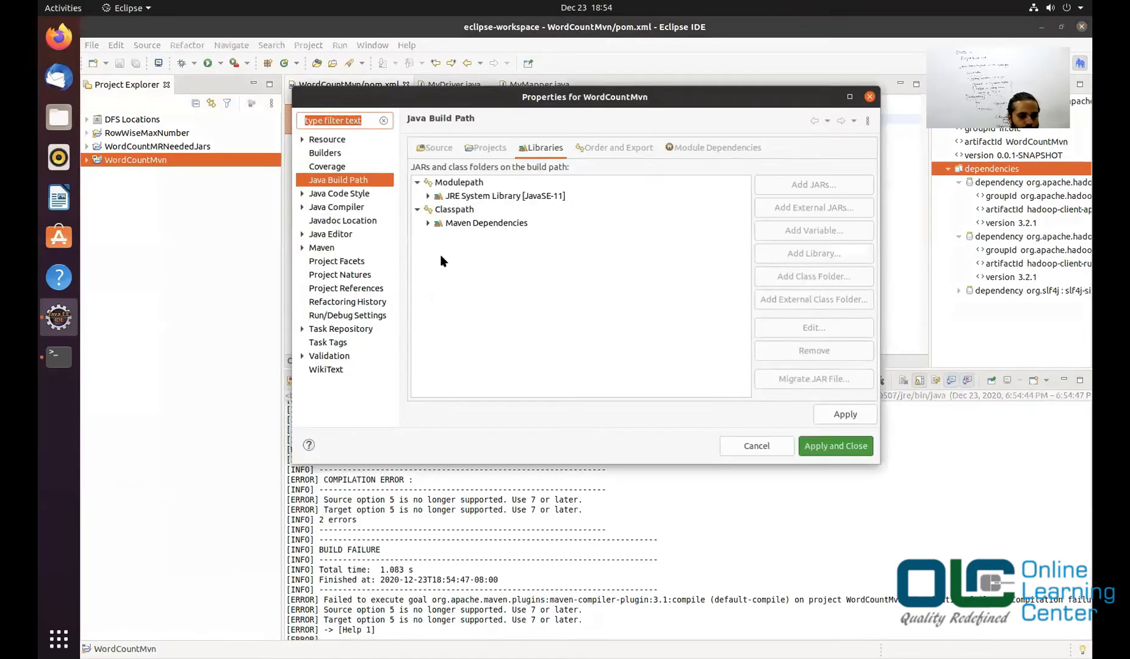
click(504, 195)
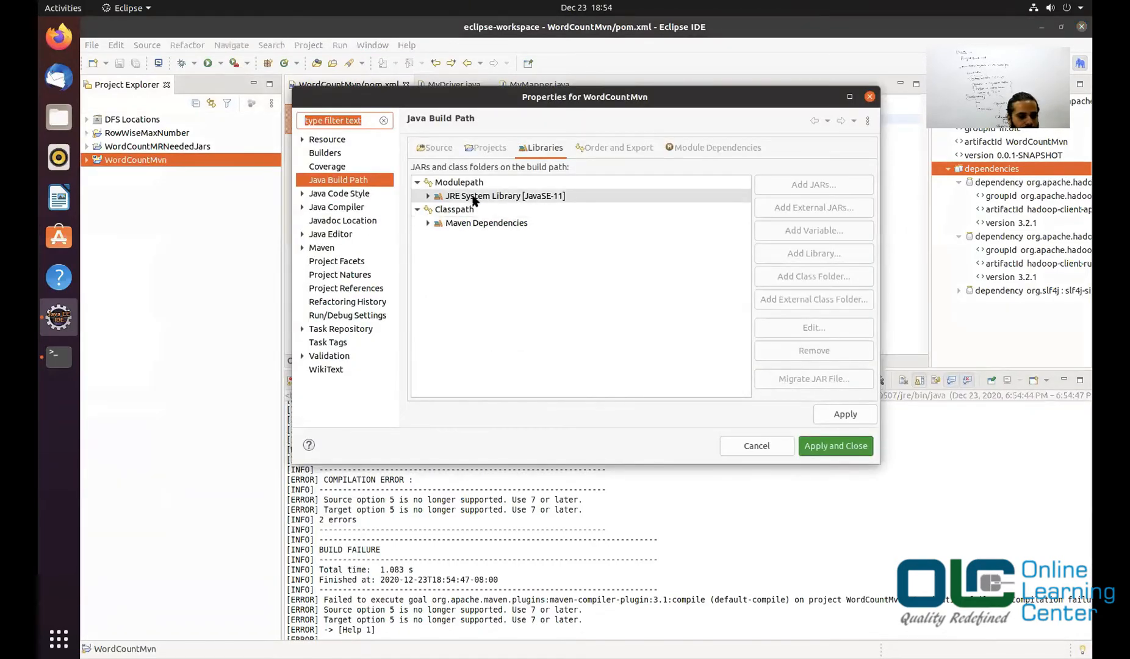
click(505, 196)
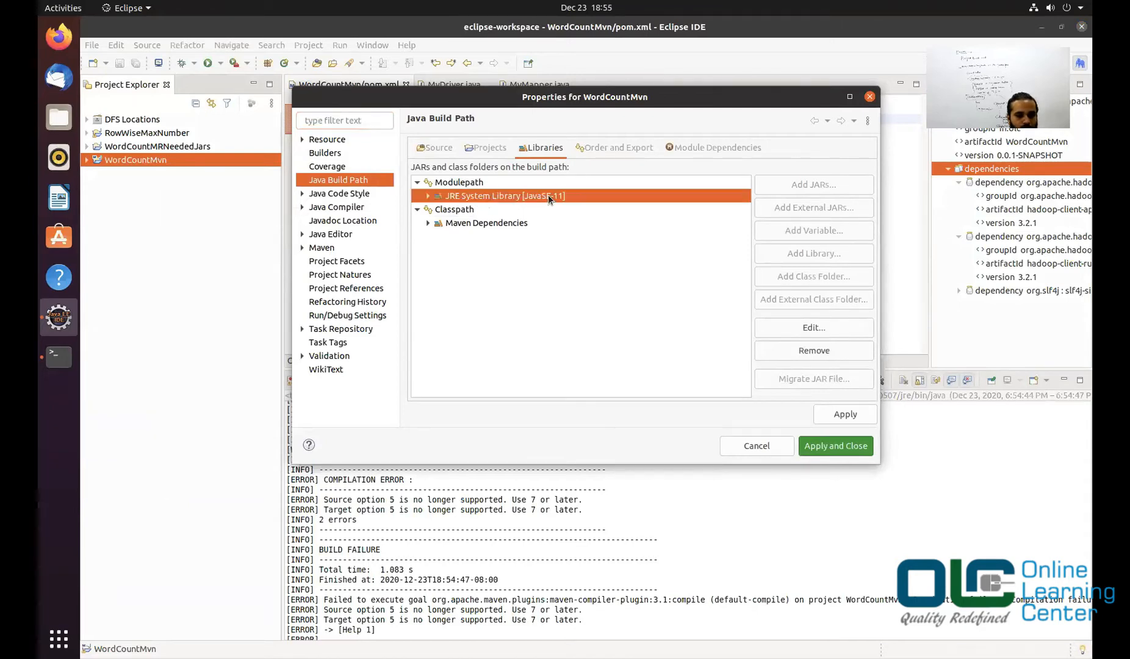
click(335, 207)
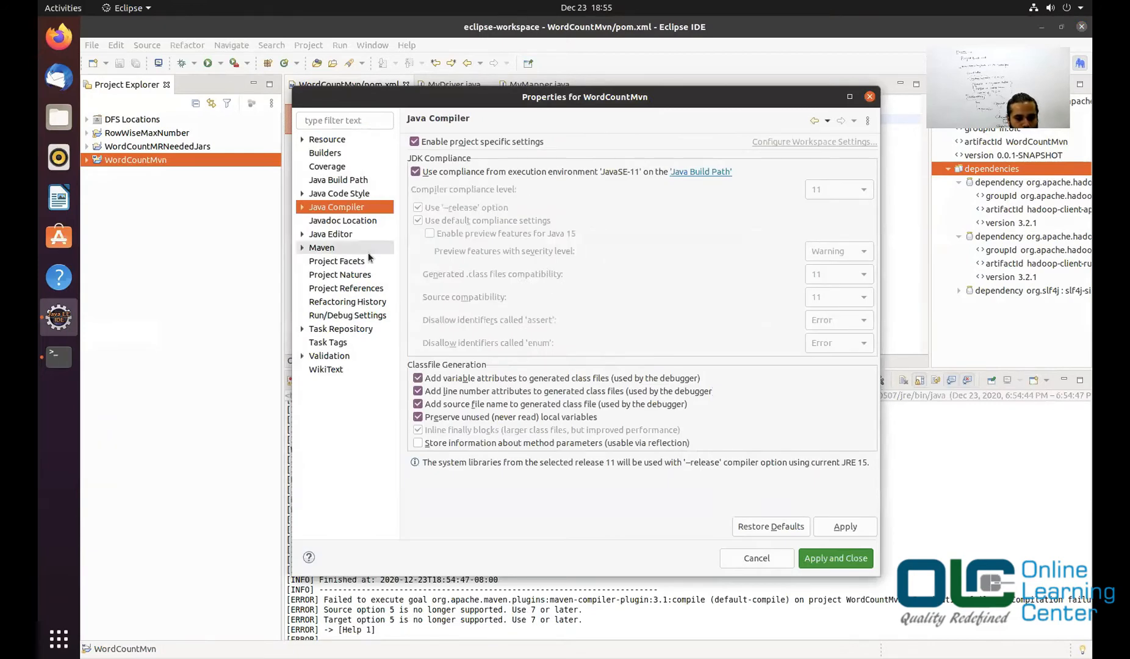
click(339, 193)
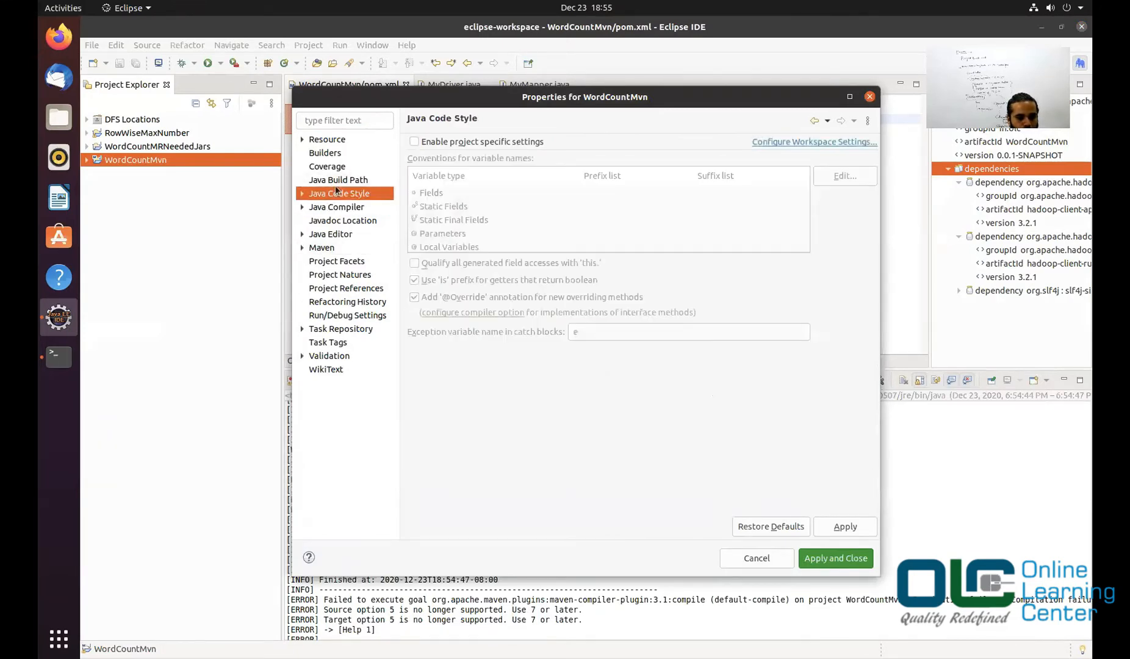
click(338, 179)
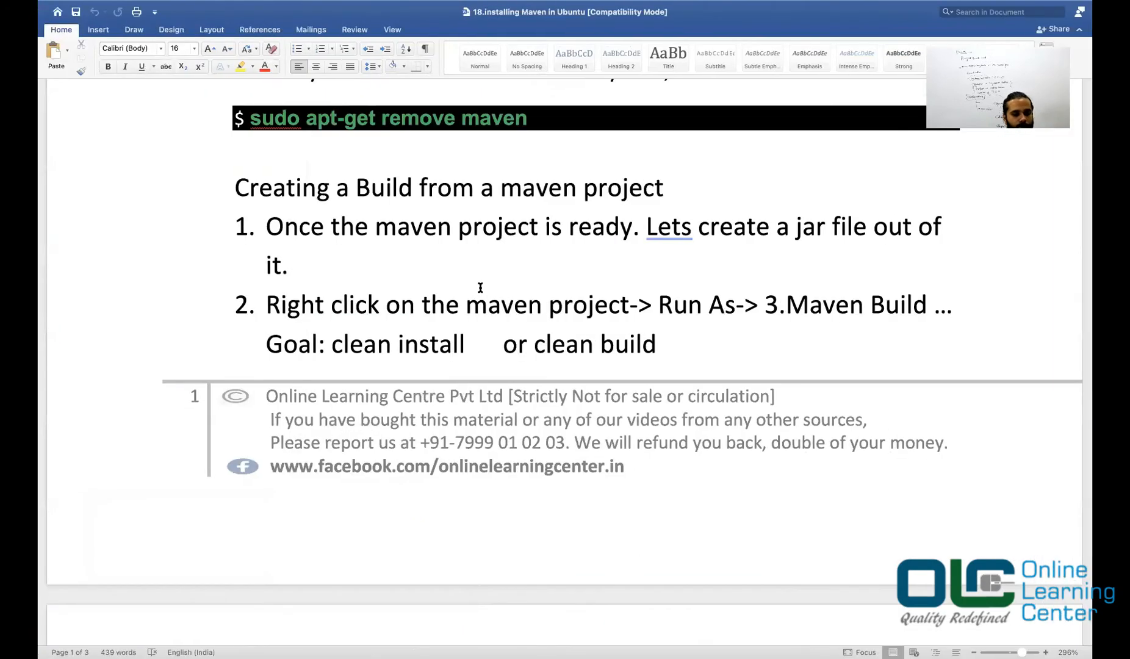
Step: Scroll to step 4's maven-compiler-plugin <build> block and select it
scroll(down, 3)
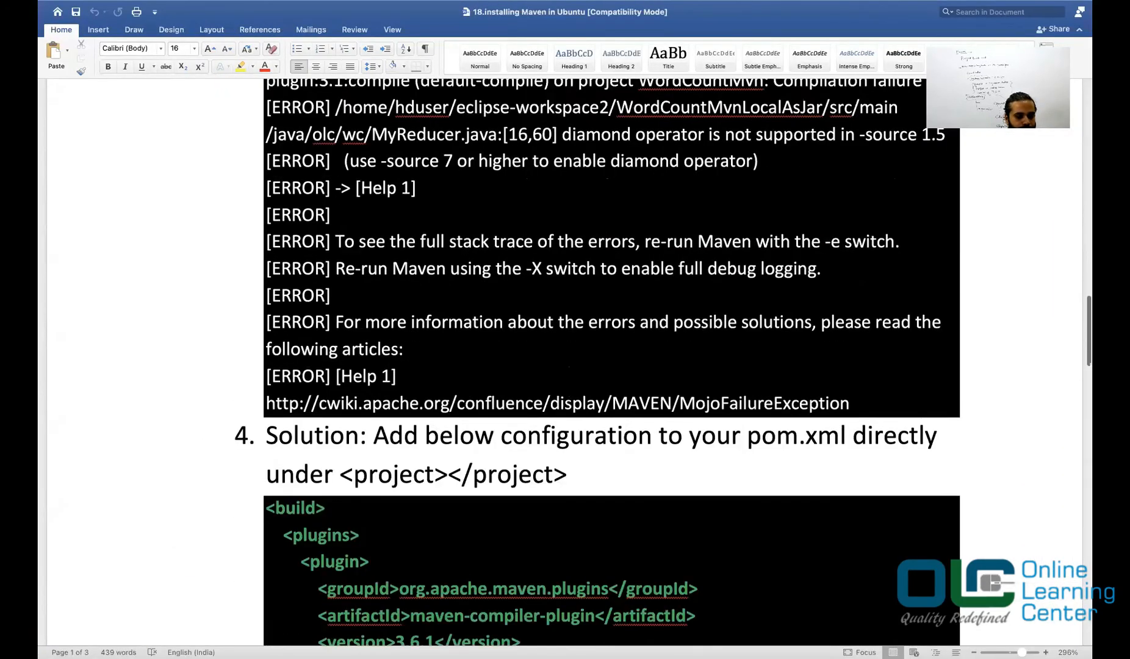
scroll(down, 3)
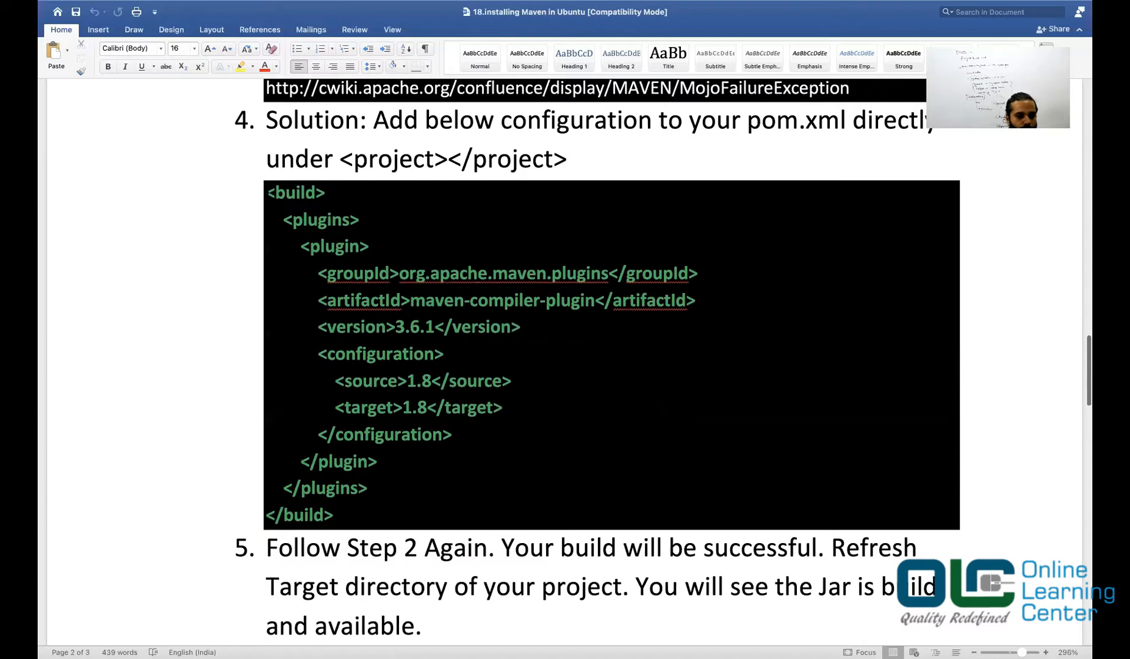
drag(266, 193, 335, 514)
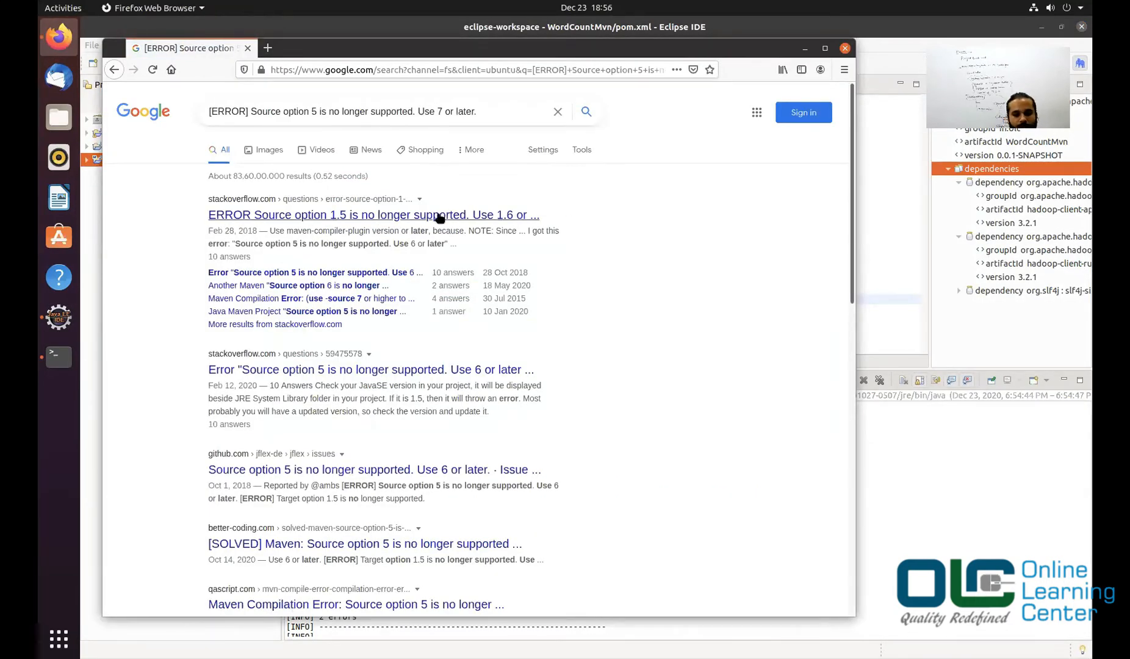
Step: Open the Stack Overflow 'source option 1.5 not supported' question and scroll to its 10 answers
click(372, 214)
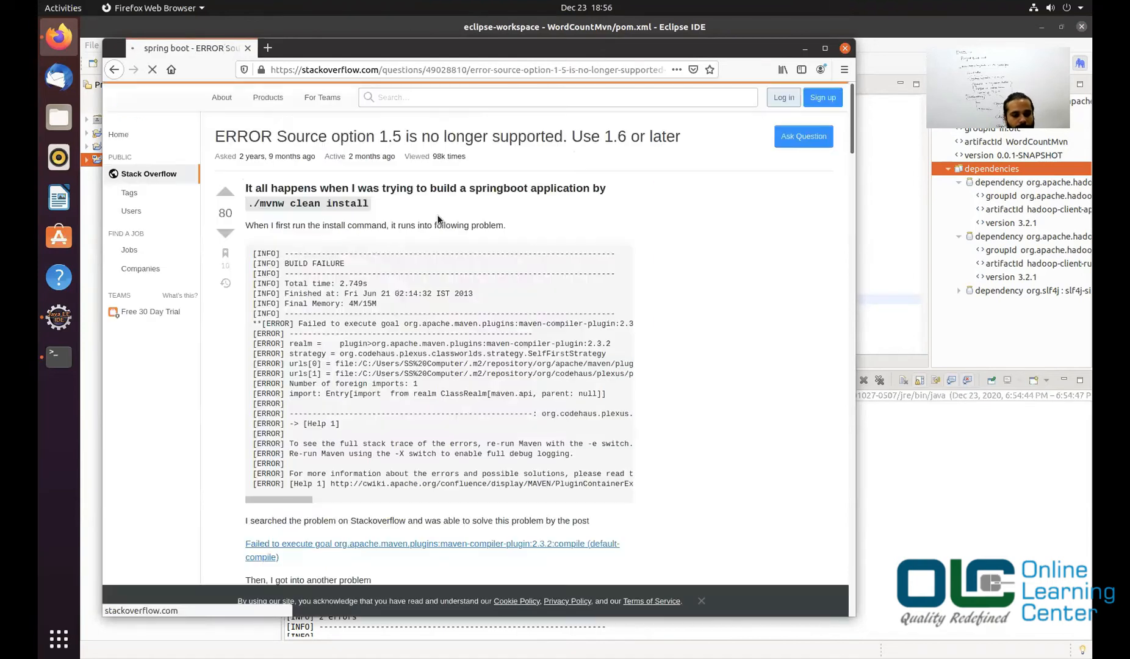
scroll(down, 3)
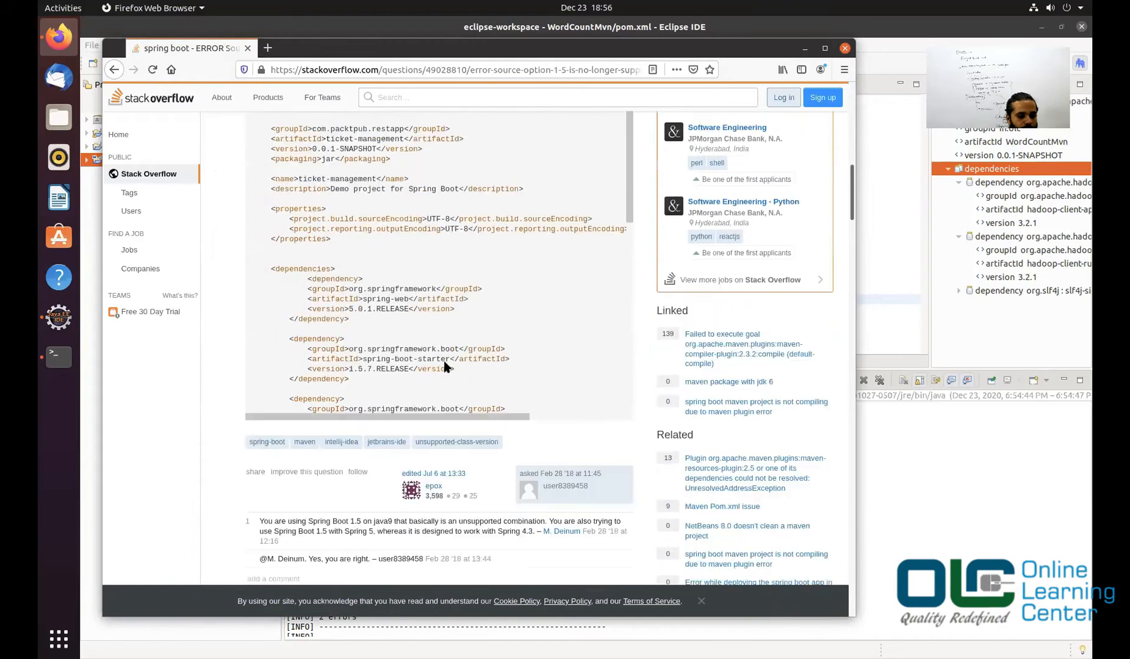
scroll(down, 3)
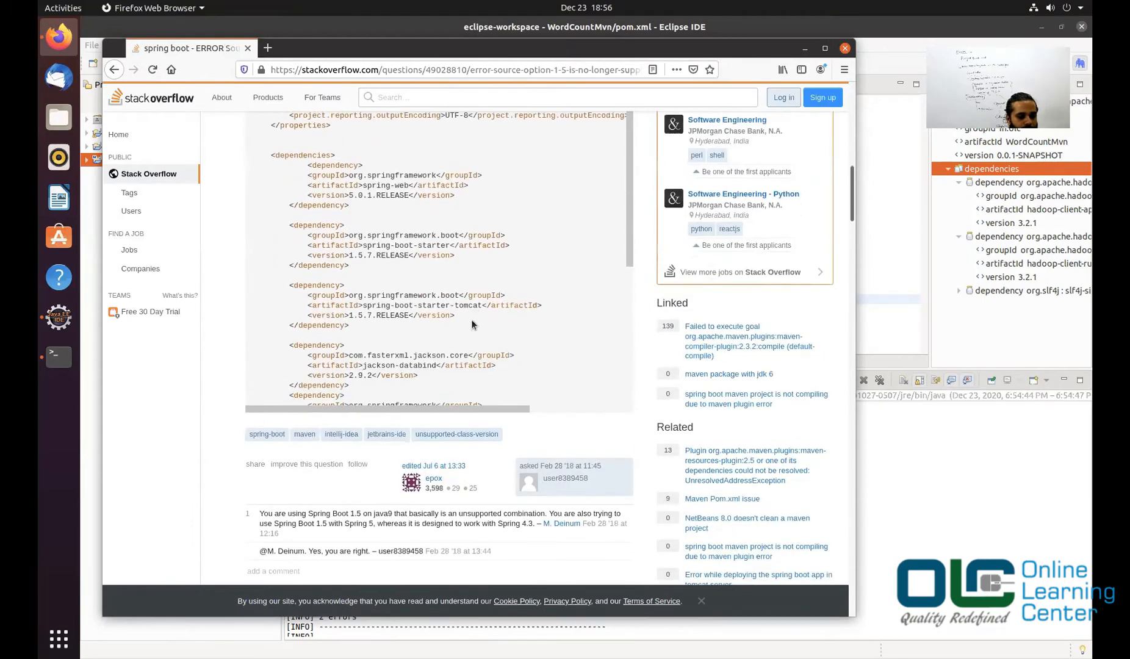
scroll(down, 3)
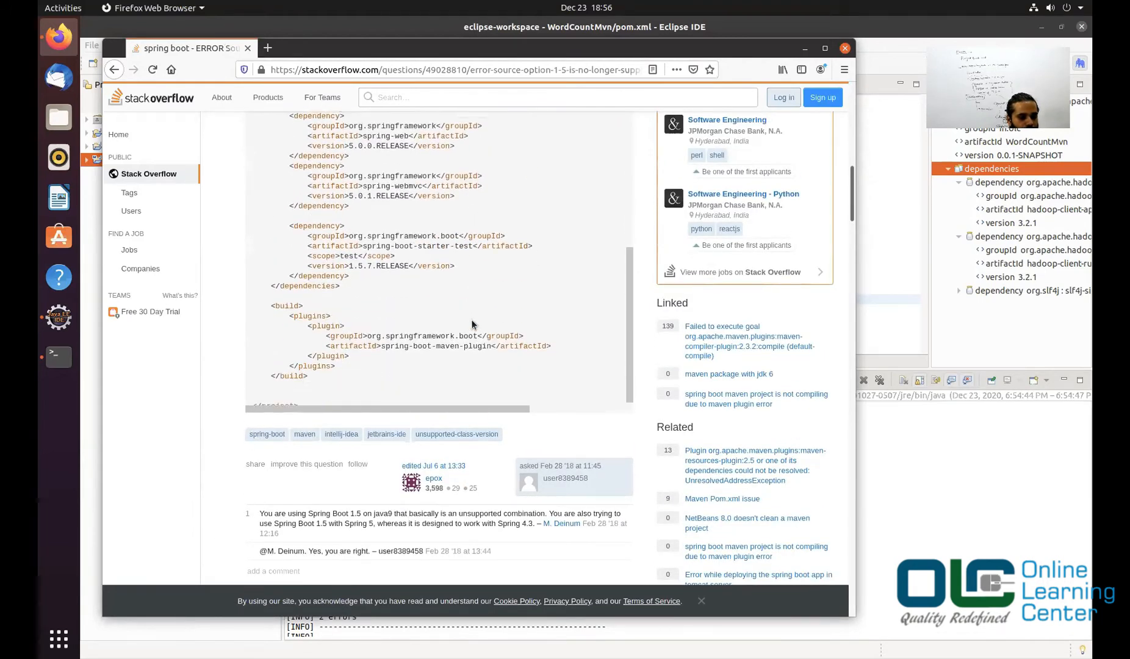
scroll(down, 3)
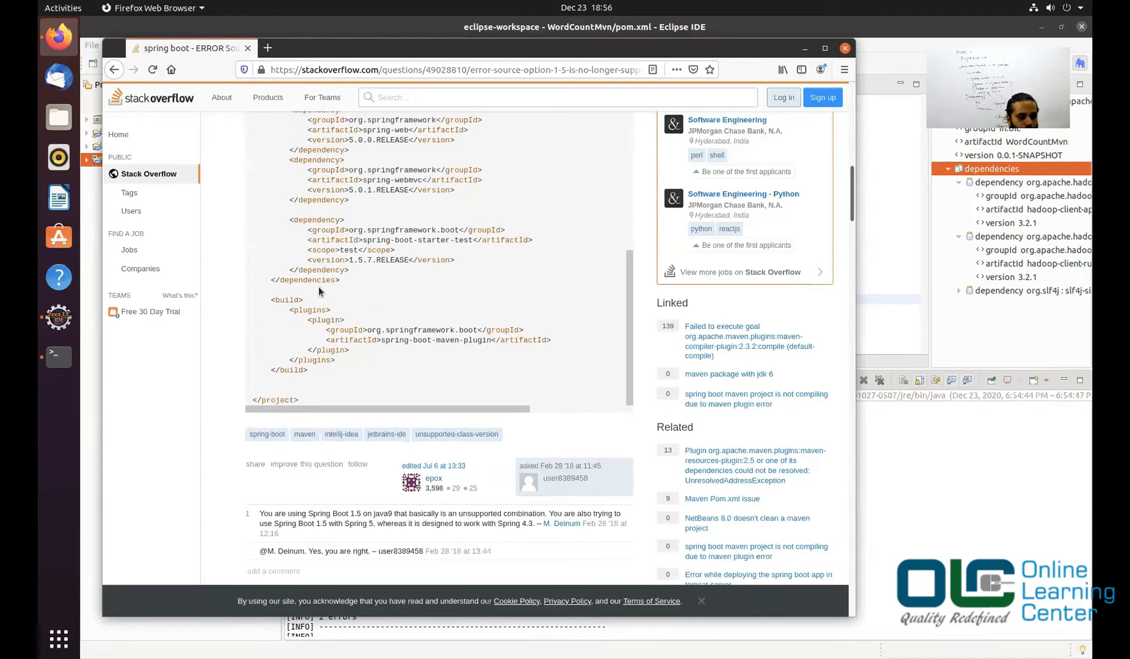
scroll(down, 3)
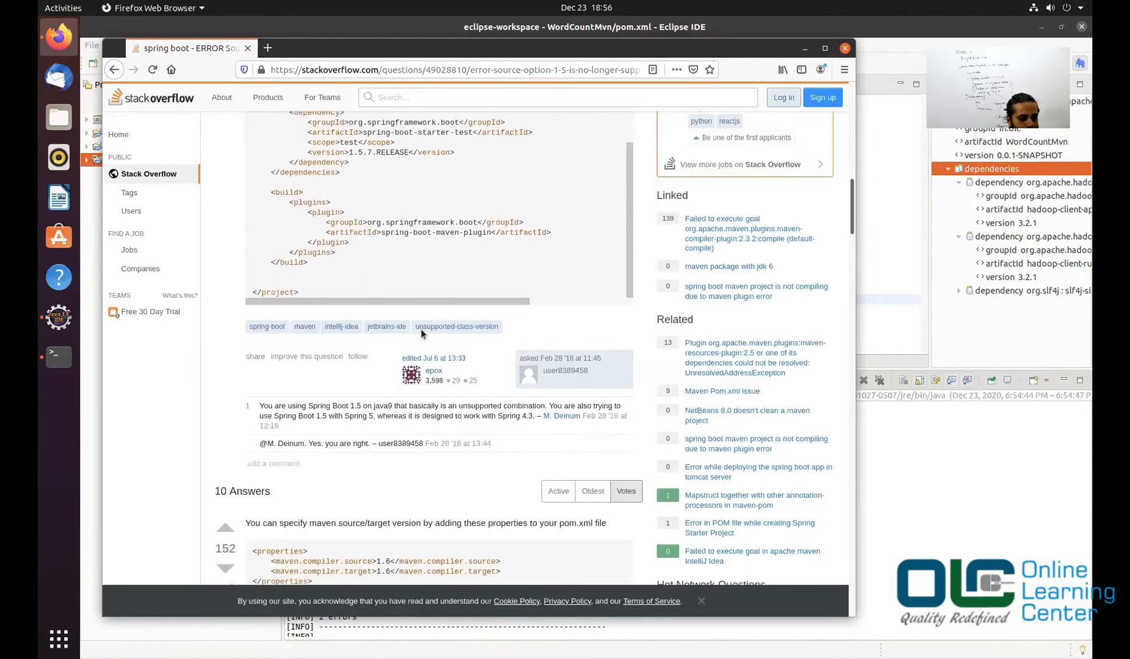
scroll(down, 3)
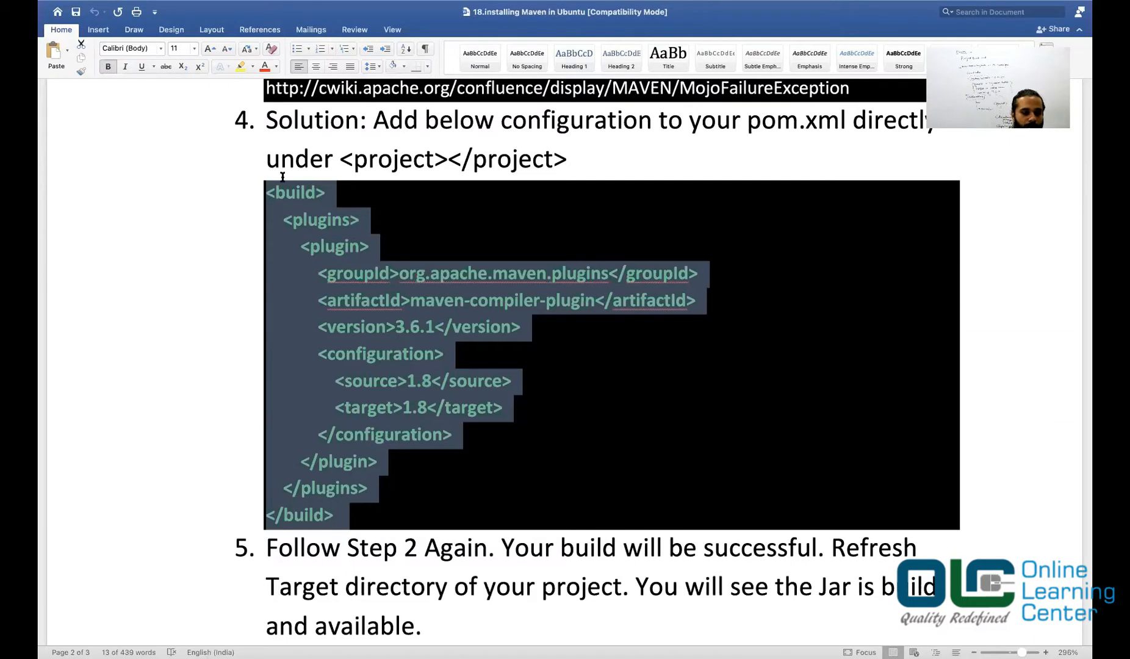
Step: Select the maven-compiler-plugin 3.6.1 build block with source/target 1.8 in the Word guide
double_click(391, 158)
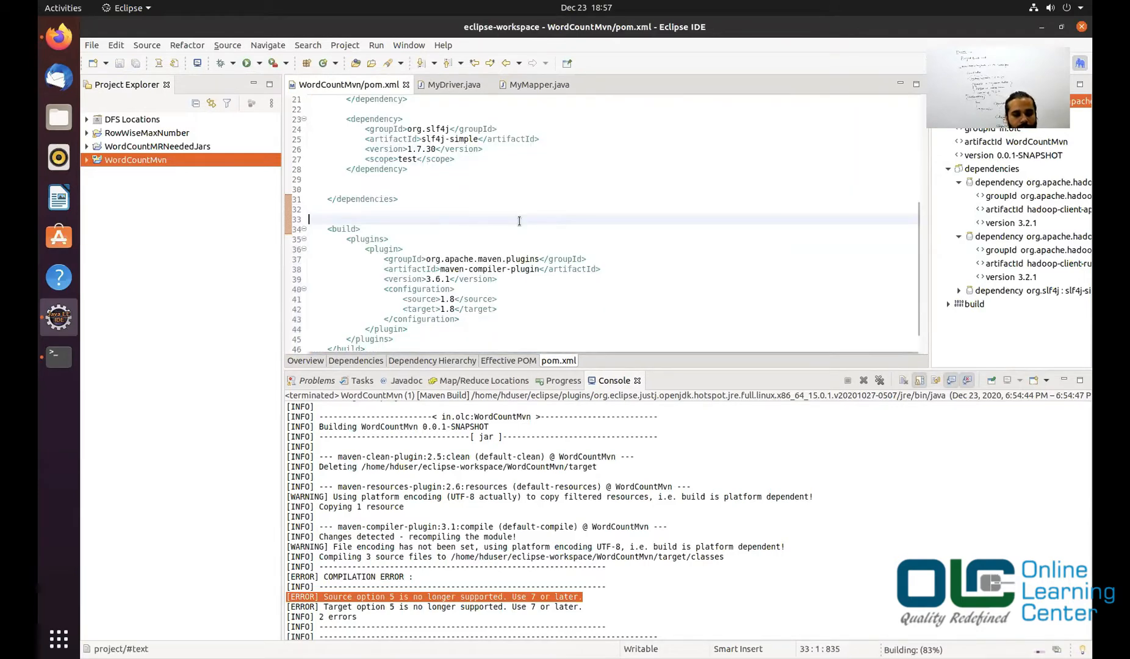
Step: Rerun WordCountMvn's saved 'clean install' Maven build and check the console for BUILD SUCCESS
right_click(135, 159)
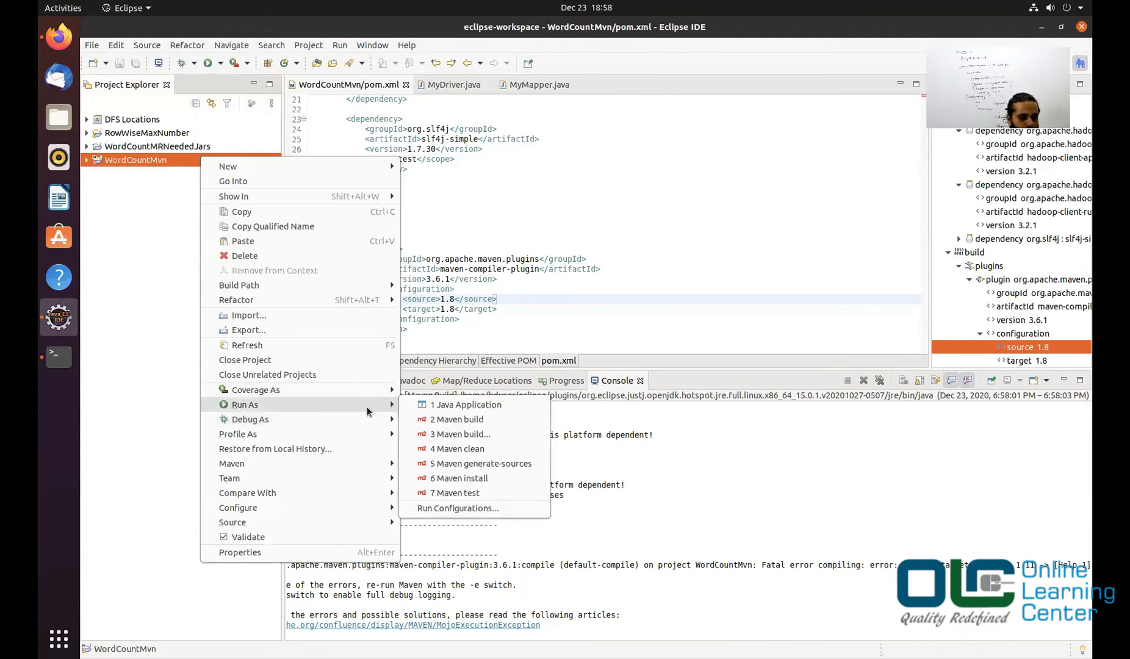
mouse_move(457, 419)
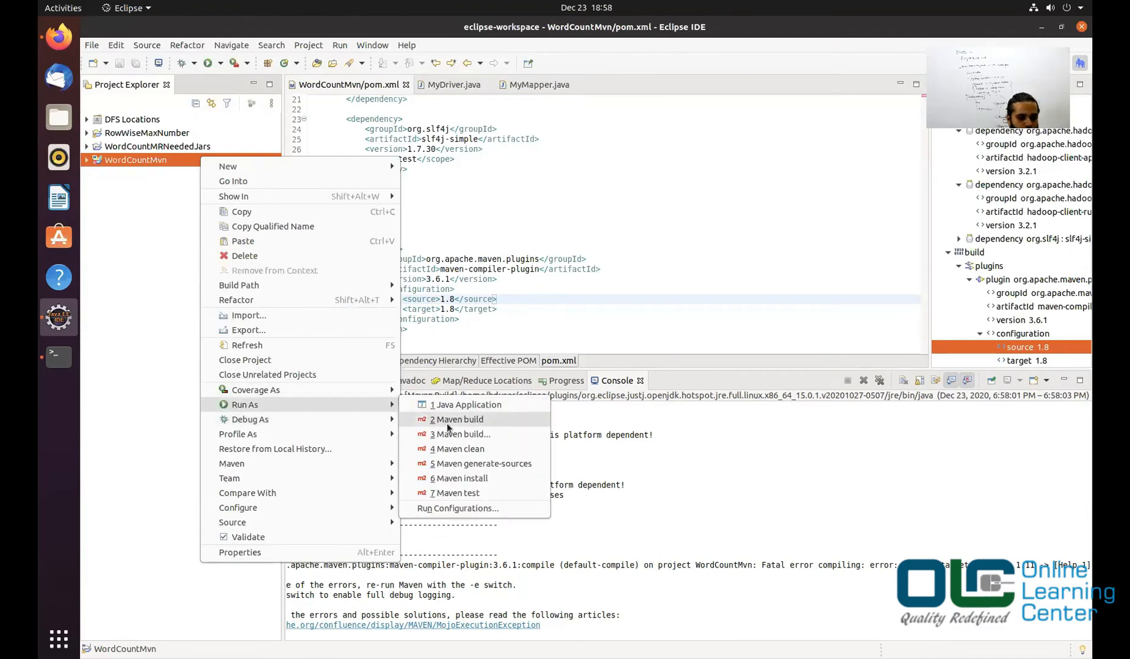
click(456, 419)
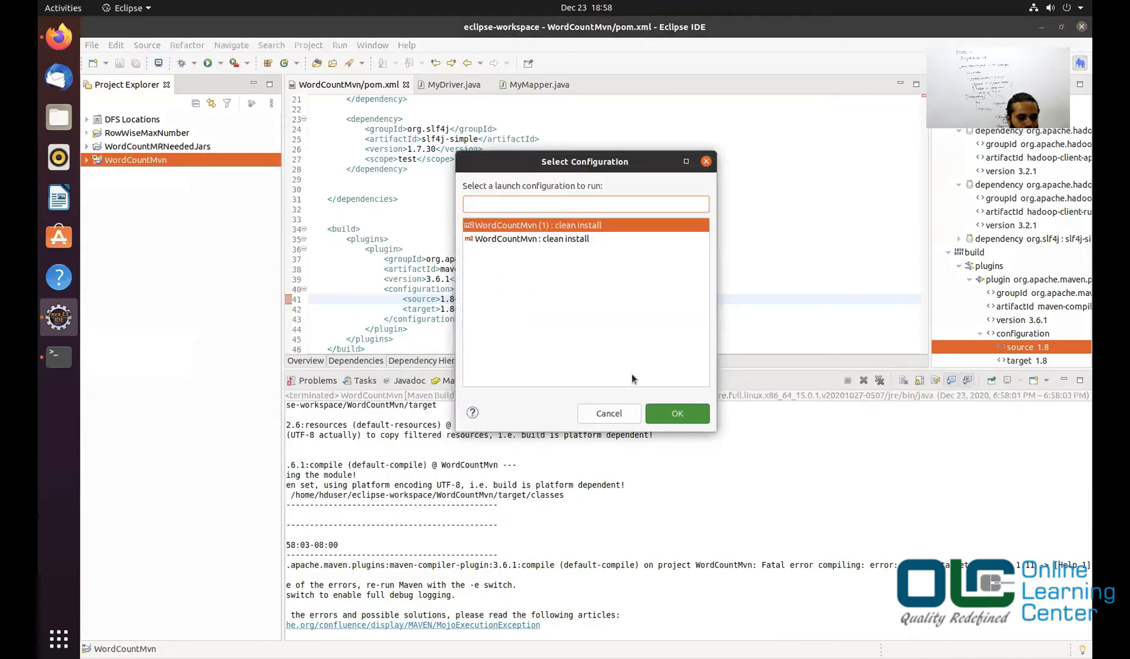
click(675, 413)
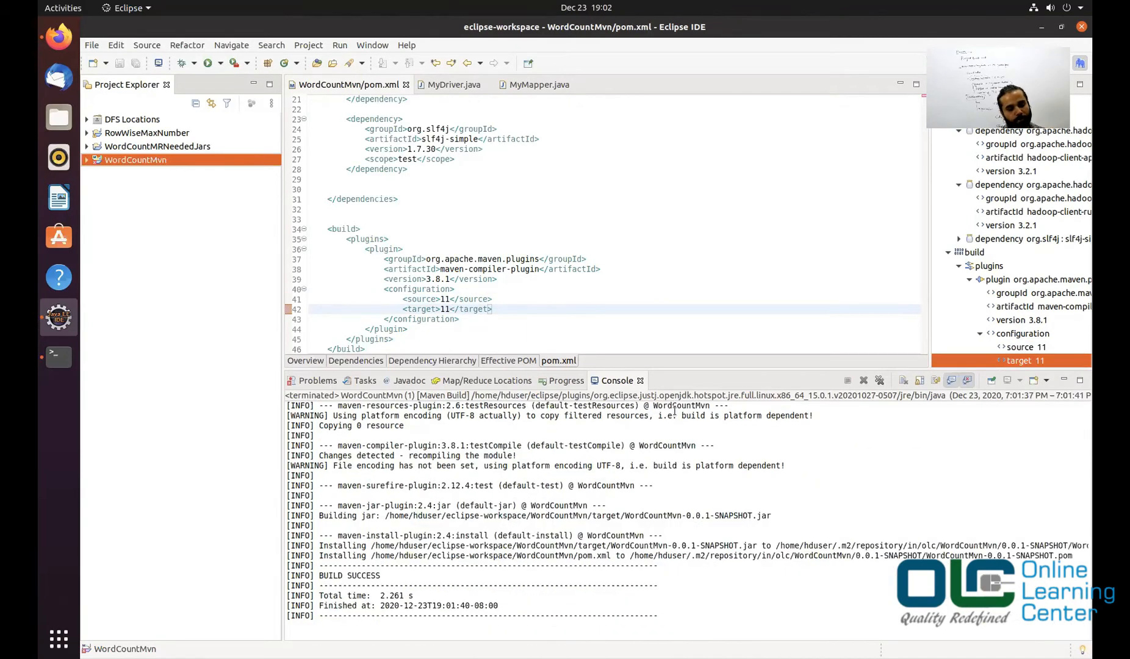
scroll(down, 3)
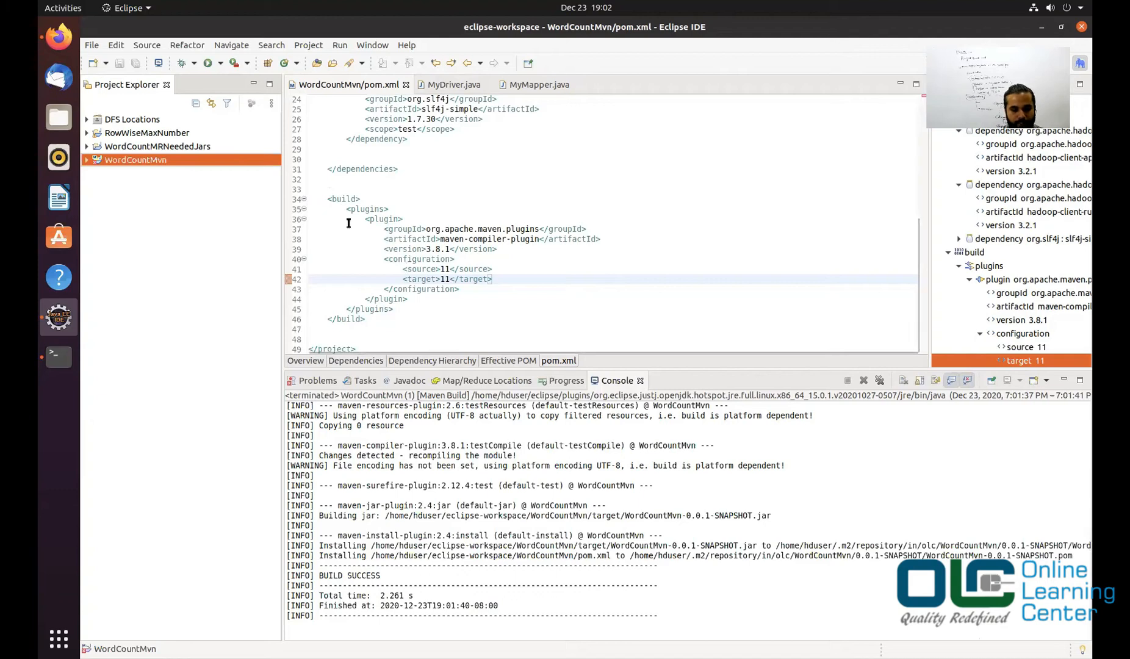
drag(328, 199, 365, 318)
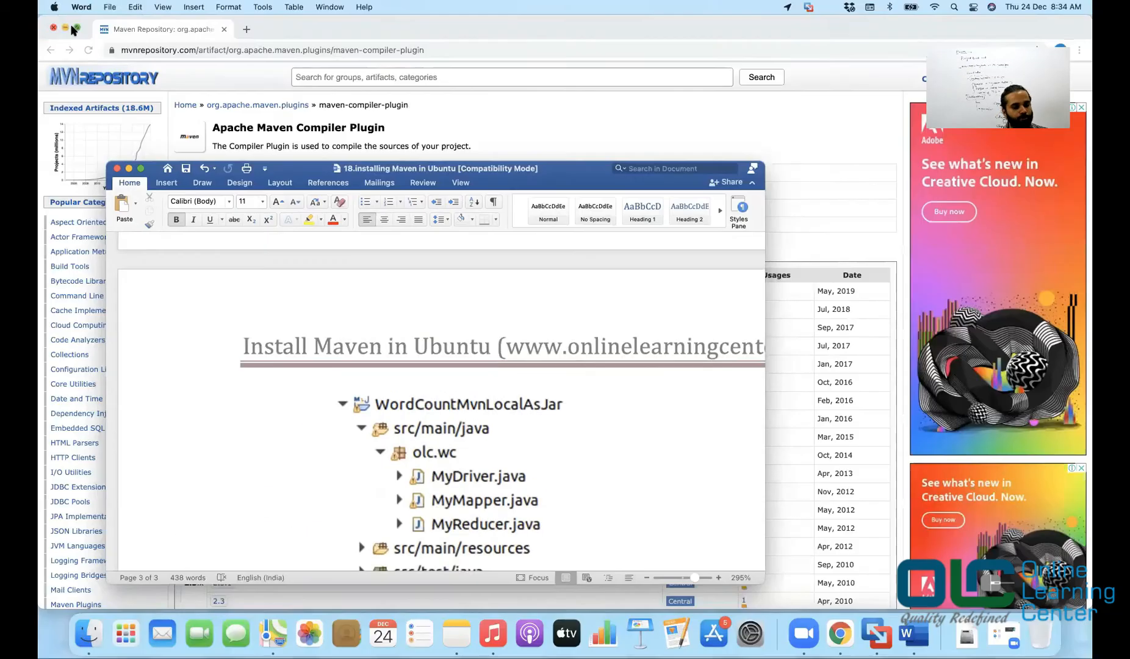
Step: Switch to the Word guide page showing the WordCountMvnLocalAsJar project tree
click(65, 27)
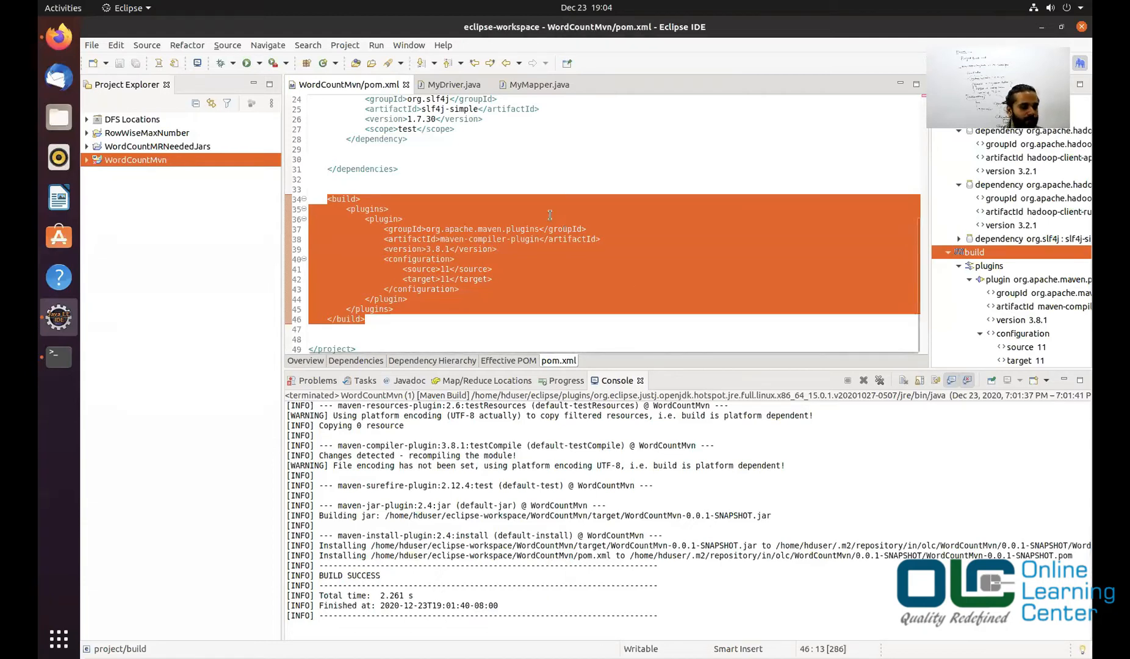
Step: Expand WordCountMvn and inspect the pom.xml configuration errors in the Problems list
click(87, 159)
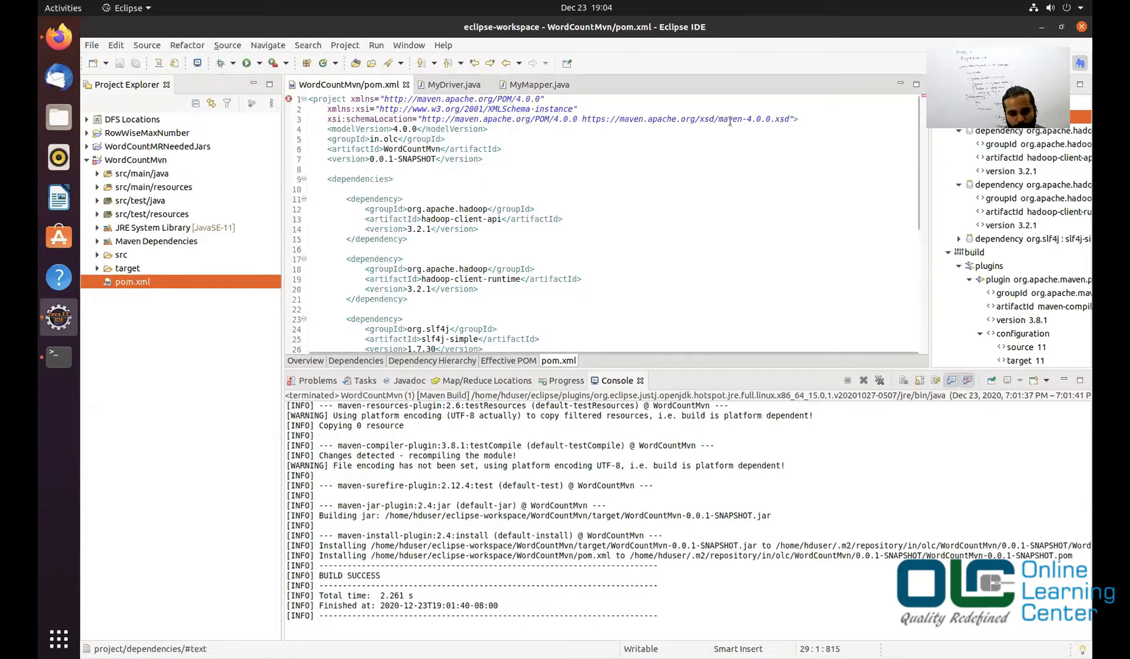
scroll(down, 3)
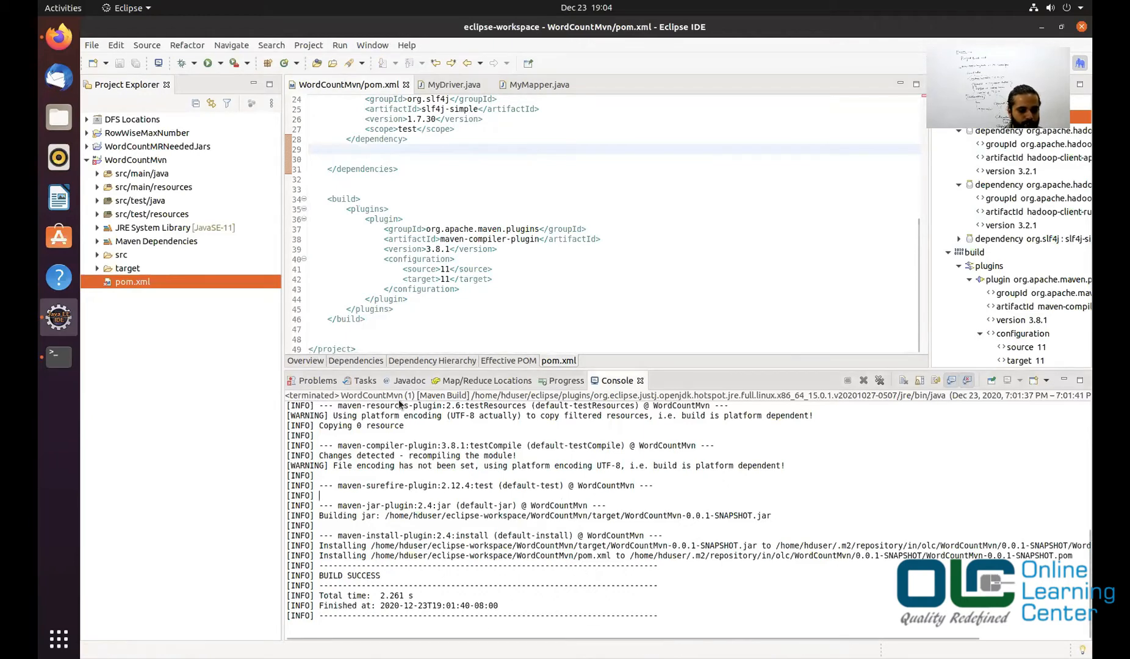
click(313, 380)
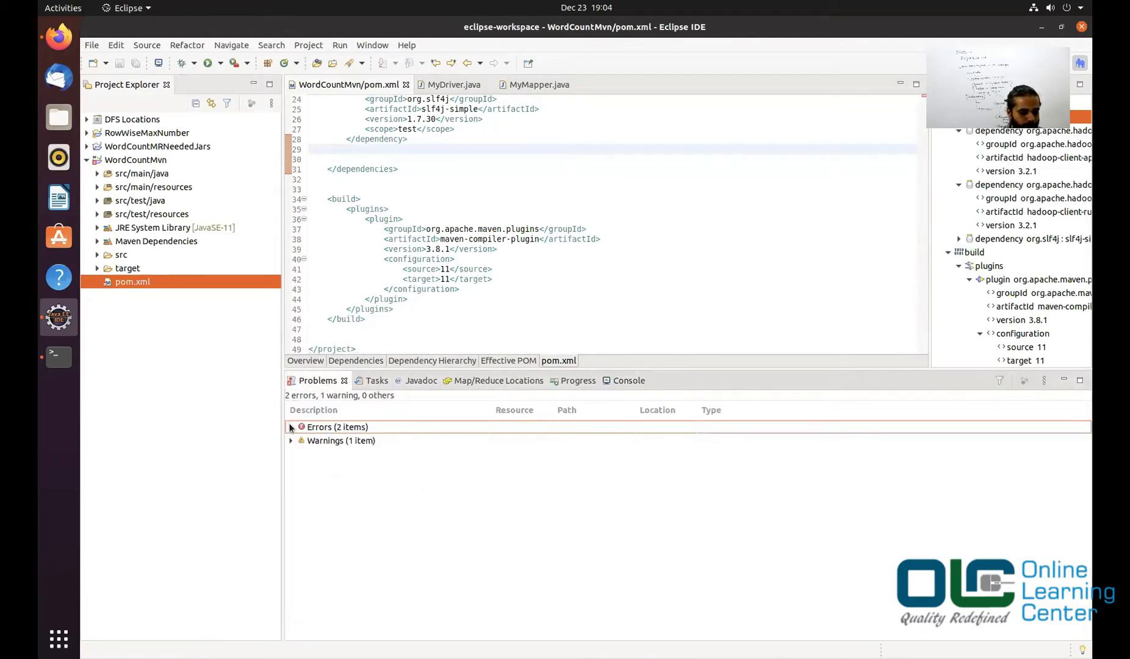
click(291, 426)
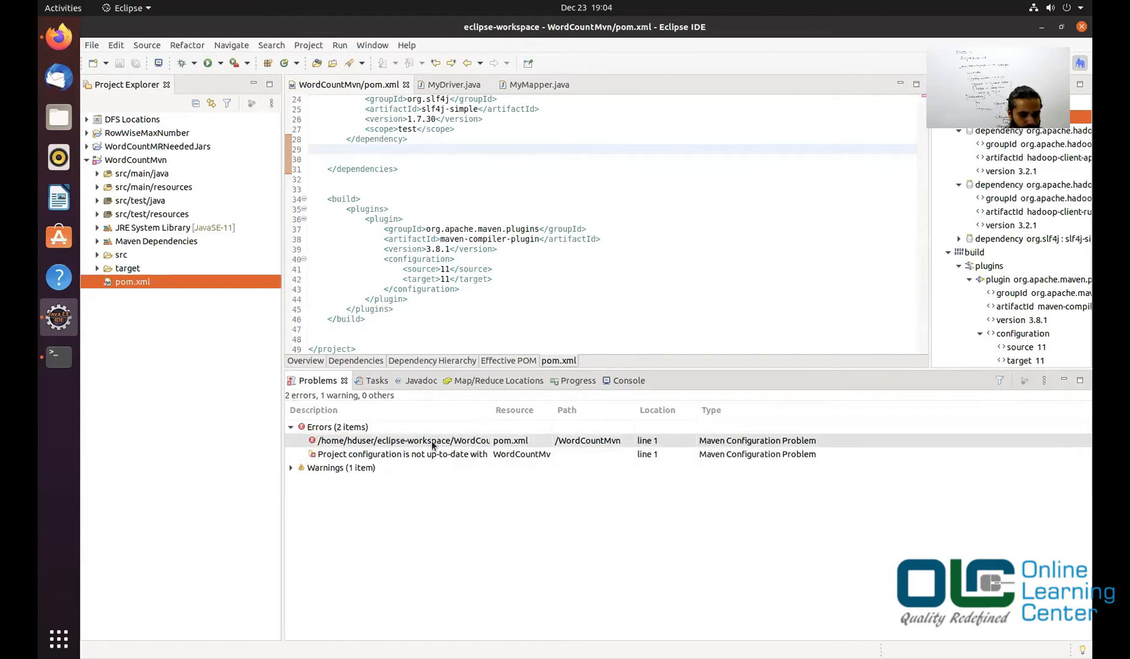
right_click(403, 441)
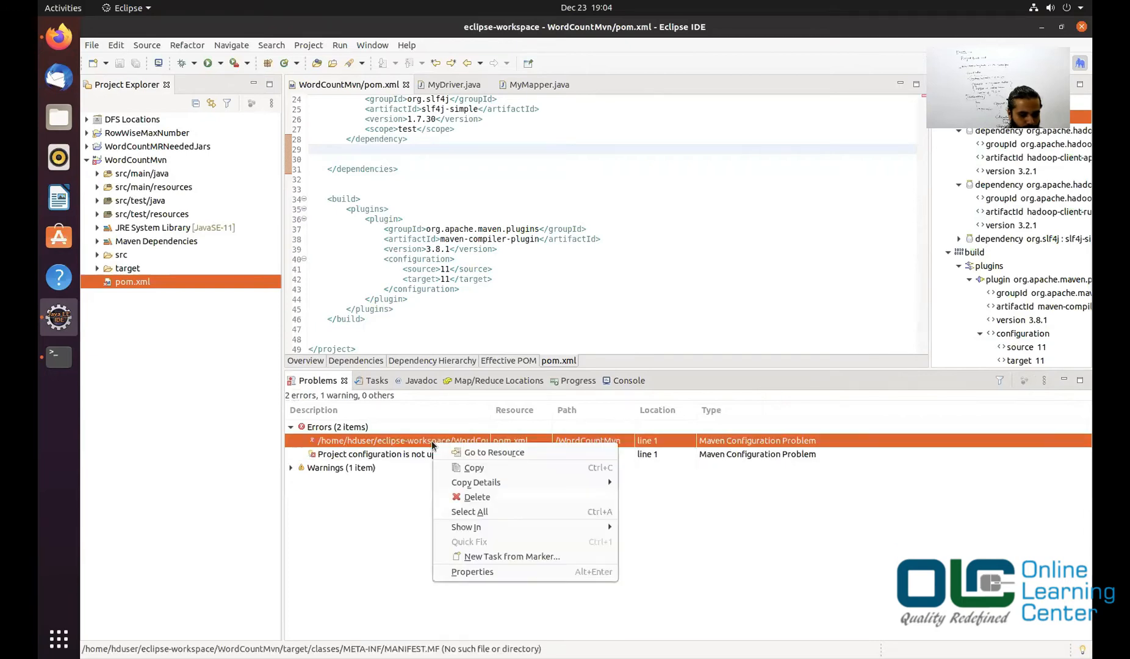
click(401, 454)
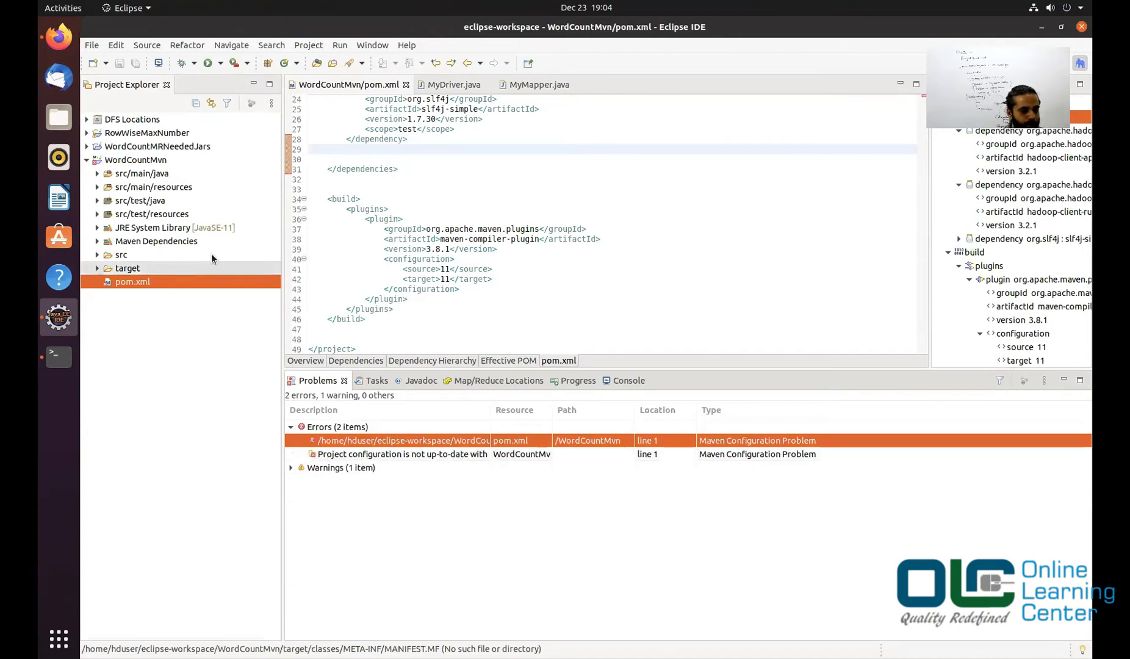
Step: Run Maven Update Project on WordCountMvn with force update of snapshots/releases
right_click(135, 159)
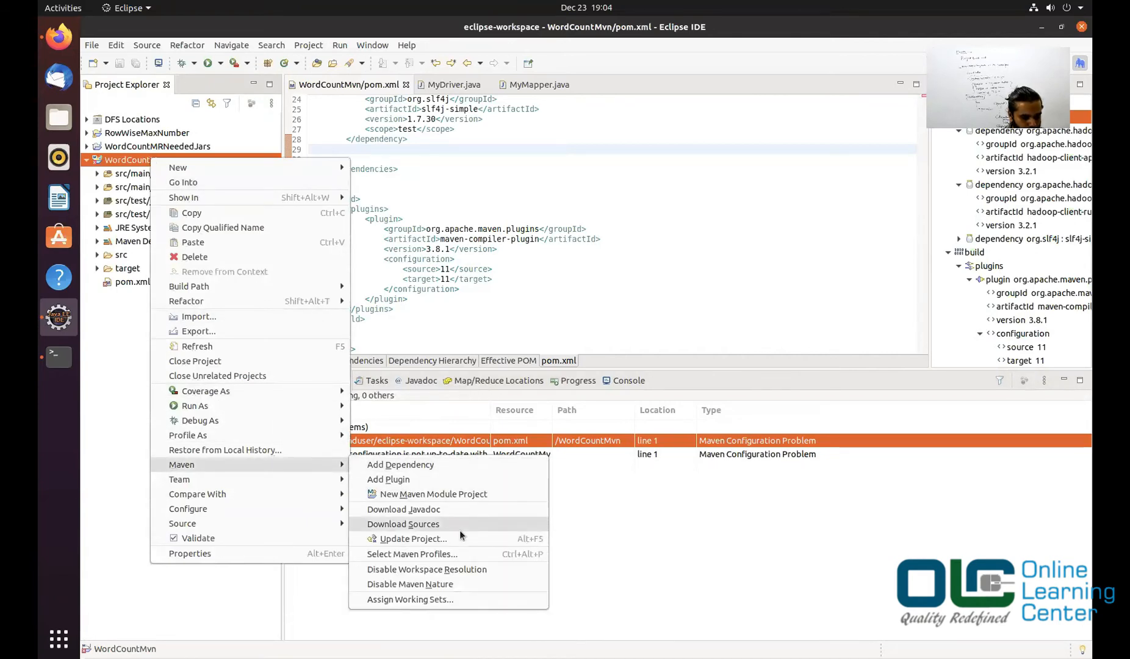
click(411, 539)
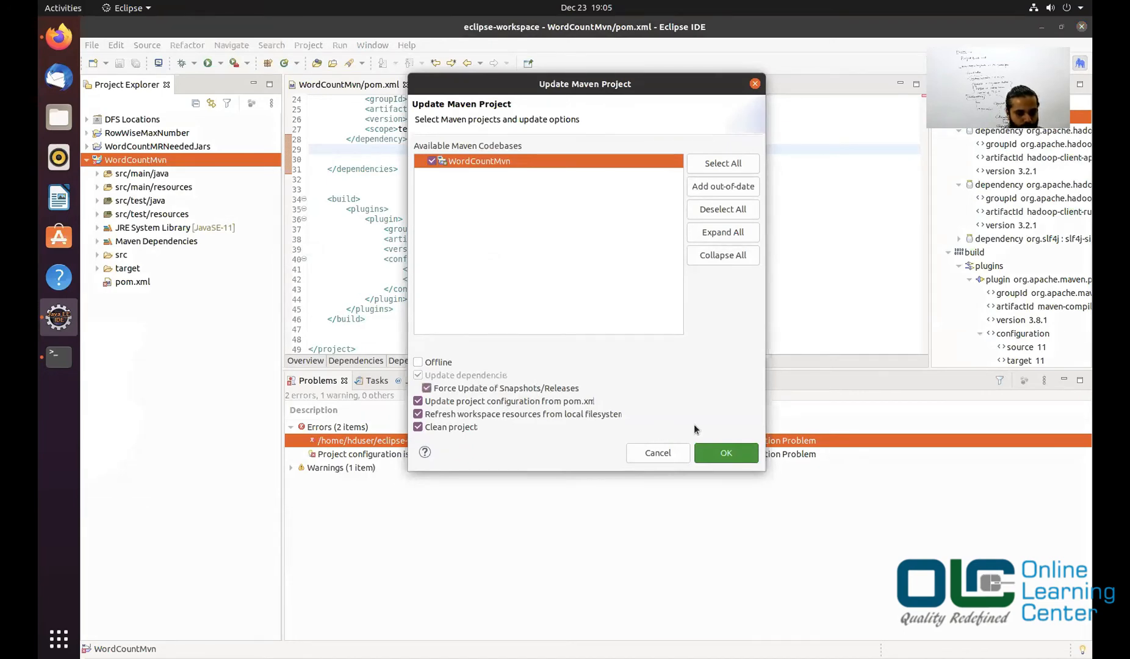
click(725, 453)
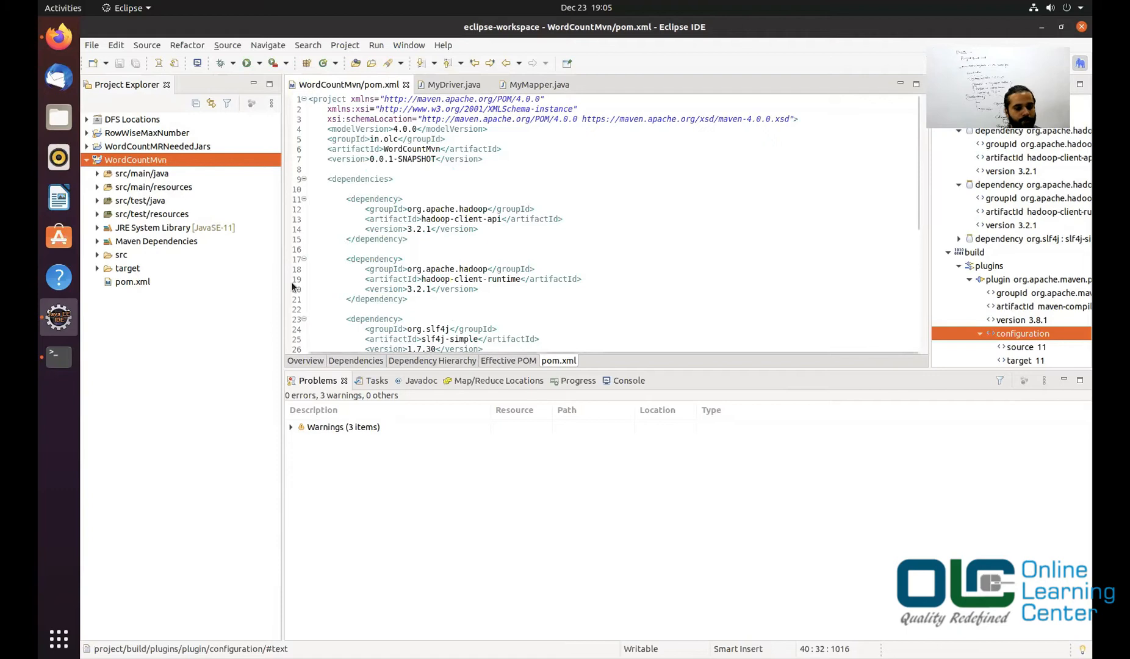
Step: Expand the target folder to select WordCountMvn-0.0.1-SNAPSHOT.jar, then select pom.xml
click(135, 159)
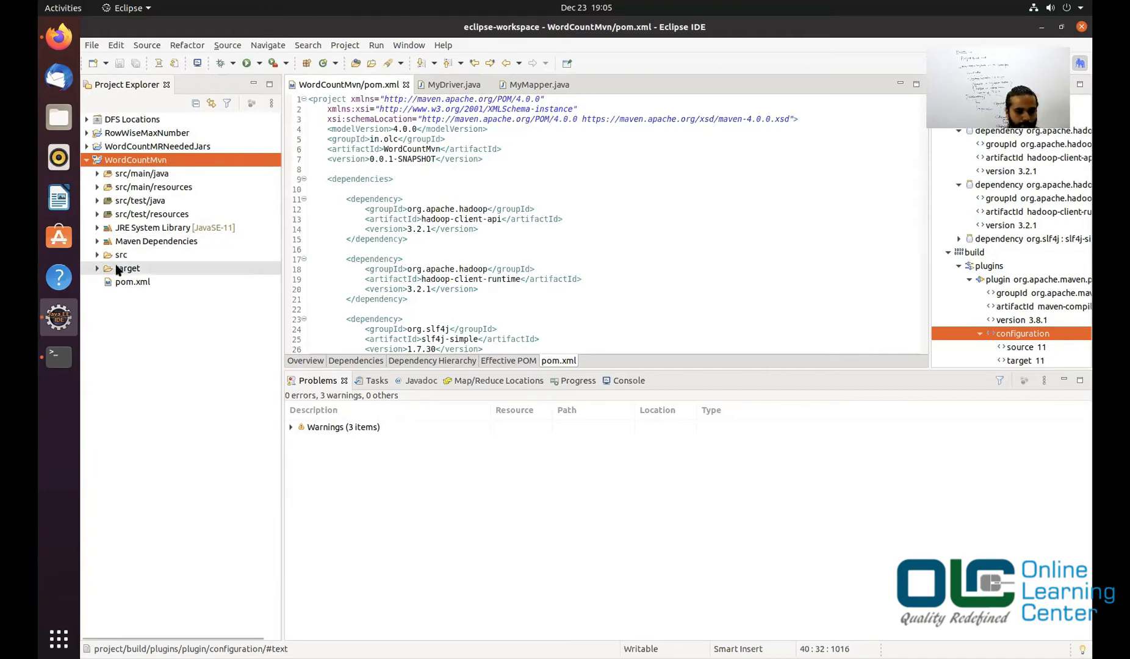
click(128, 269)
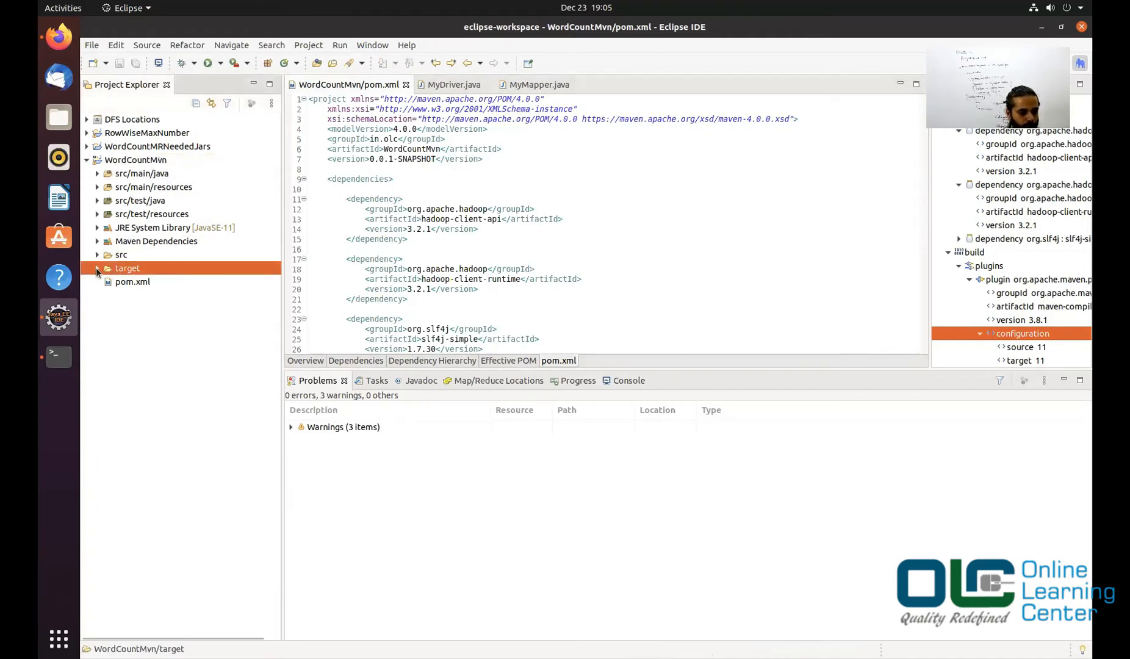
click(97, 269)
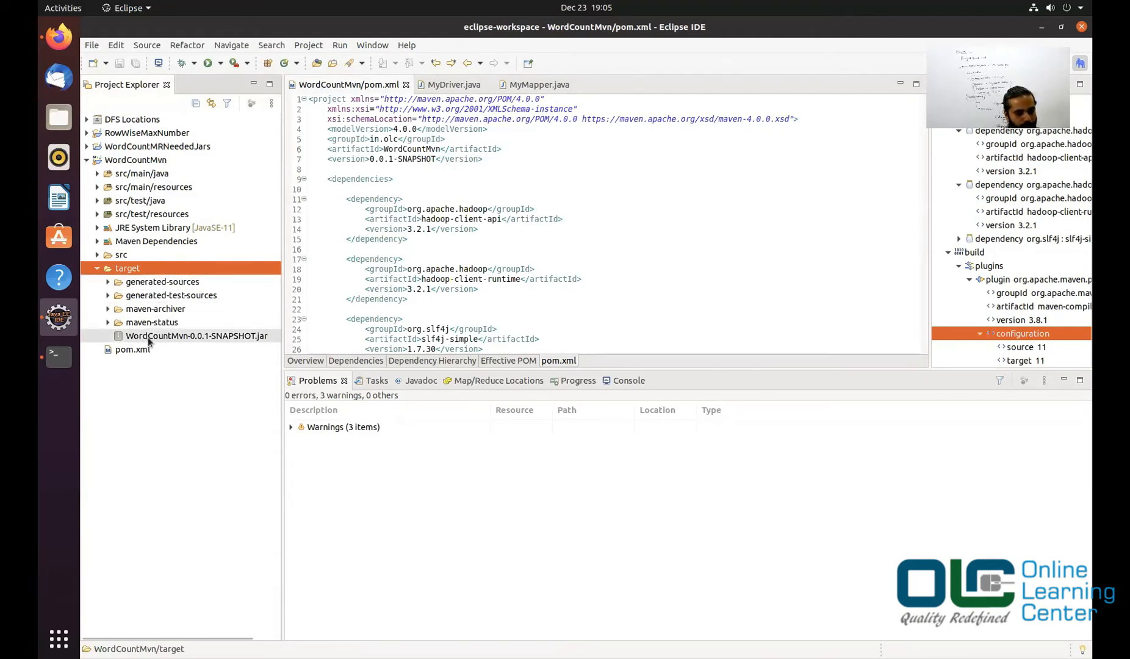
click(197, 336)
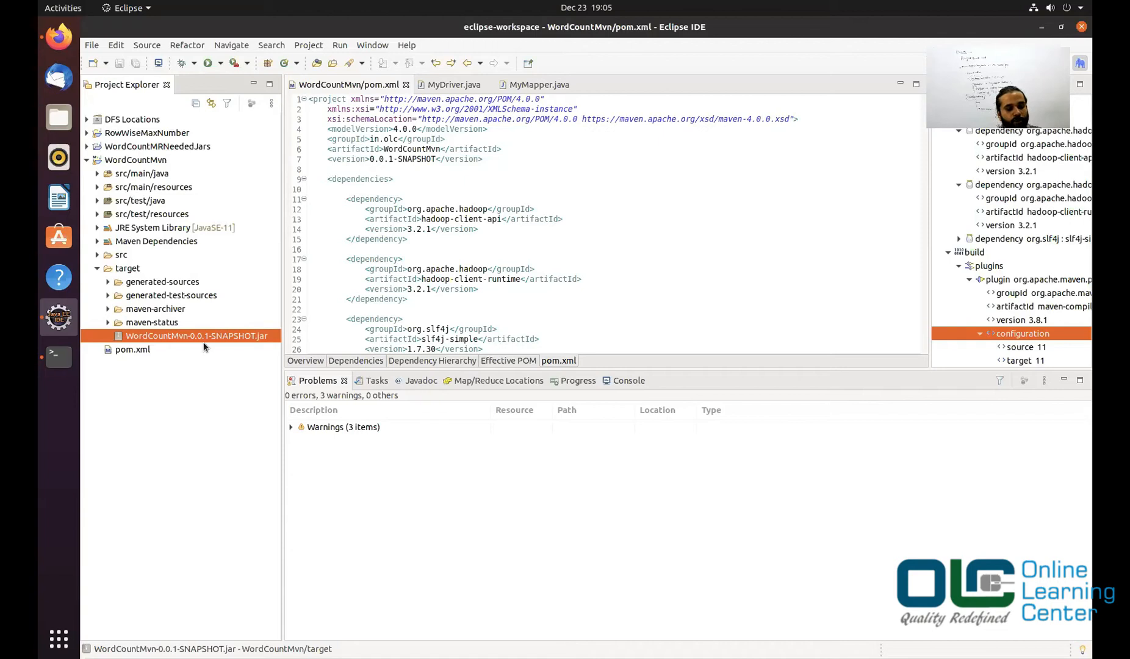
mouse_move(150, 329)
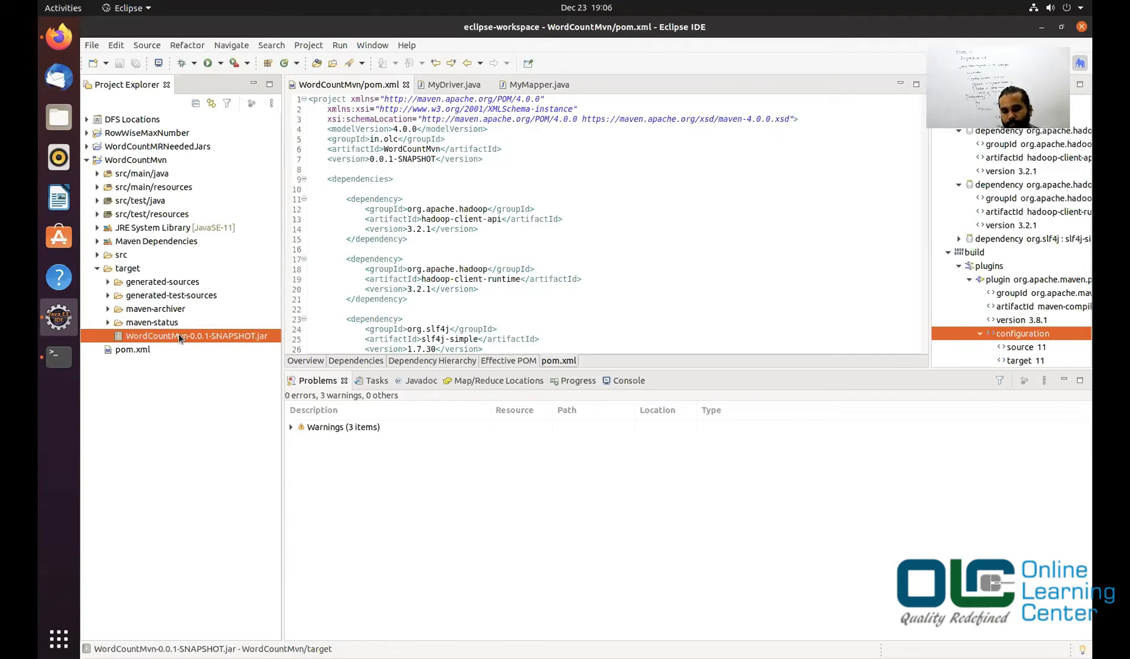
mouse_move(177, 337)
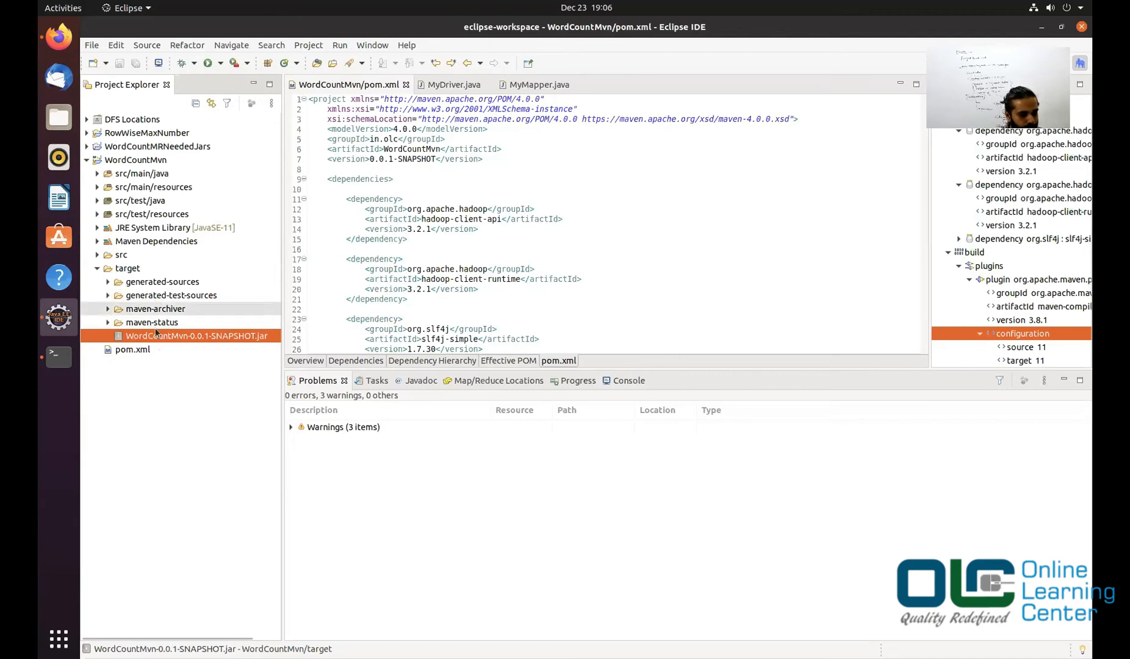
click(133, 349)
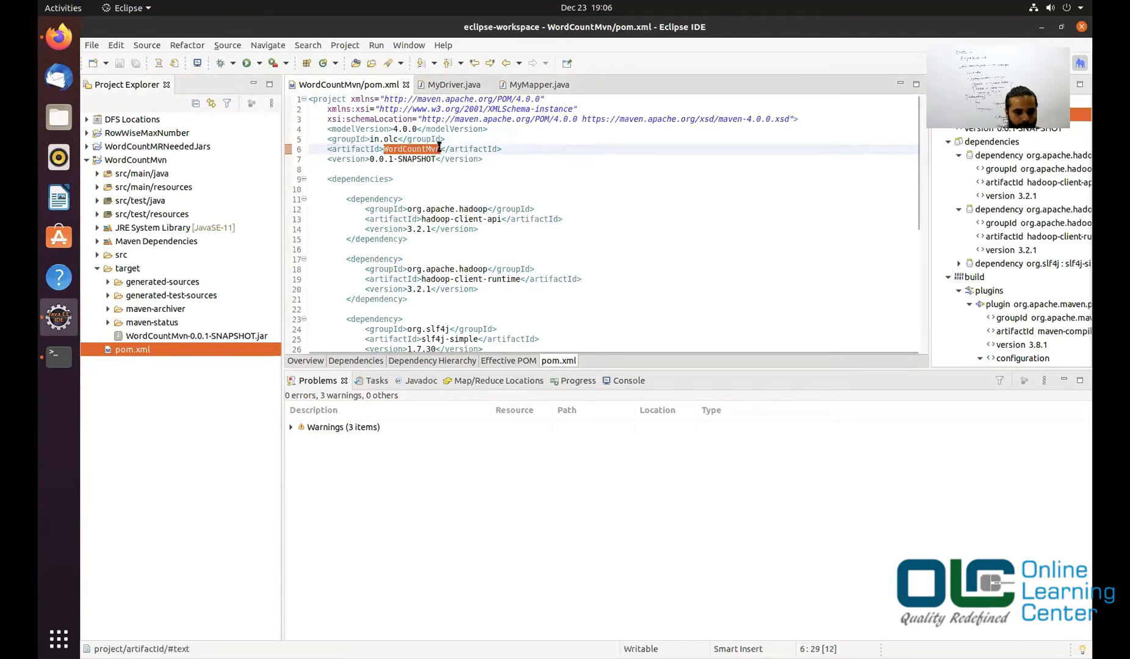
Step: Rename the artifactId to WordCountMvn2 and run the 'clean install' Maven build
click(195, 335)
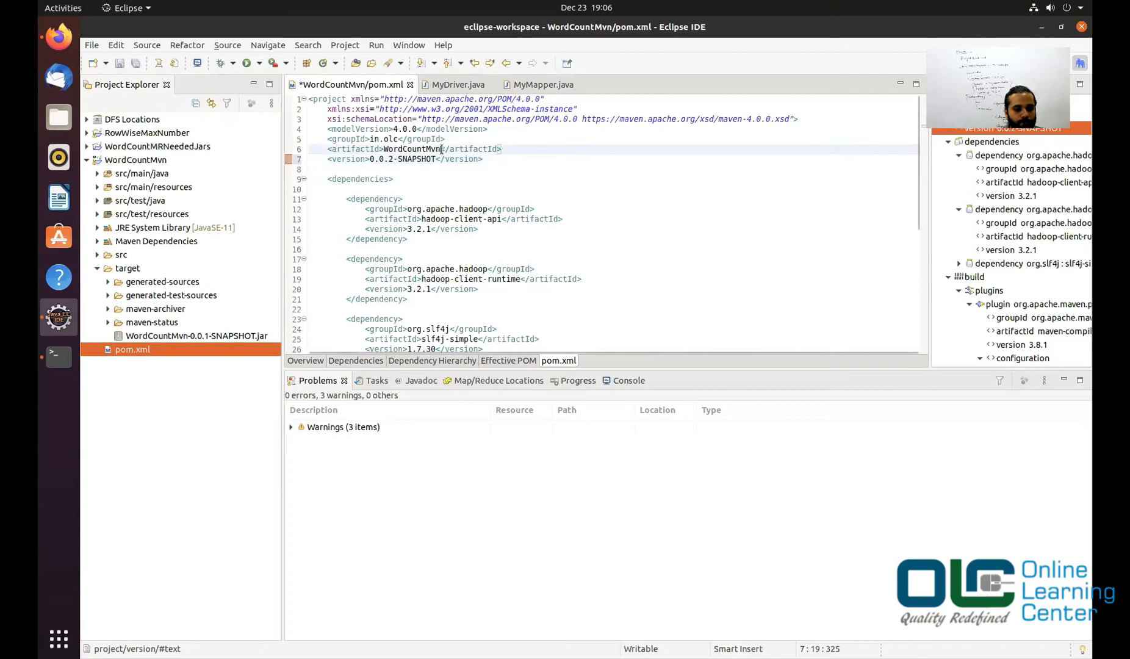
text(2)
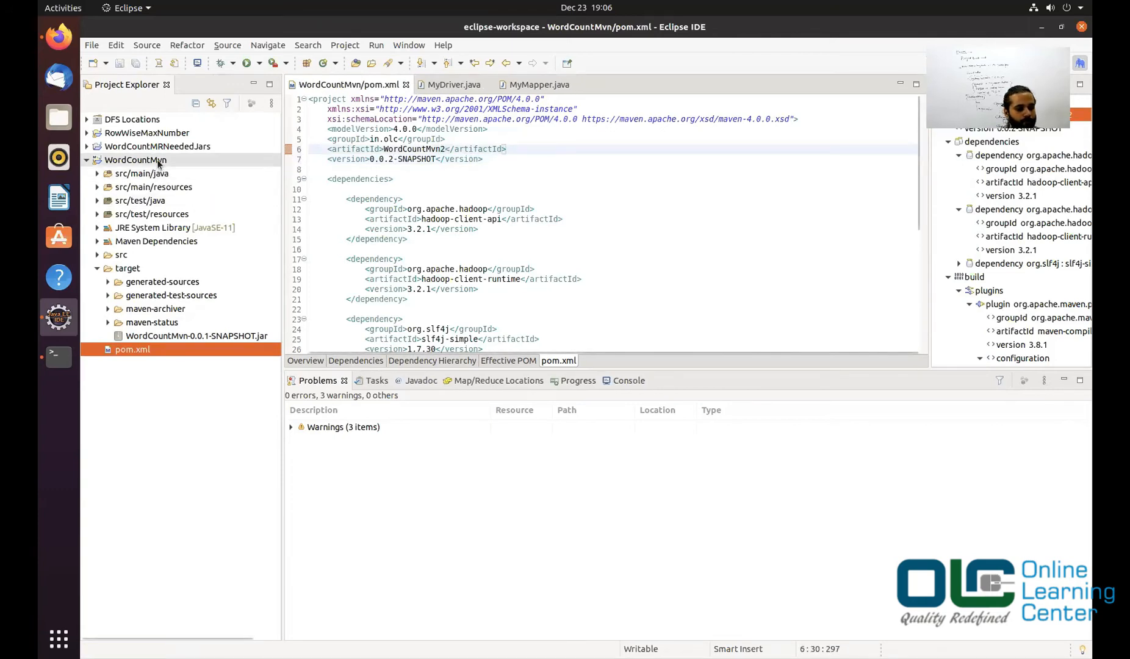
right_click(135, 159)
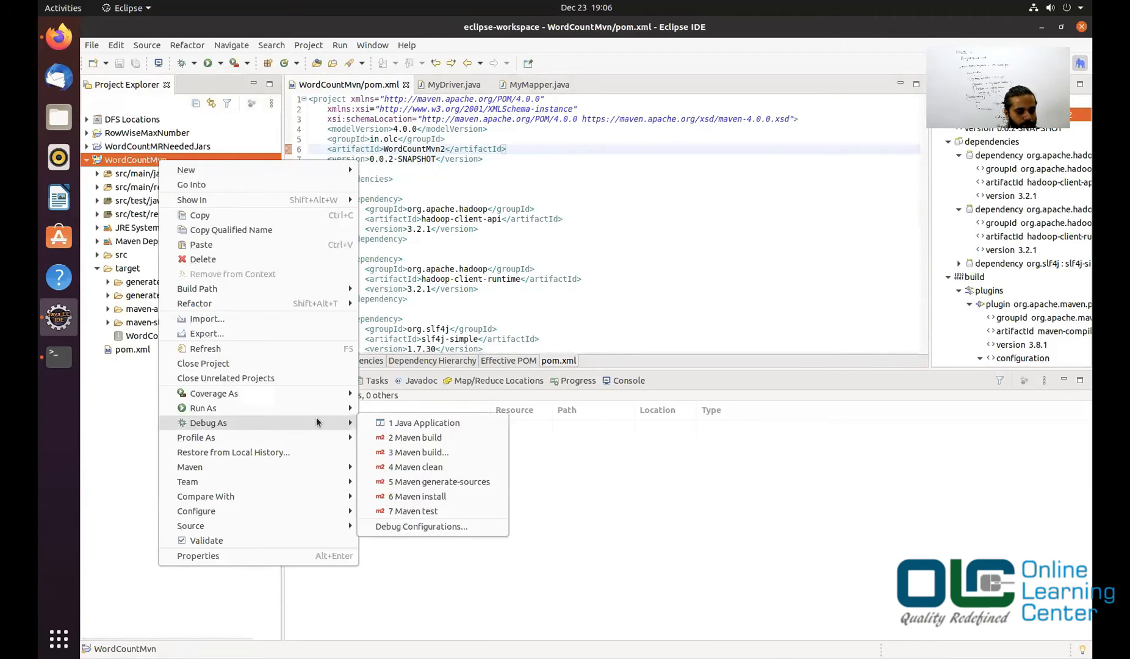
mouse_move(313, 431)
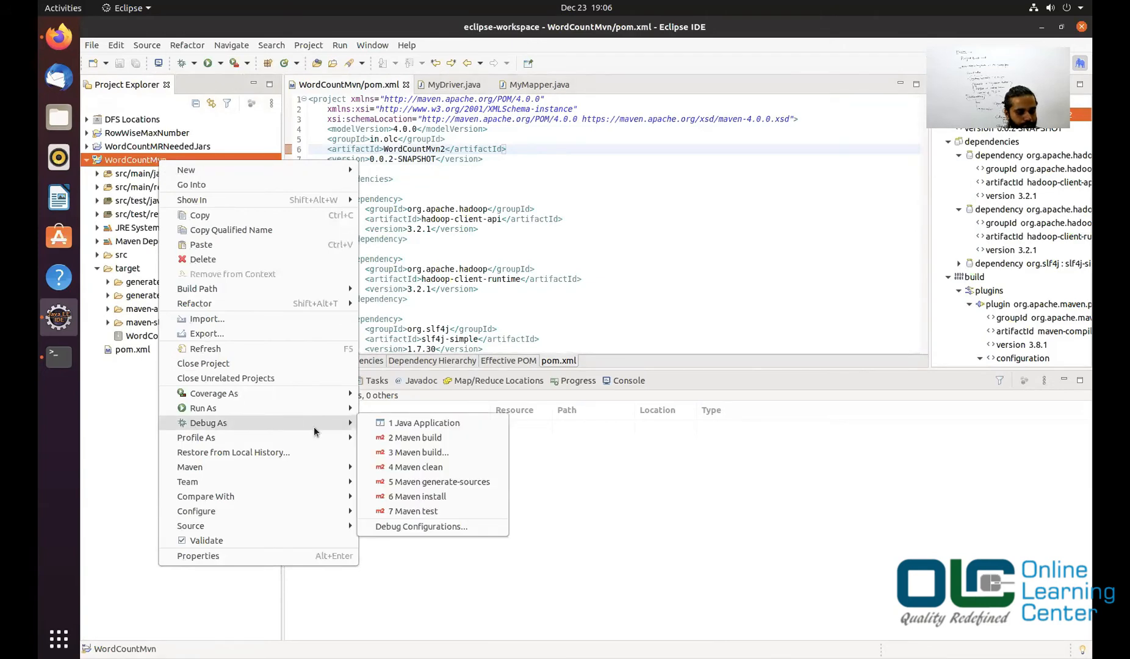
mouse_move(335, 412)
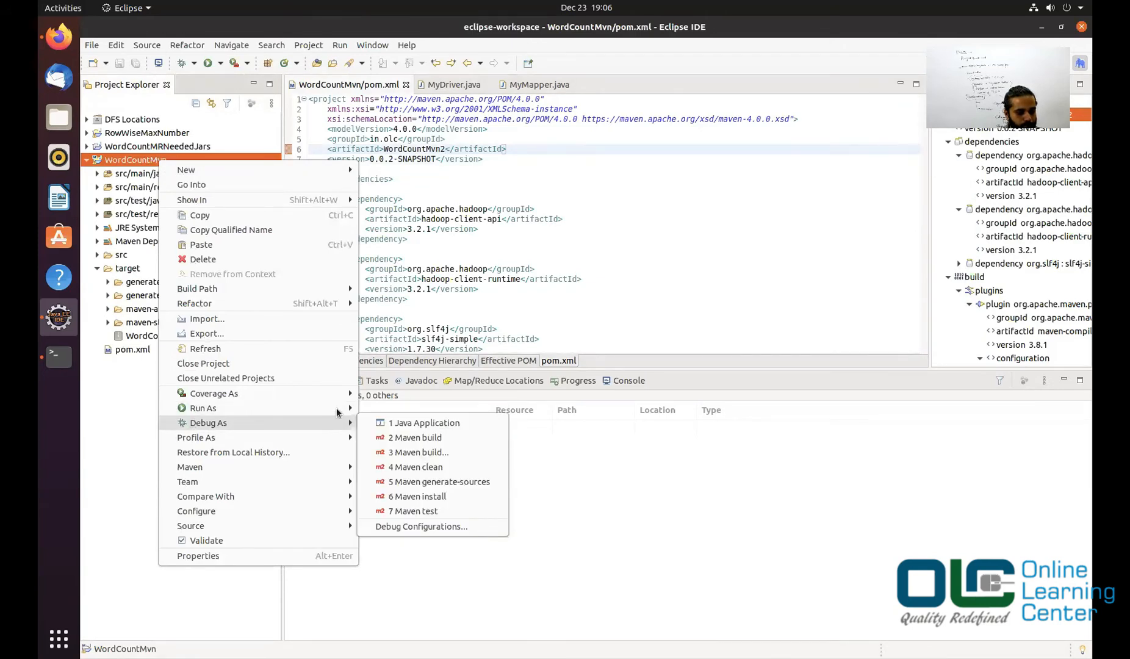
mouse_move(202, 407)
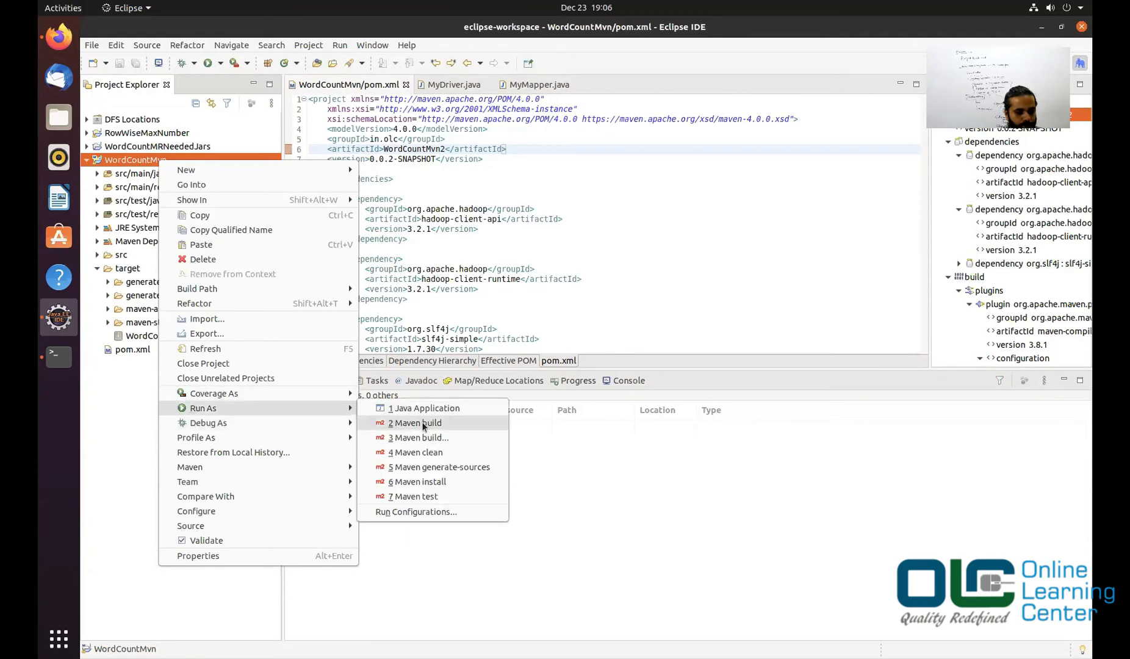
click(414, 423)
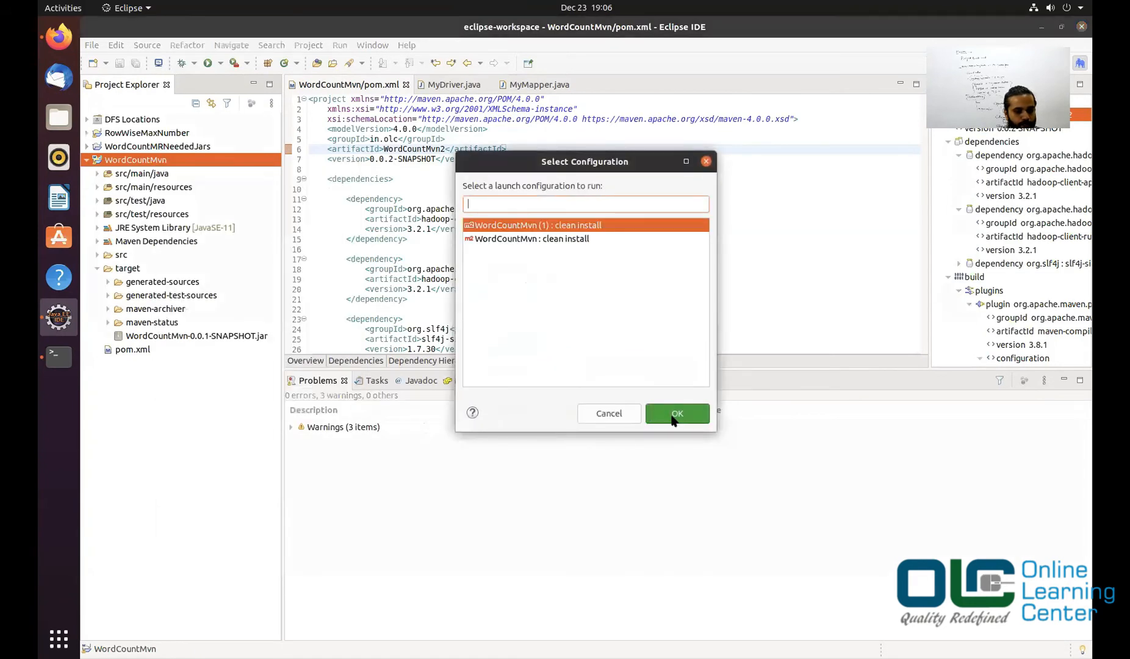
click(675, 413)
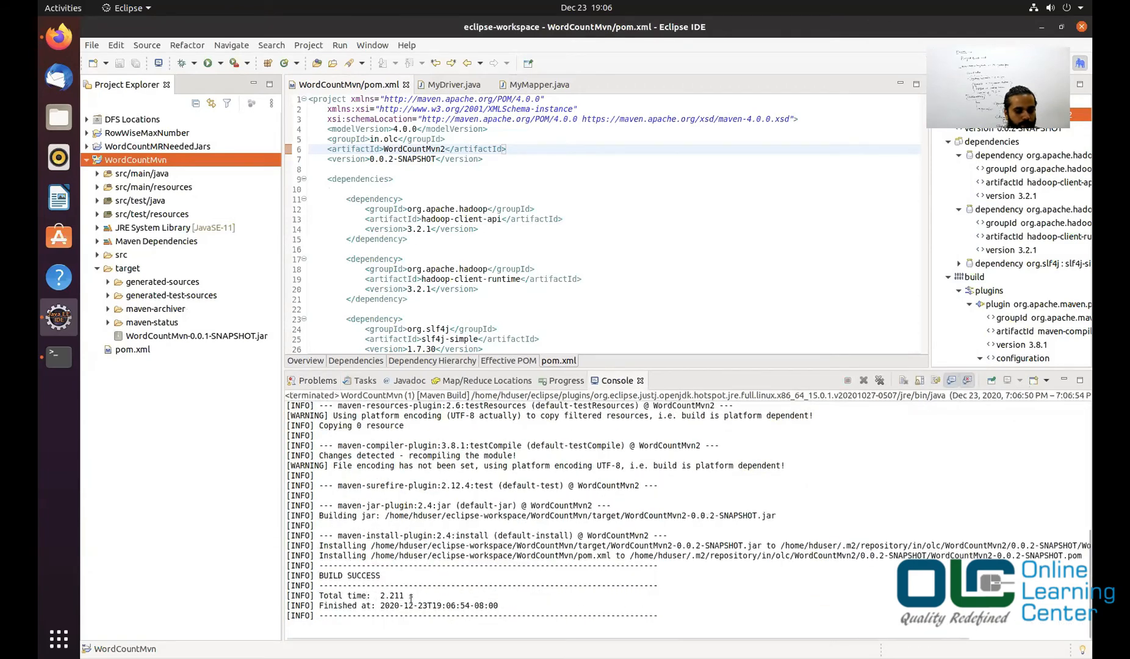
Step: Refresh the target folder to show WordCountMvn2-0.0.2-SNAPSHOT.jar
click(127, 268)
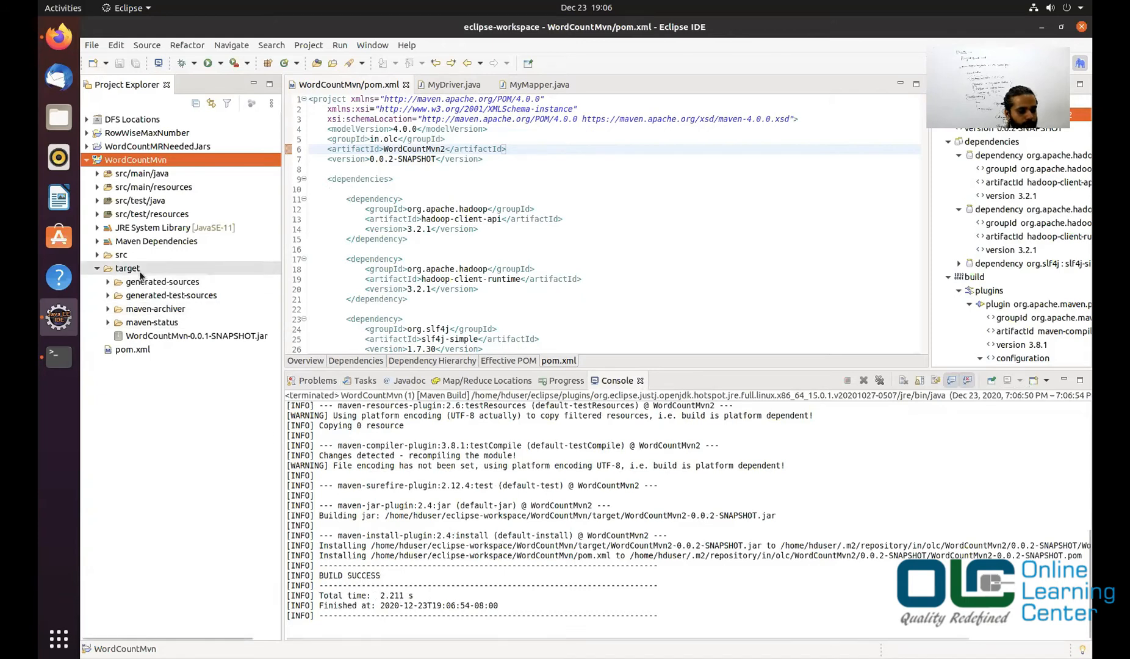
right_click(127, 267)
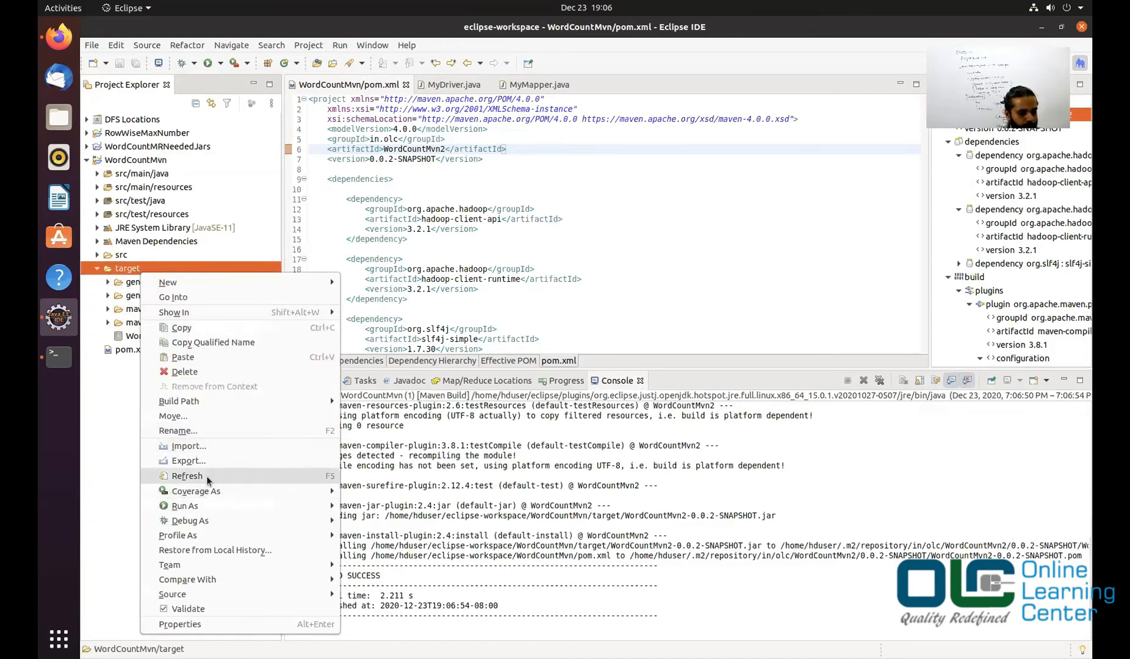
click(186, 475)
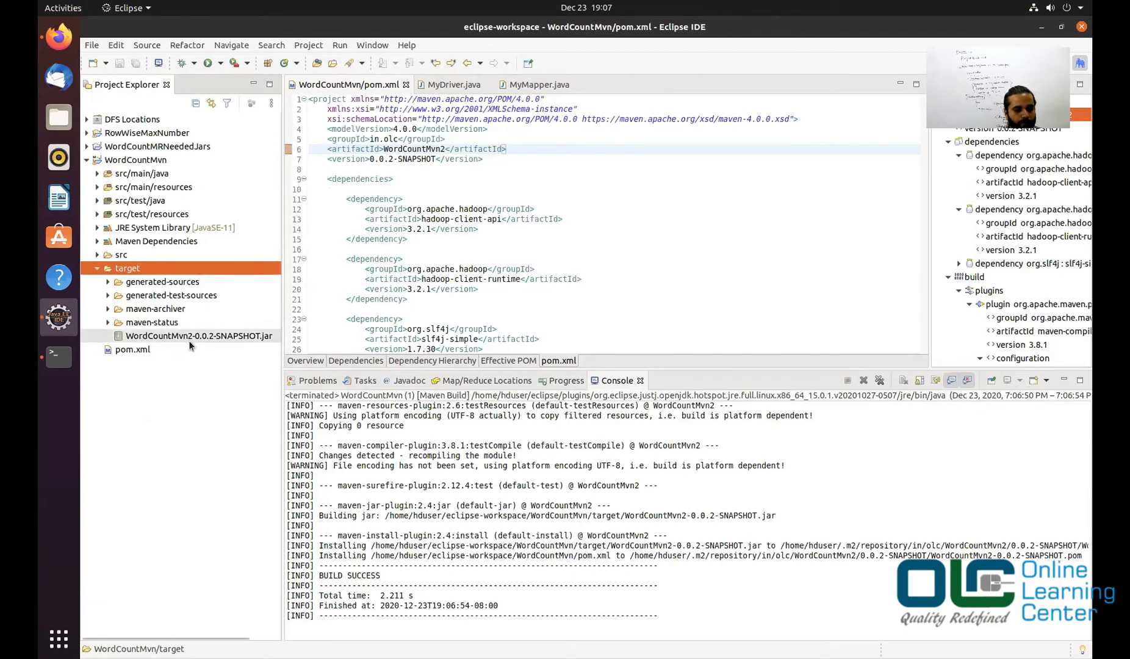
mouse_move(212, 345)
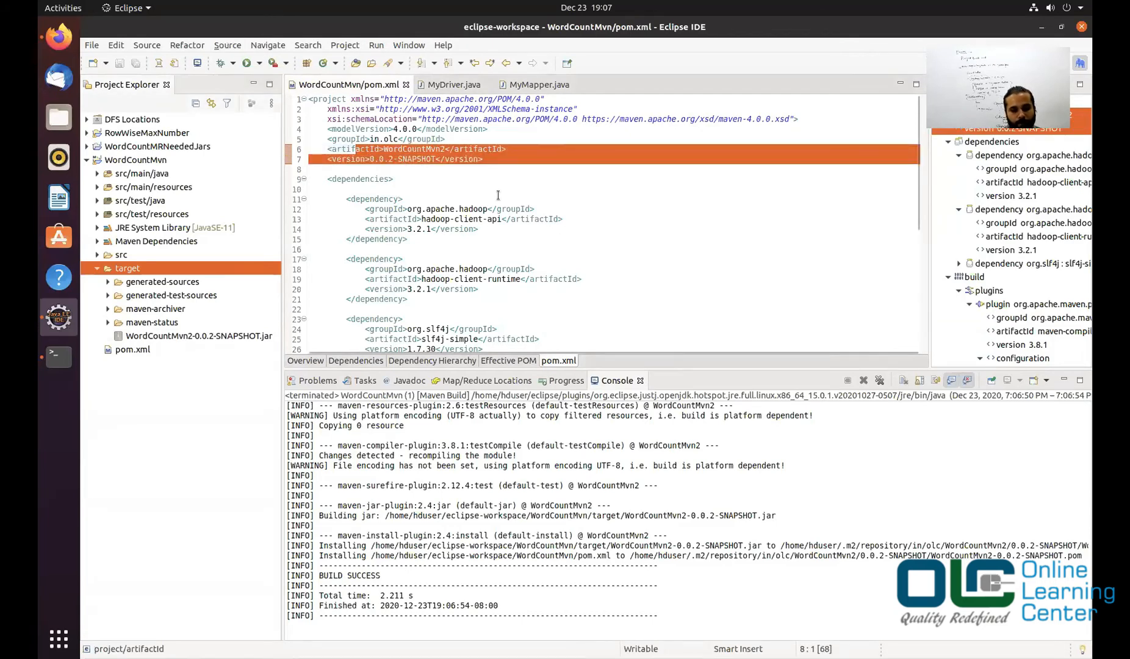
scroll(down, 3)
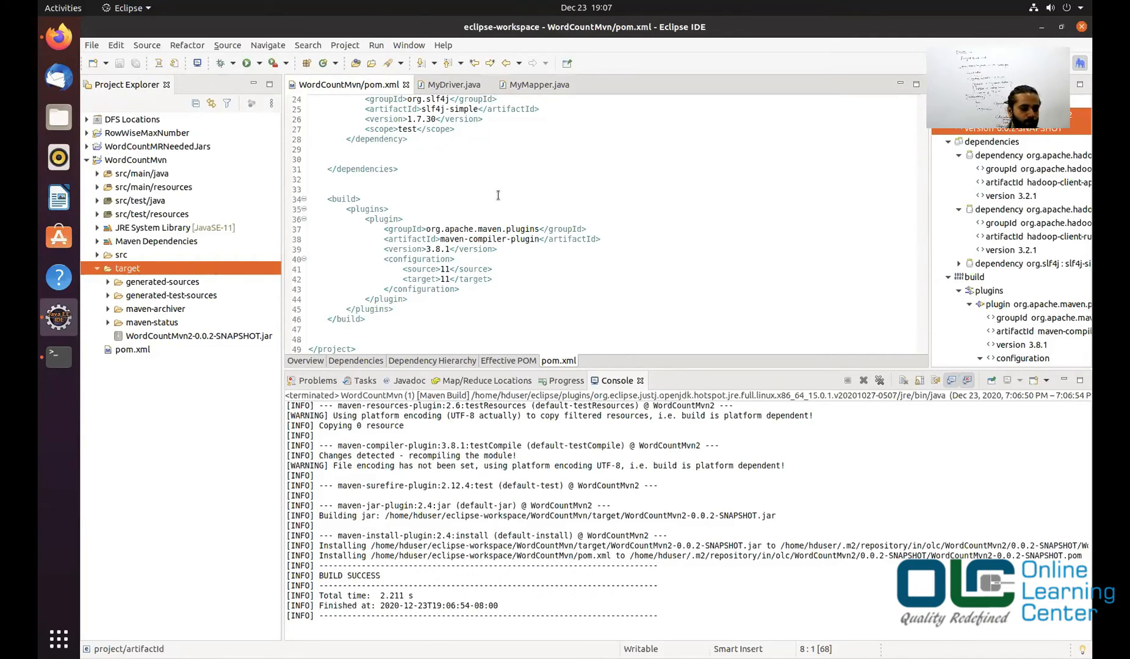
click(147, 132)
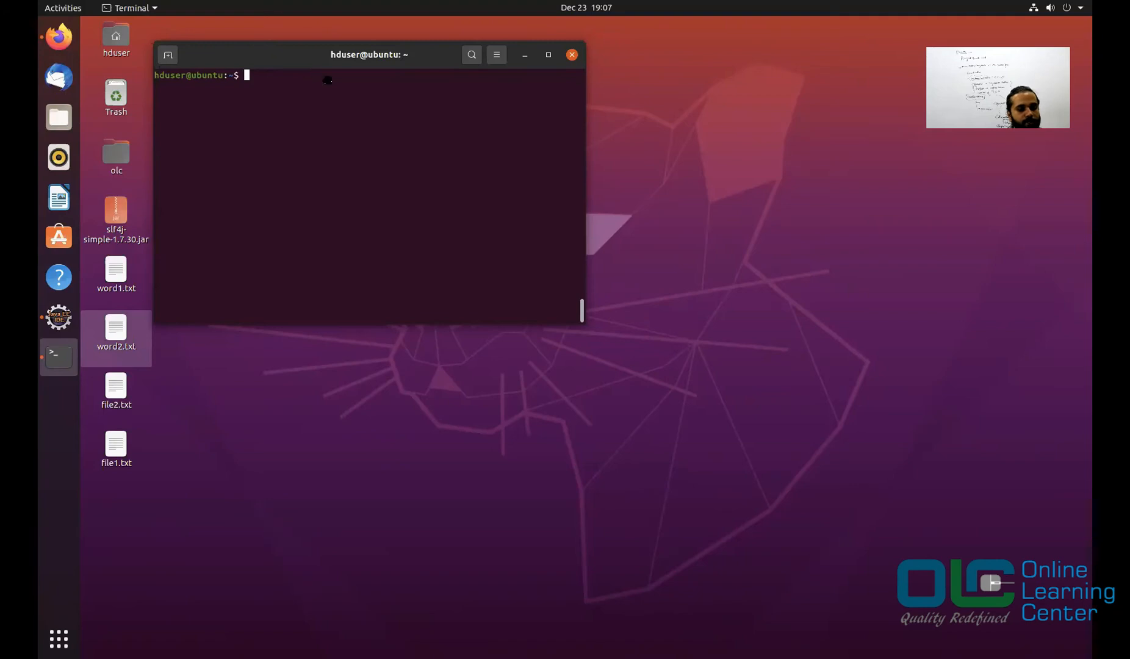
Step: Move the Terminal window to the desktop centre and return to Eclipse
drag(368, 55, 594, 182)
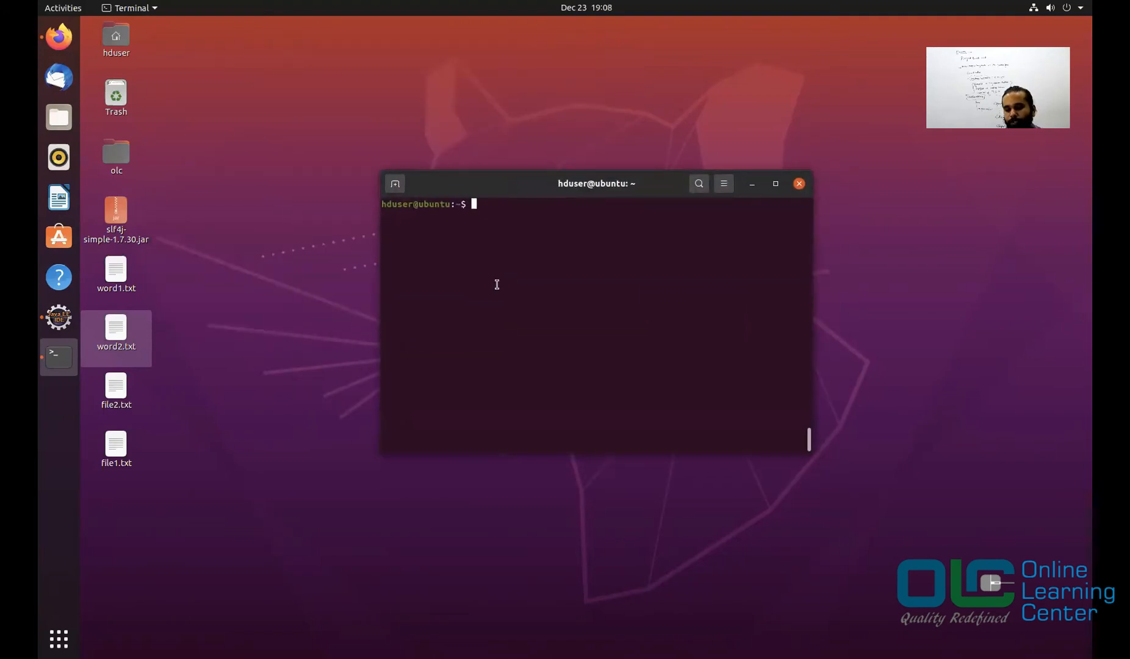
mouse_move(57, 464)
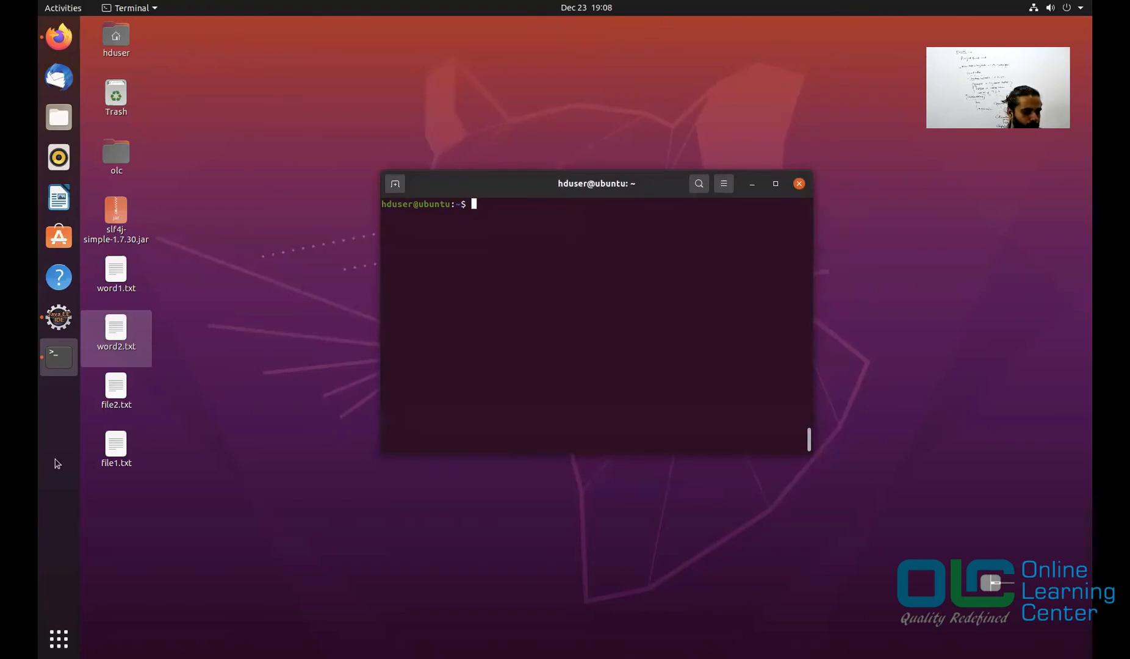
click(58, 318)
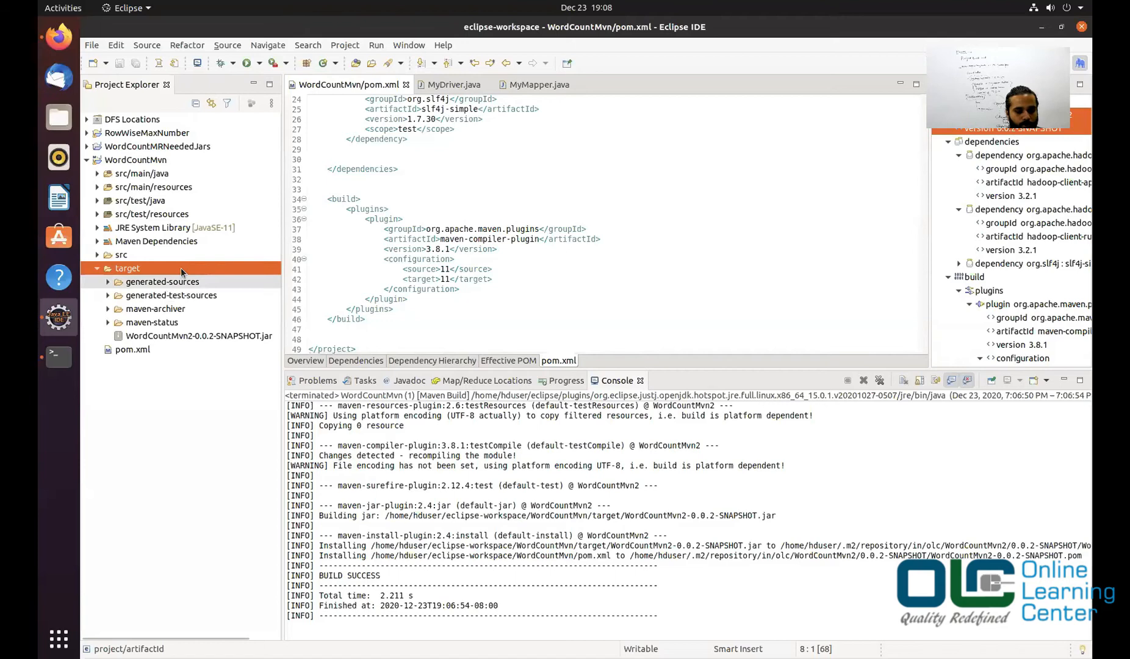
click(135, 159)
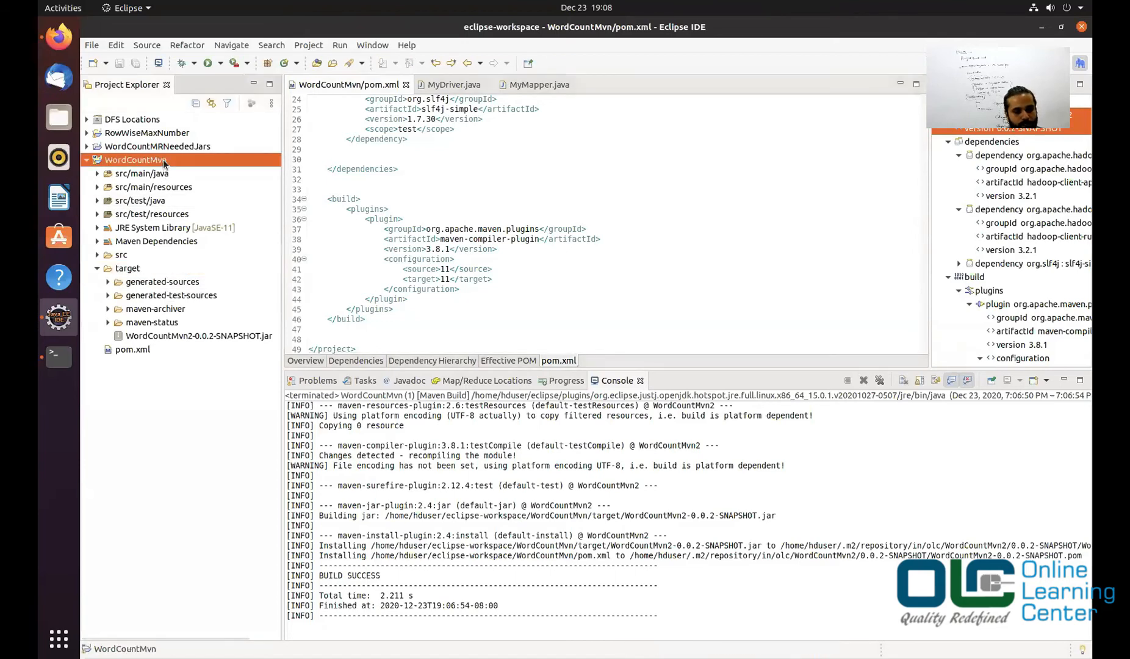
right_click(135, 159)
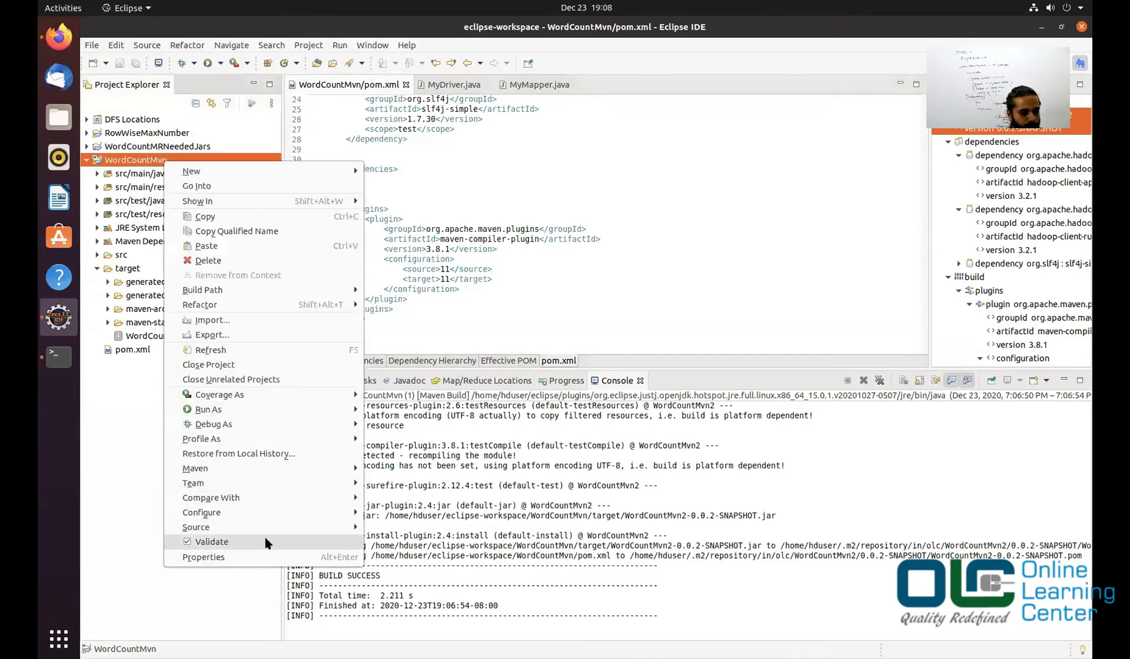
mouse_move(236, 230)
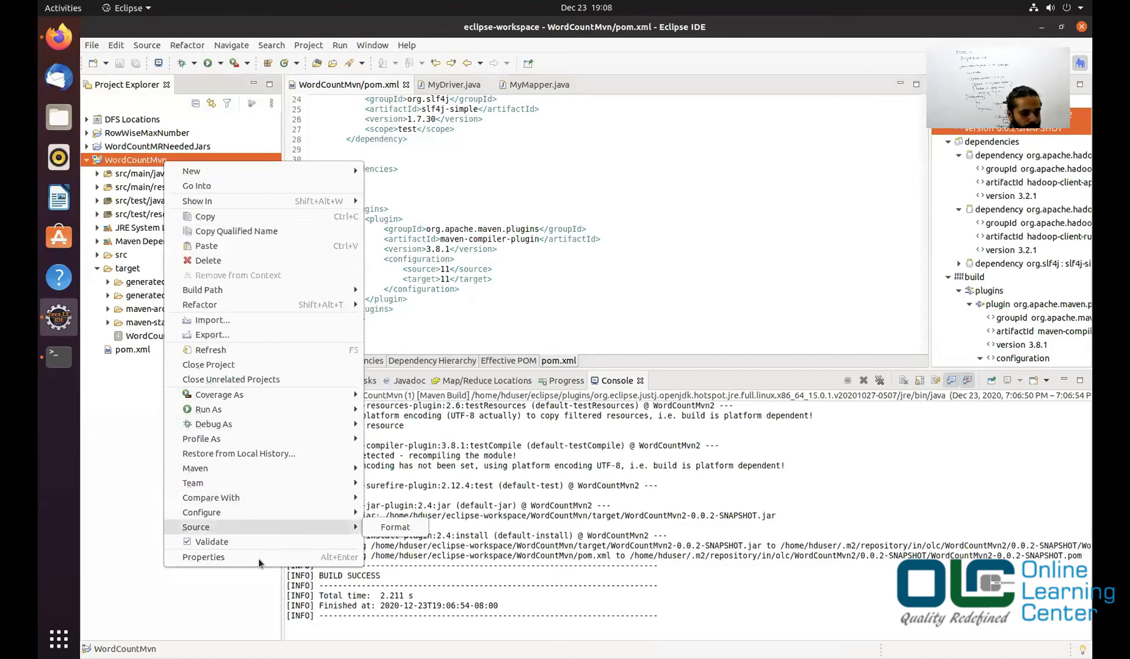
click(203, 557)
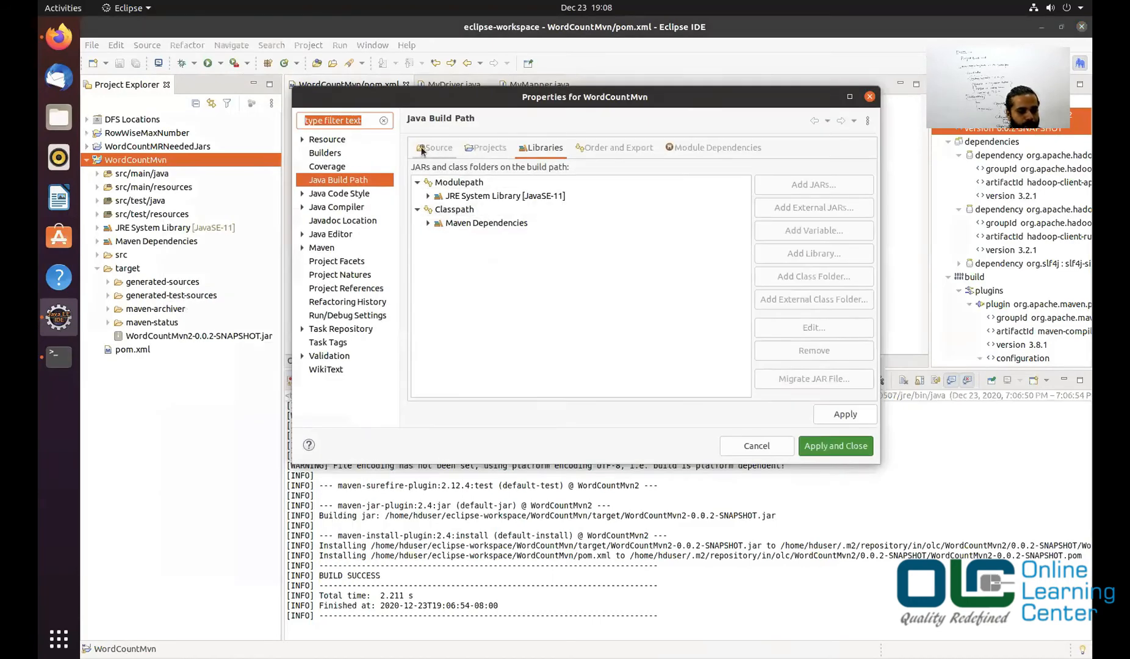
click(327, 138)
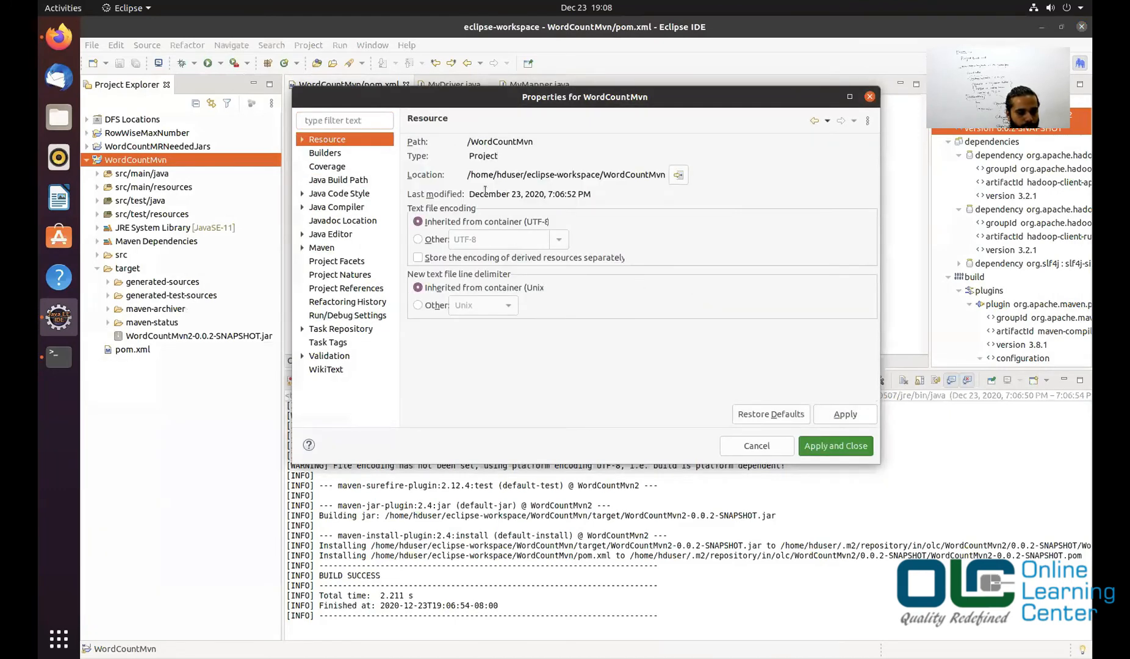
double_click(508, 174)
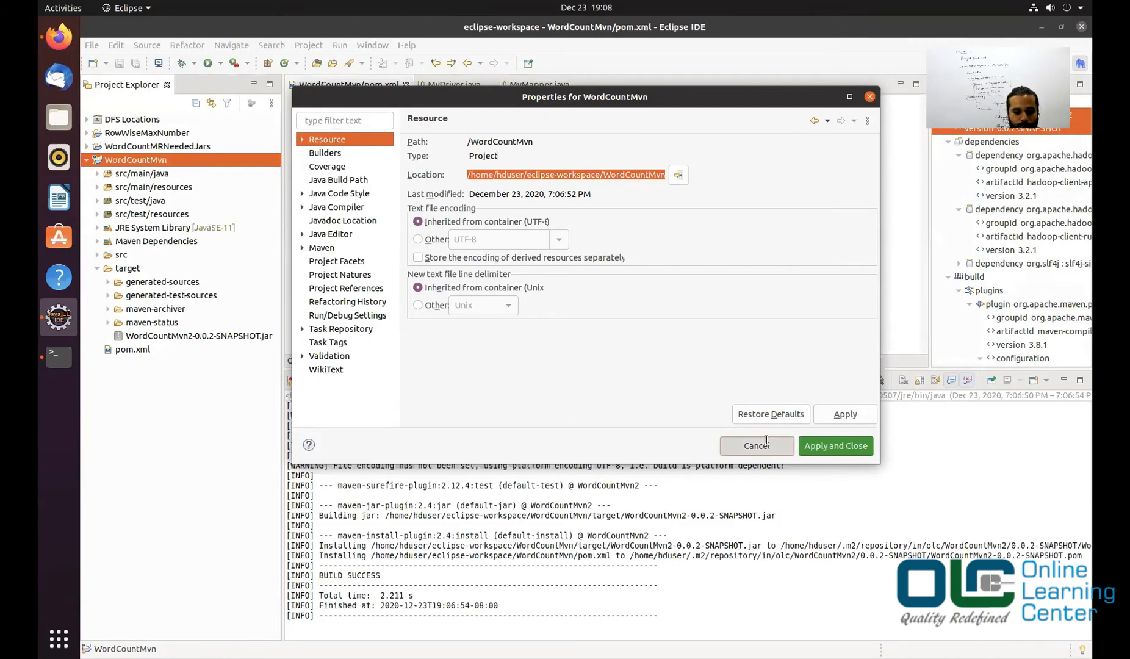
click(755, 446)
text(cd)
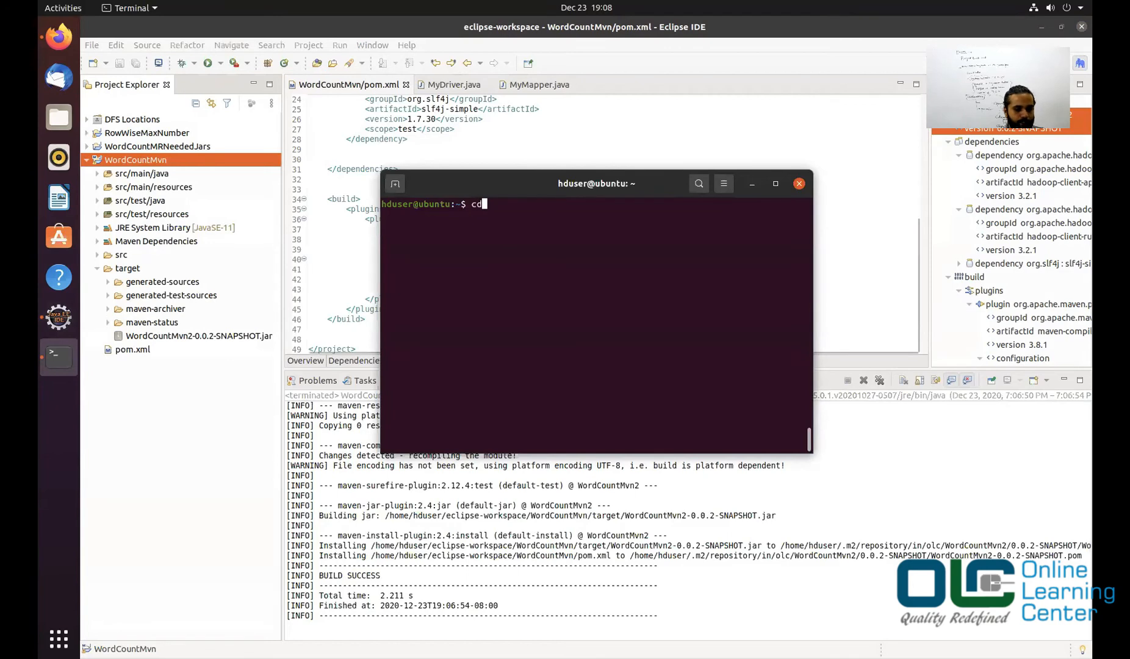
Step: In the WordCountMvn project folder, list its contents and run mvn clean
right_click(565, 225)
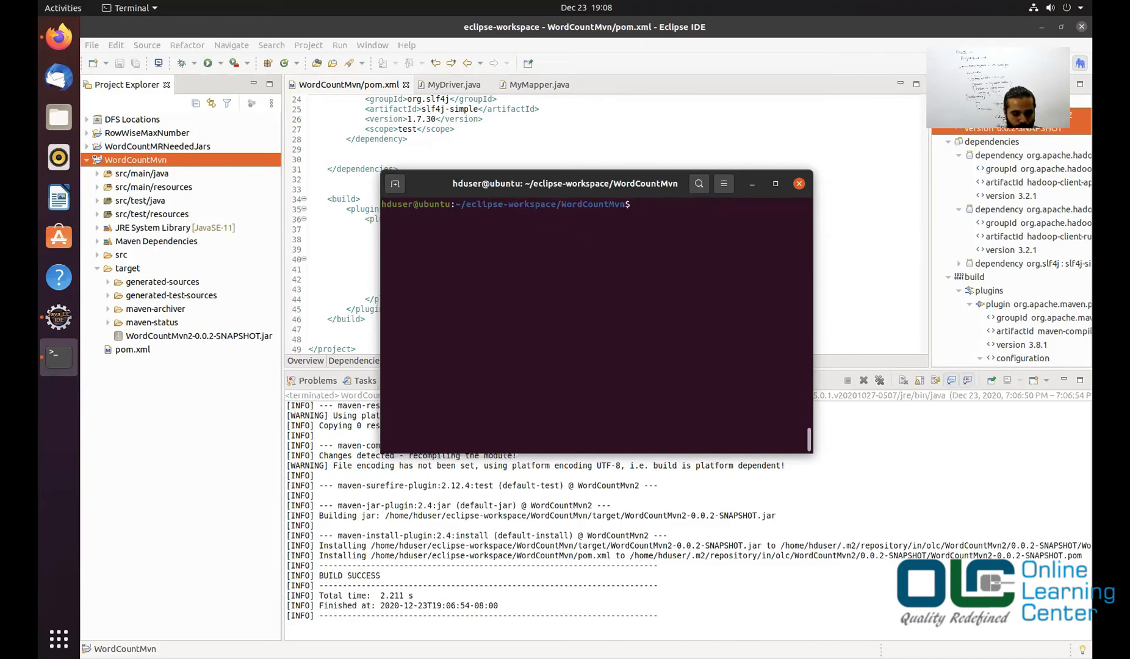
text(ls)
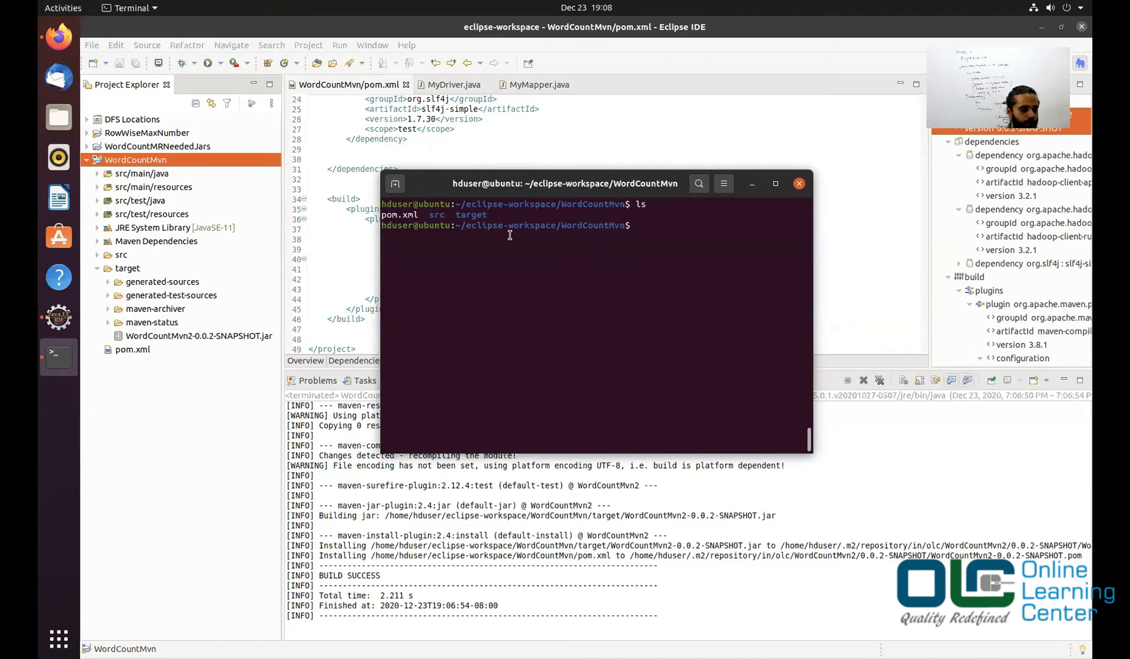
text(mvn)
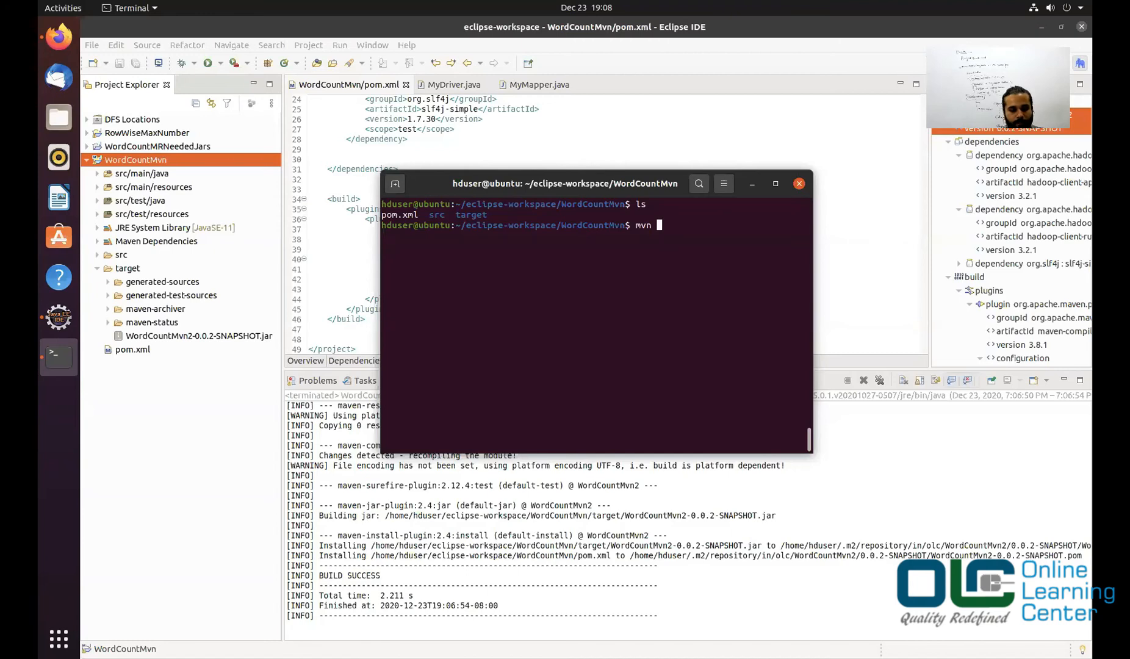
text(clean)
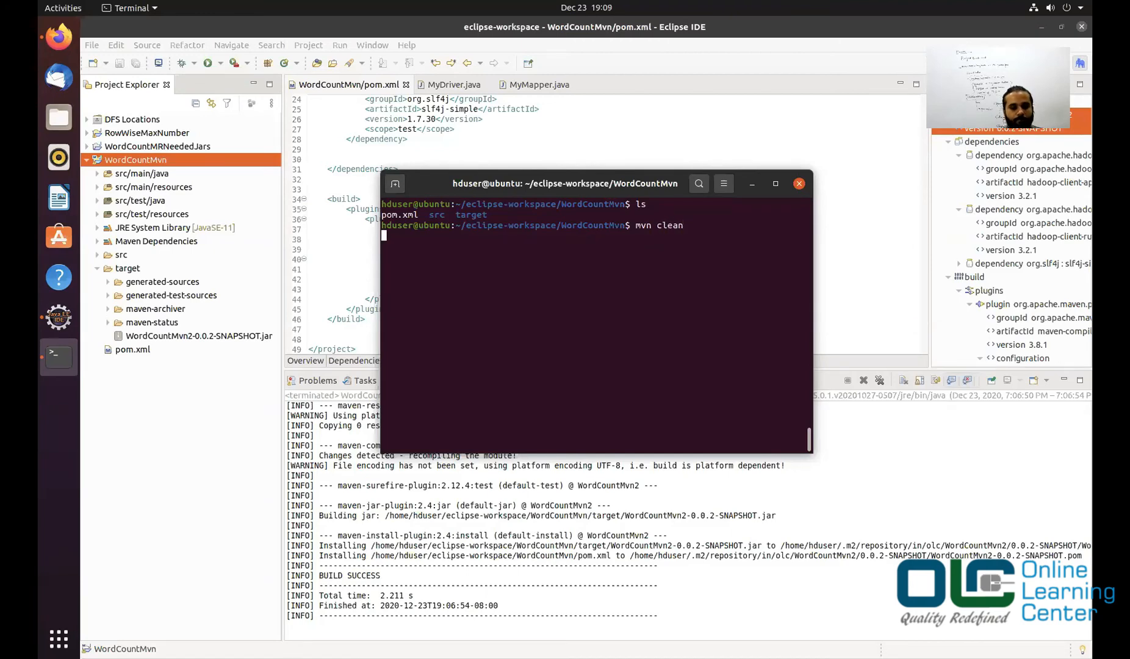
key(Return)
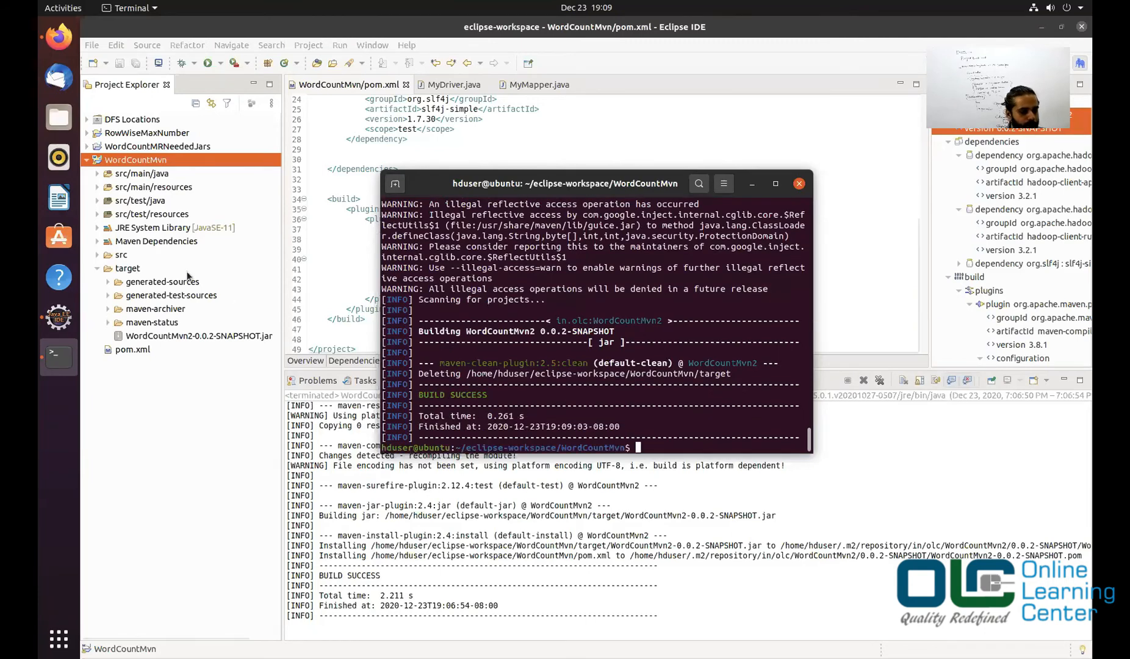
Step: Bring up the target folder's context menu in Project Explorer to refresh it
right_click(127, 267)
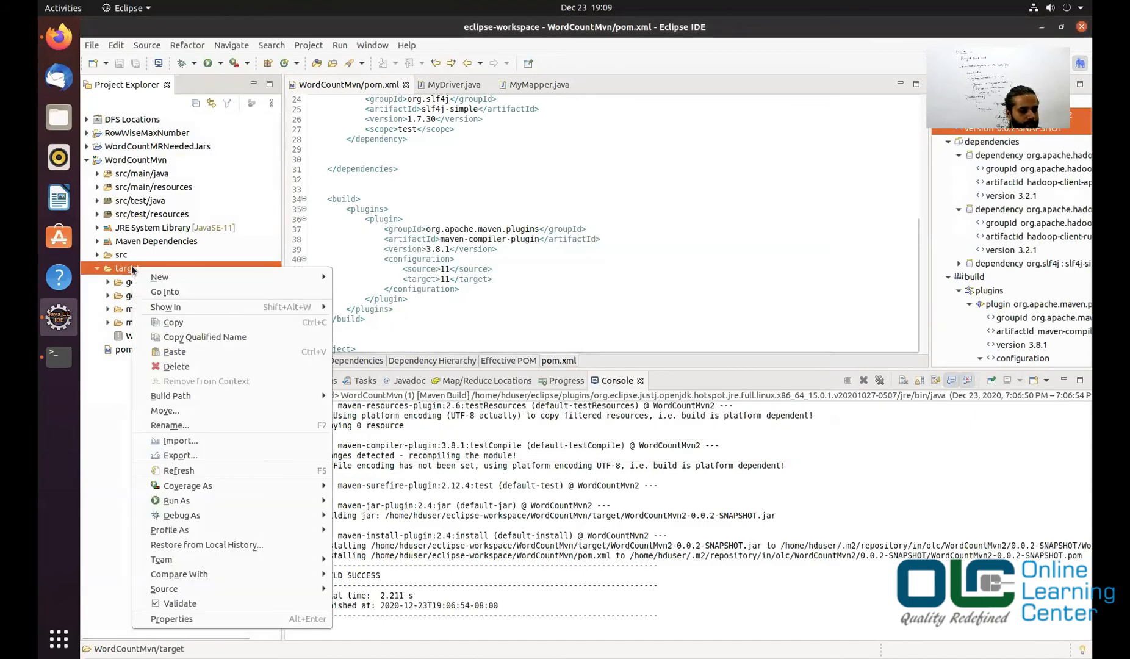
mouse_move(200, 465)
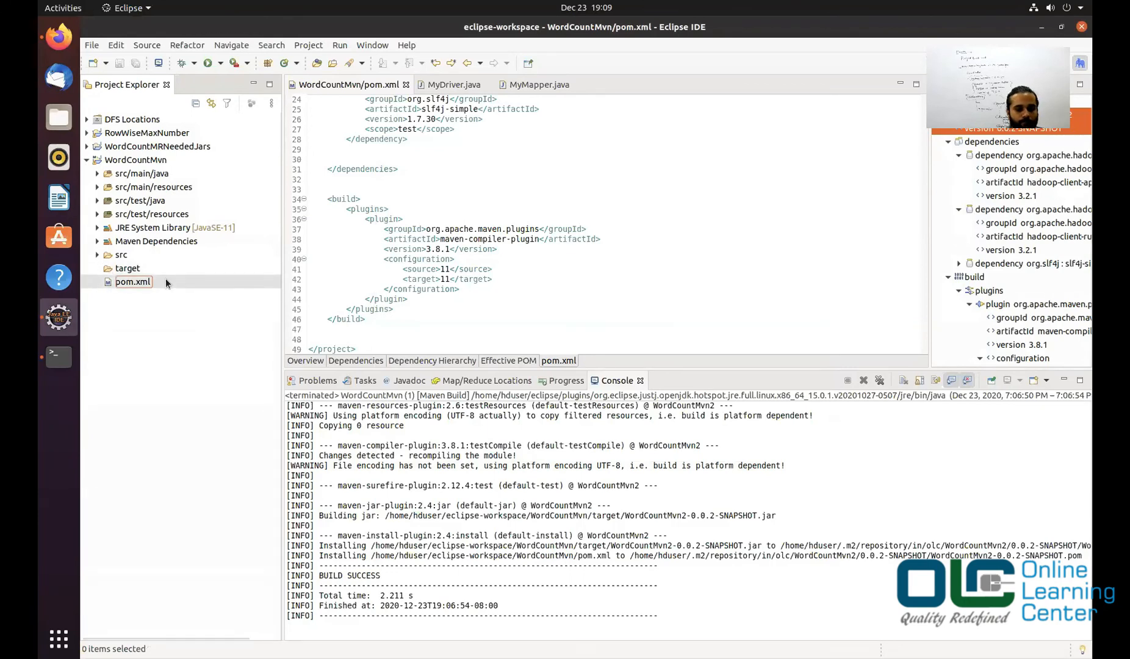
mouse_move(58, 356)
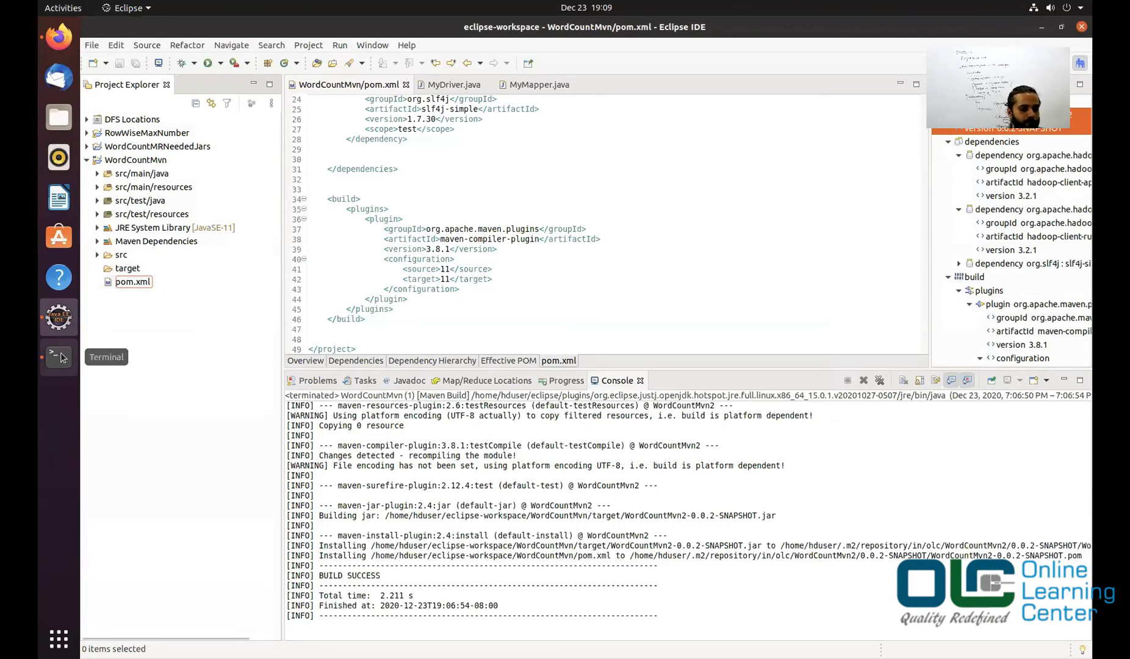
Step: Rerun the Maven build from Terminal, then bring up the target folder's actions in Eclipse
click(58, 356)
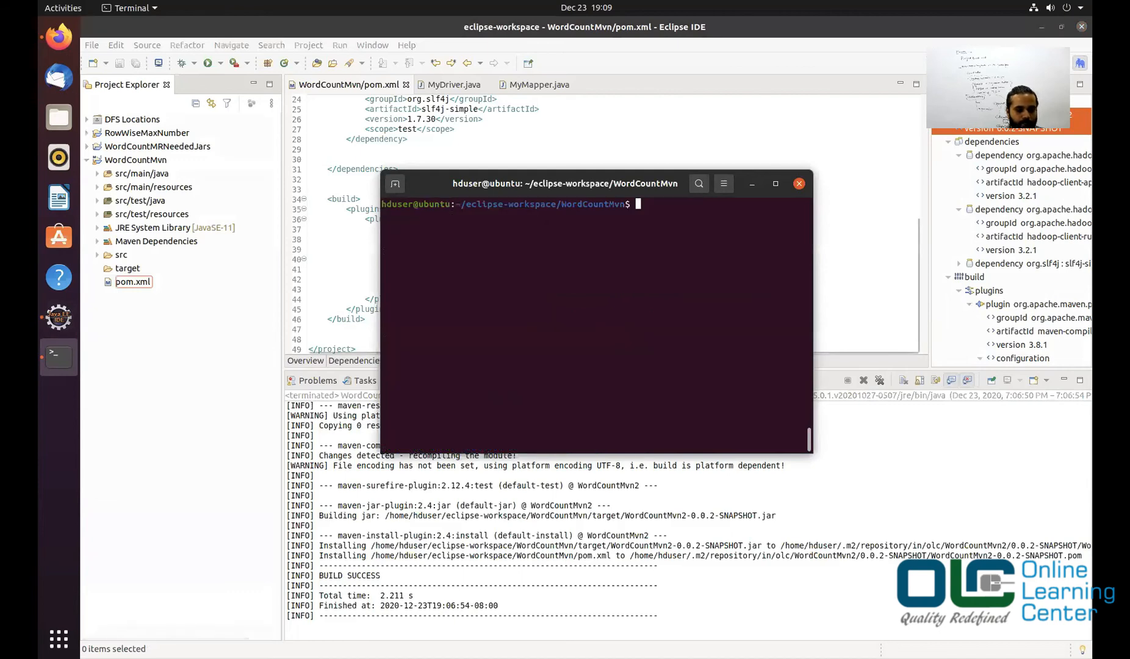
text(mvn clean)
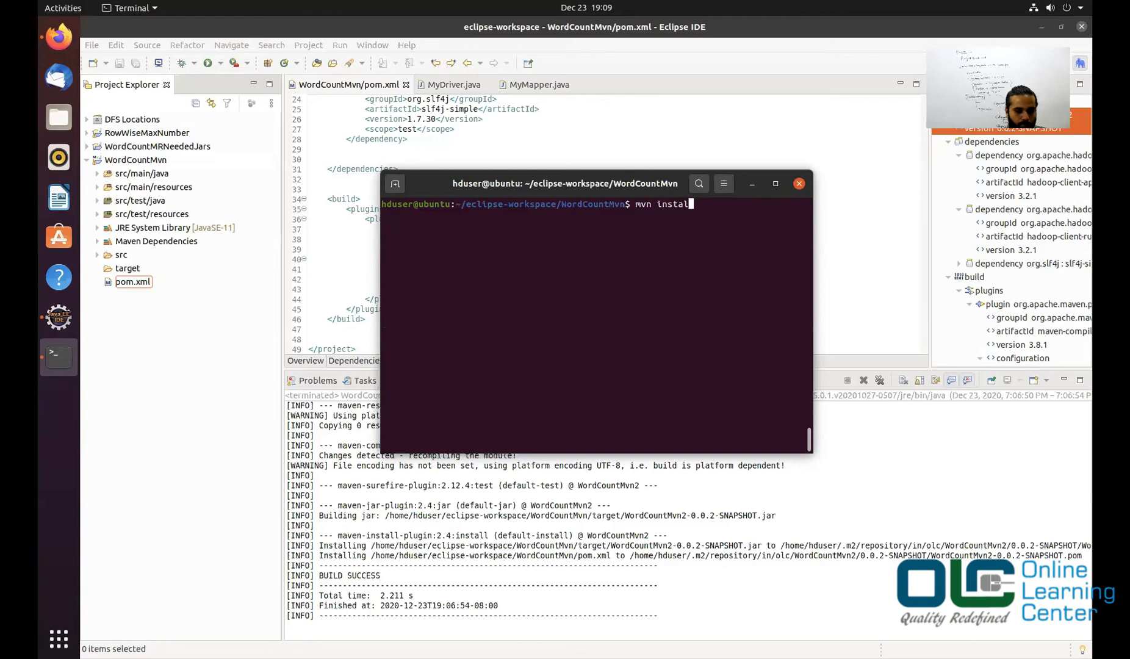
key(Return)
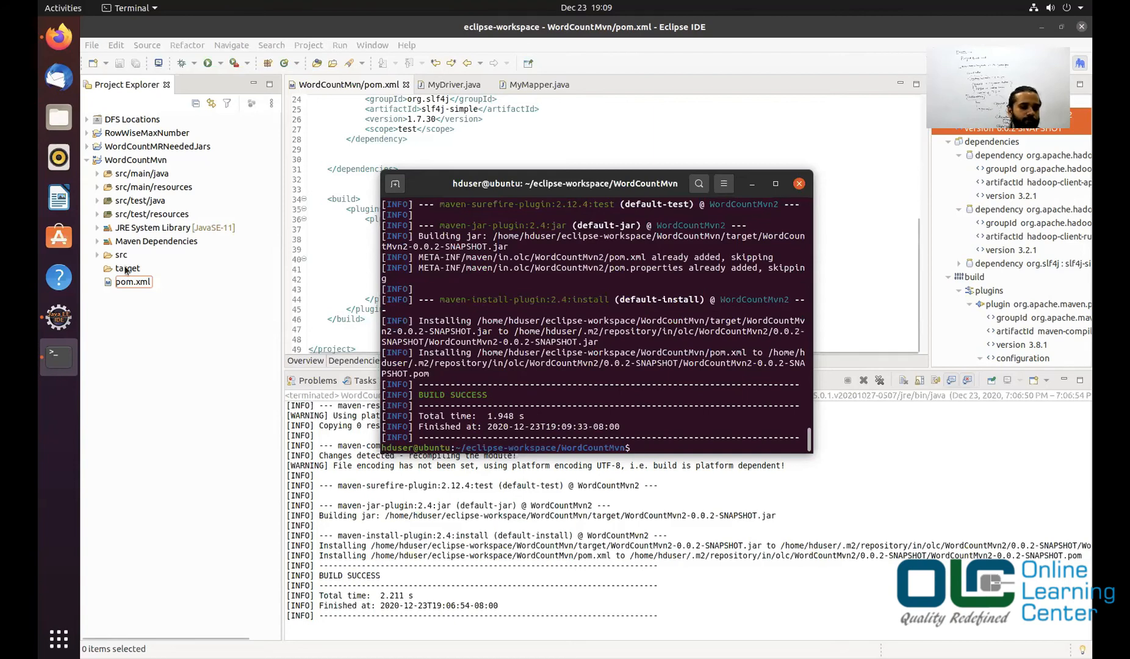
right_click(128, 268)
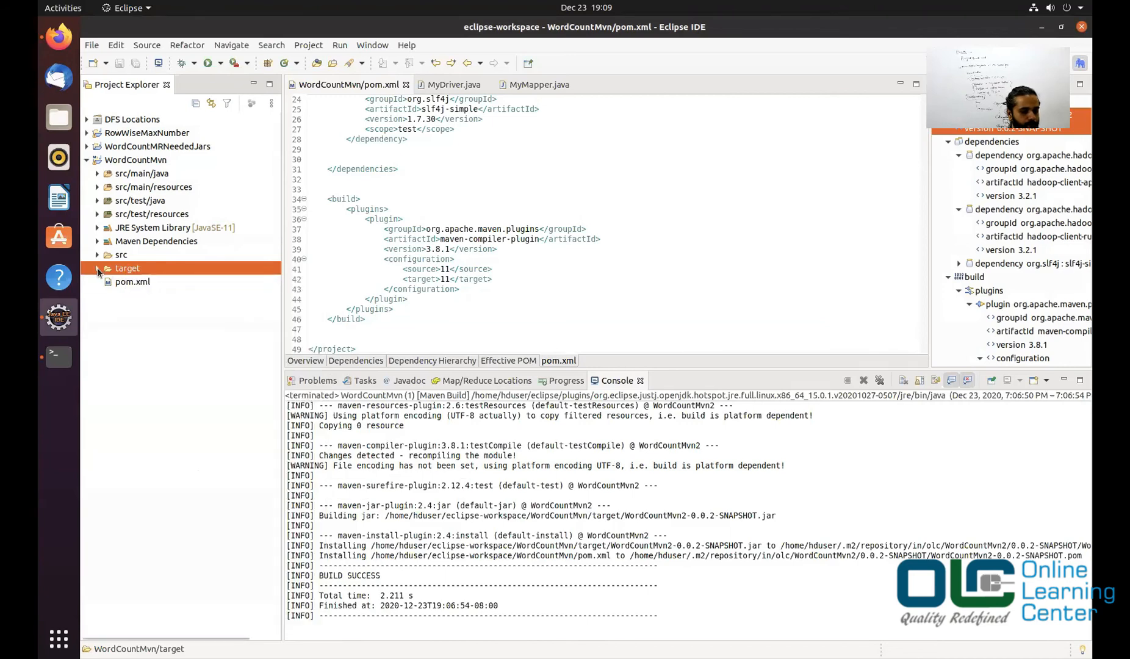
Step: Expand the target folder to show WordCountMvn2-0.0.2-SNAPSHOT.jar, and begin a mvn clean command
click(98, 269)
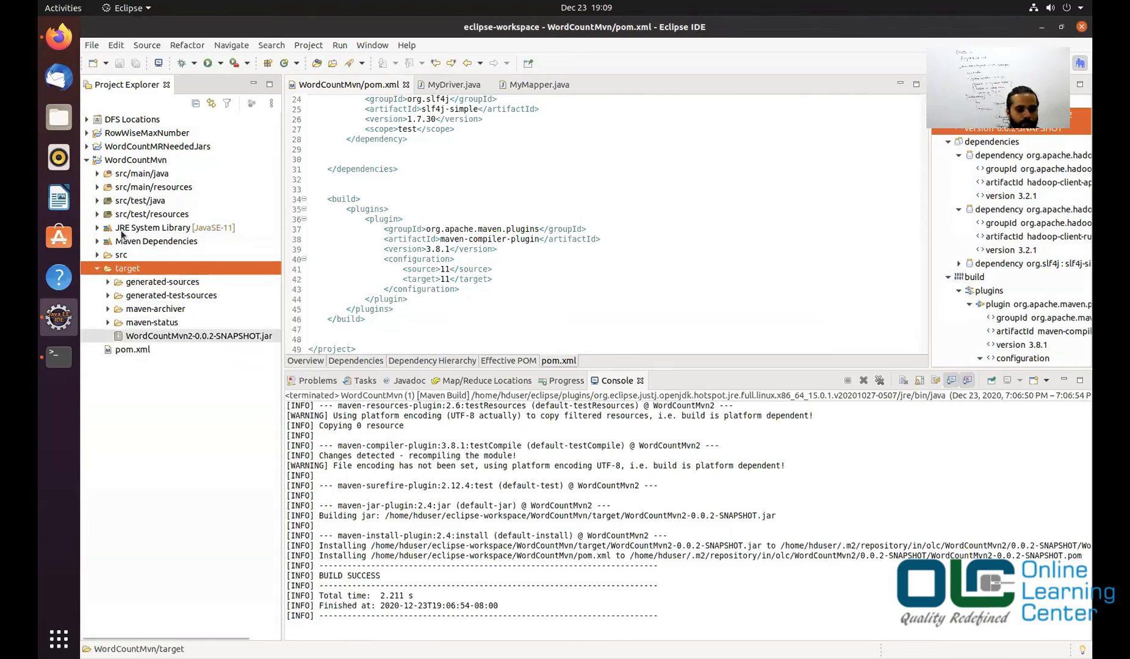
click(57, 356)
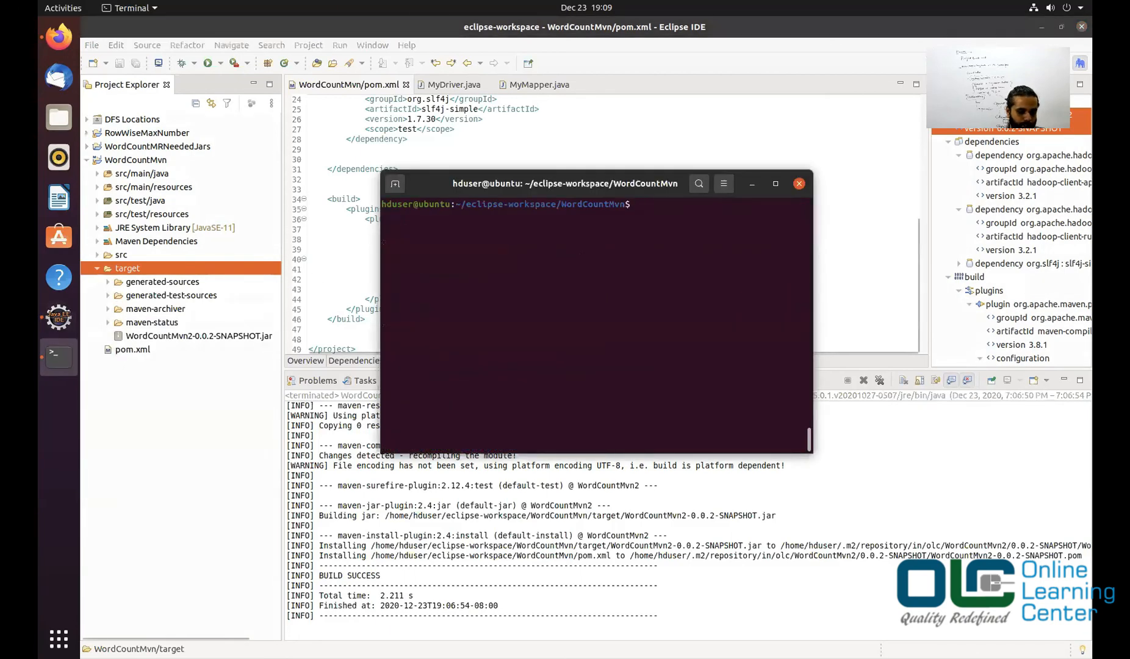
text(mvn cl)
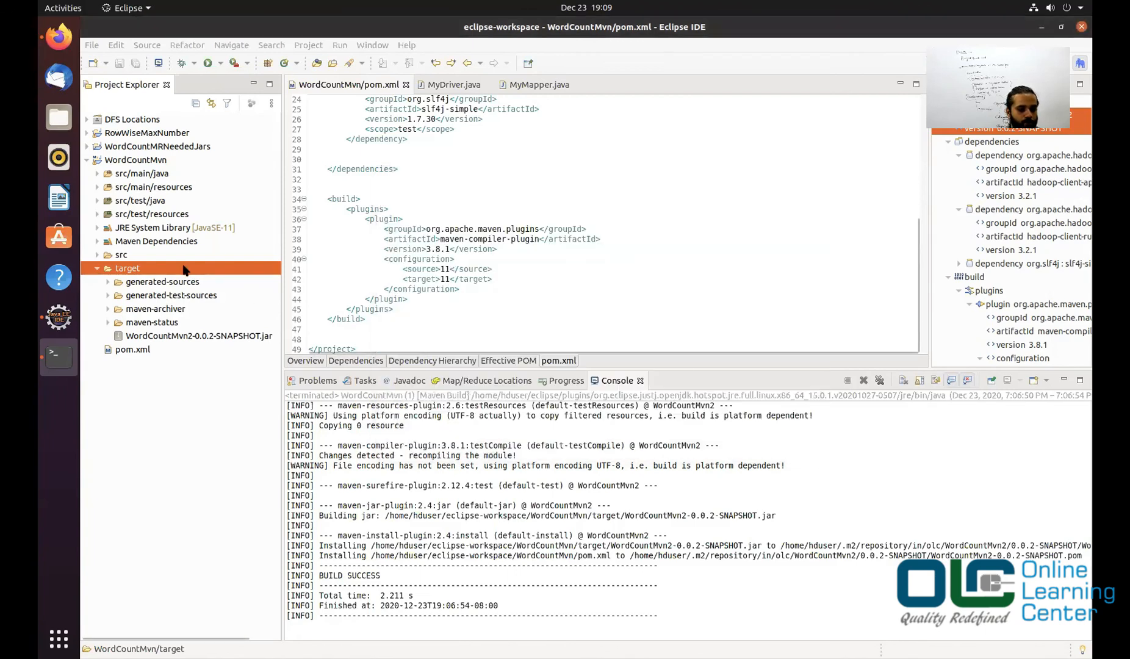
right_click(128, 268)
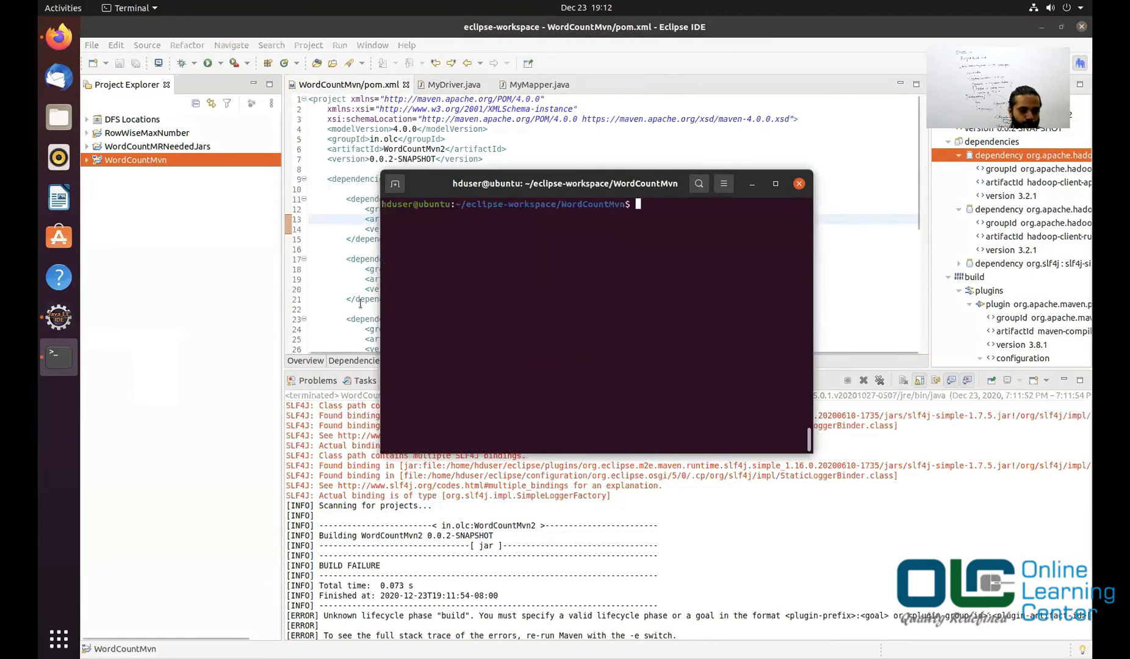
Step: Go from the home directory into the ~/.m2/repository folder
text(cd ~)
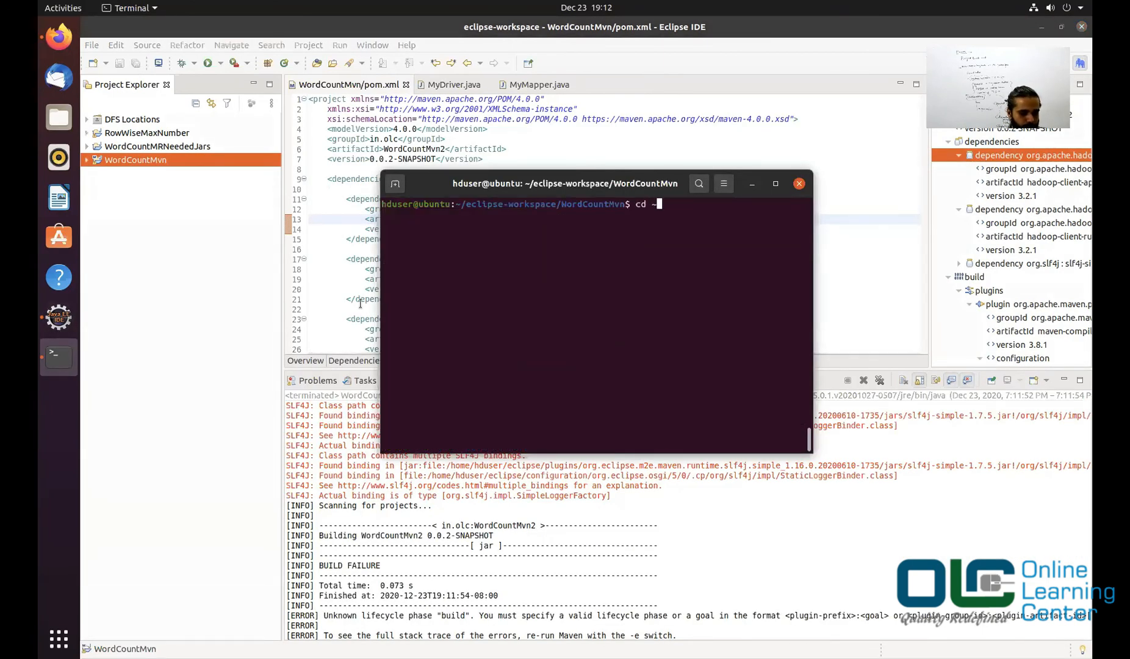
key(Return)
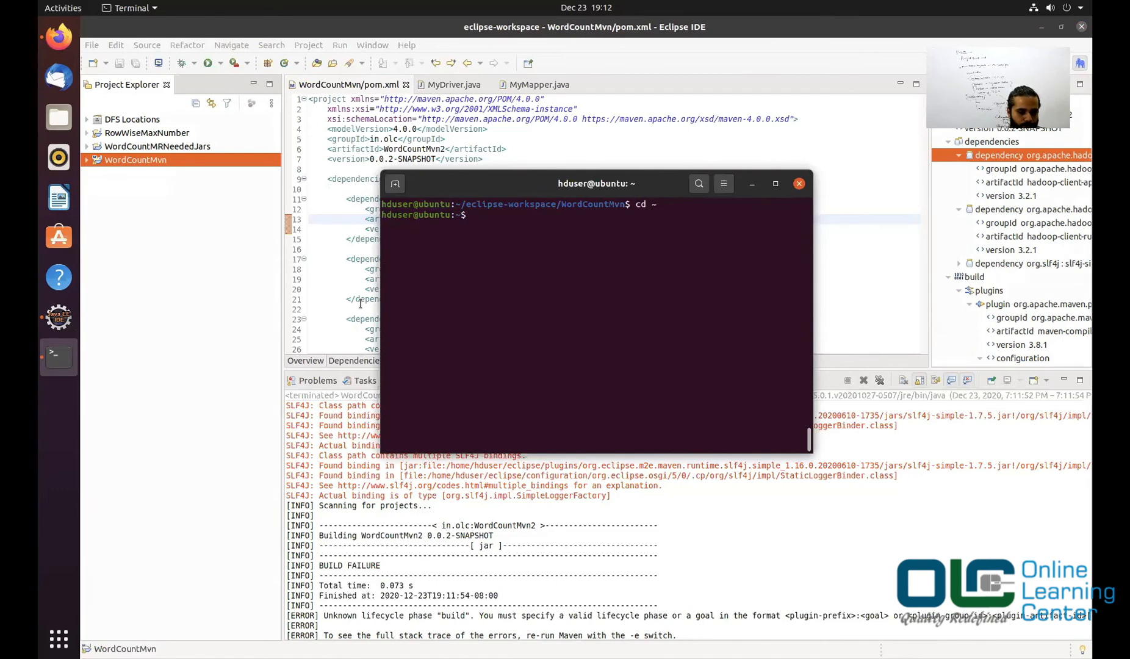
text(cd)
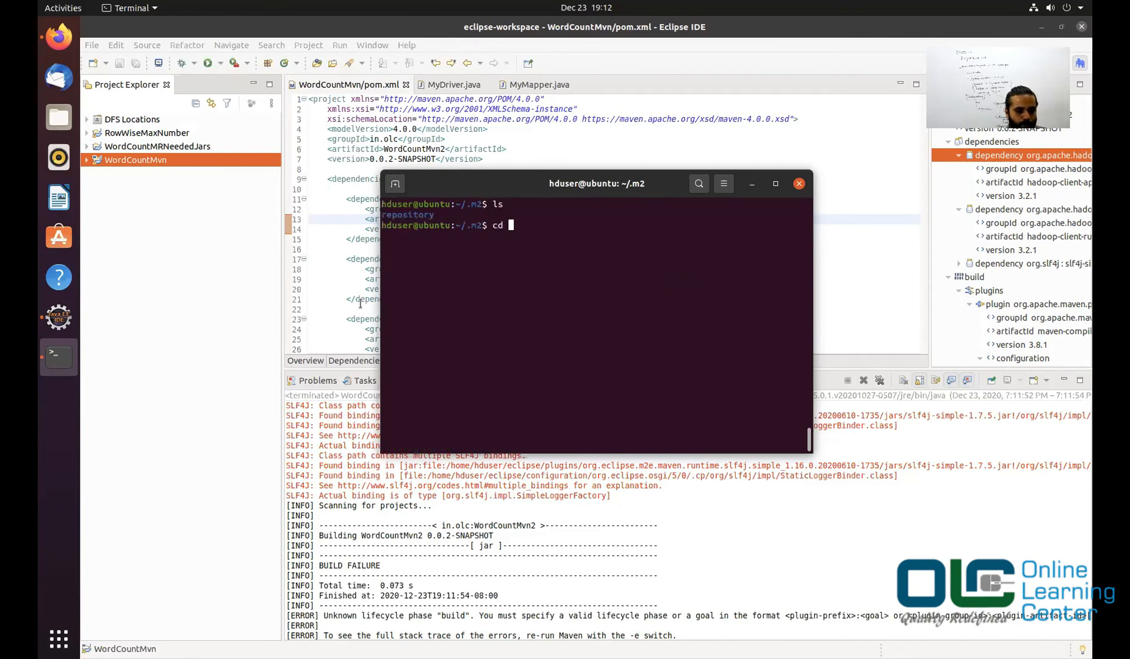
text(repository/)
text(ls)
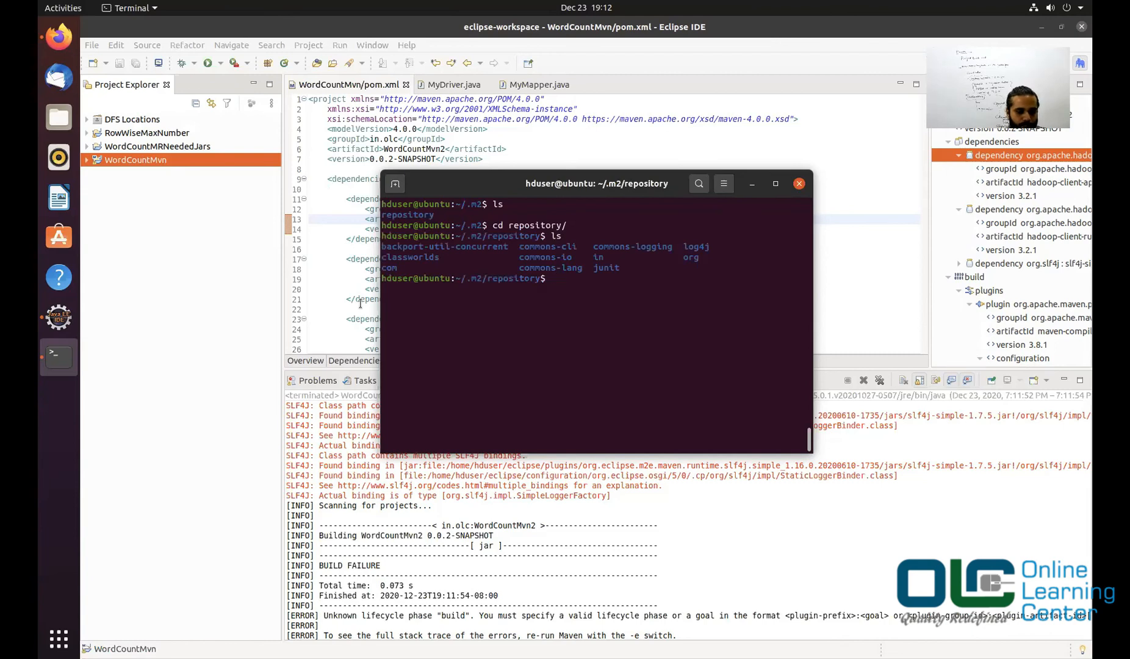
Step: Navigate into in/olc/WordCountMvn and list the 0.0.1-SNAPSHOT folder and maven-metadata-local.xml
text(cd in)
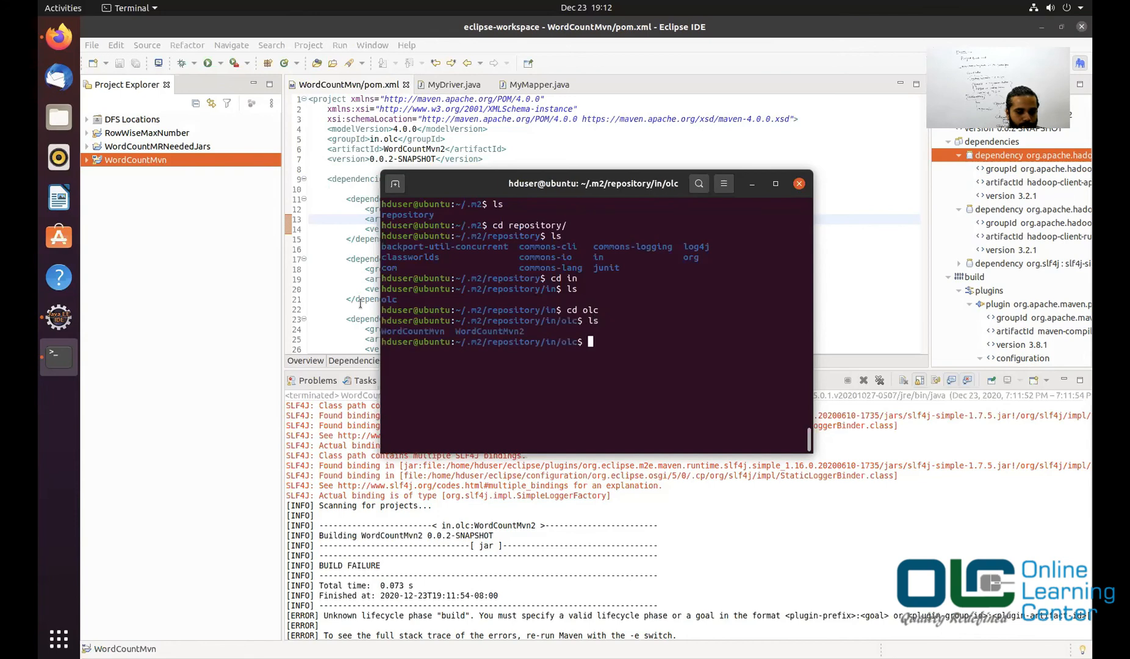
text(cd)
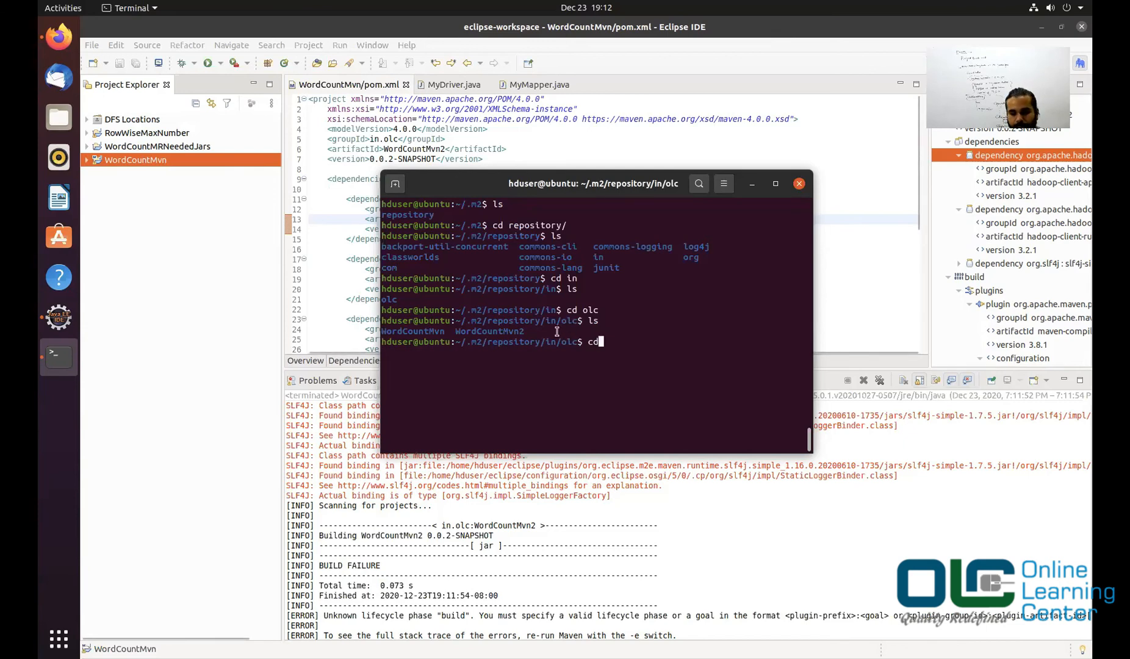
text(.)
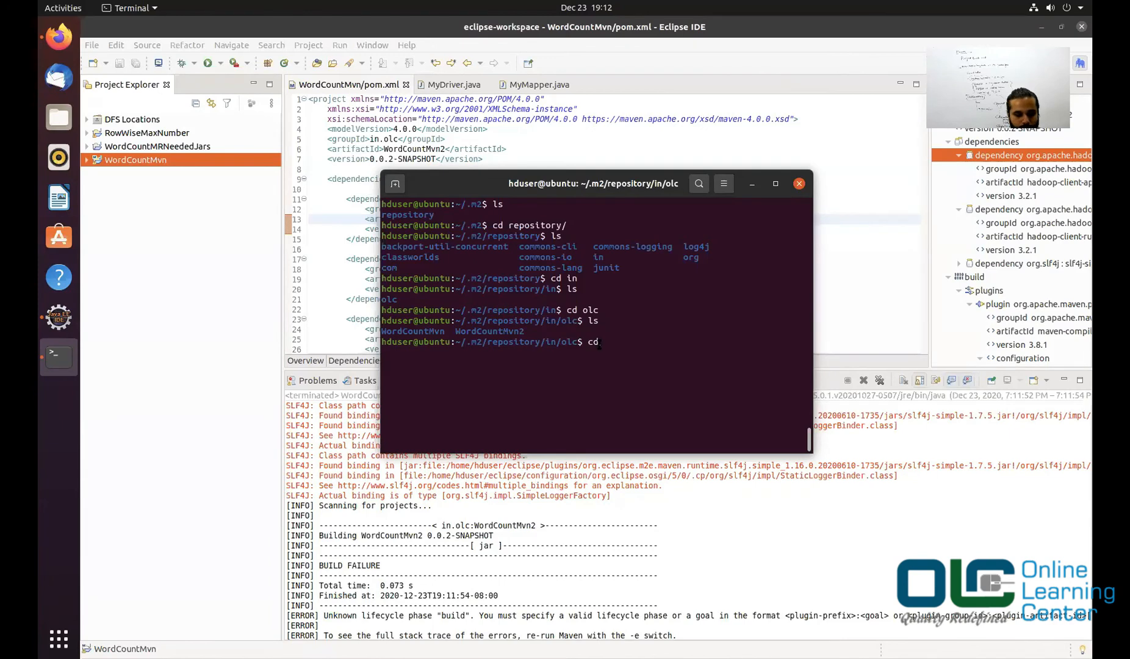
text(Wo)
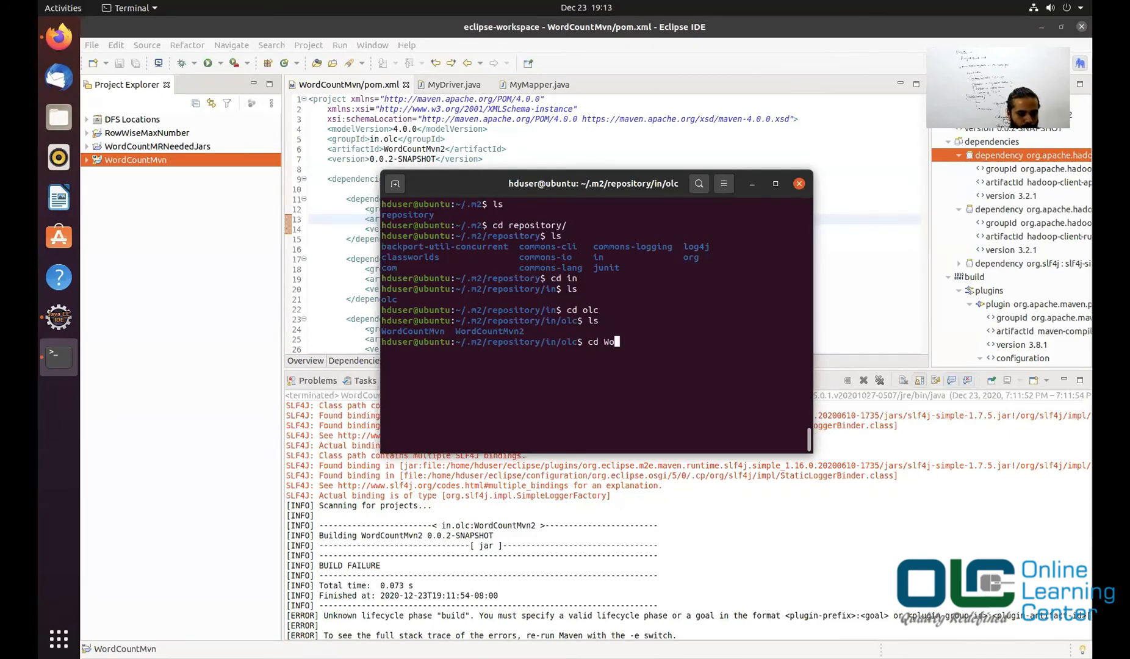
text(rdCountMvn)
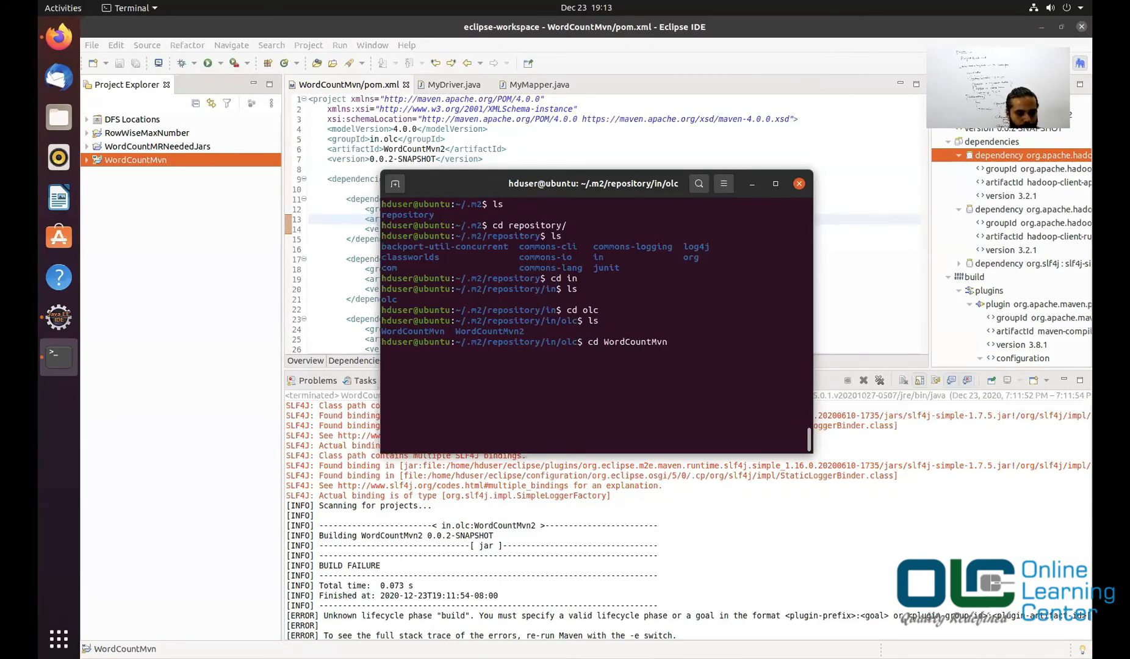
text(ls)
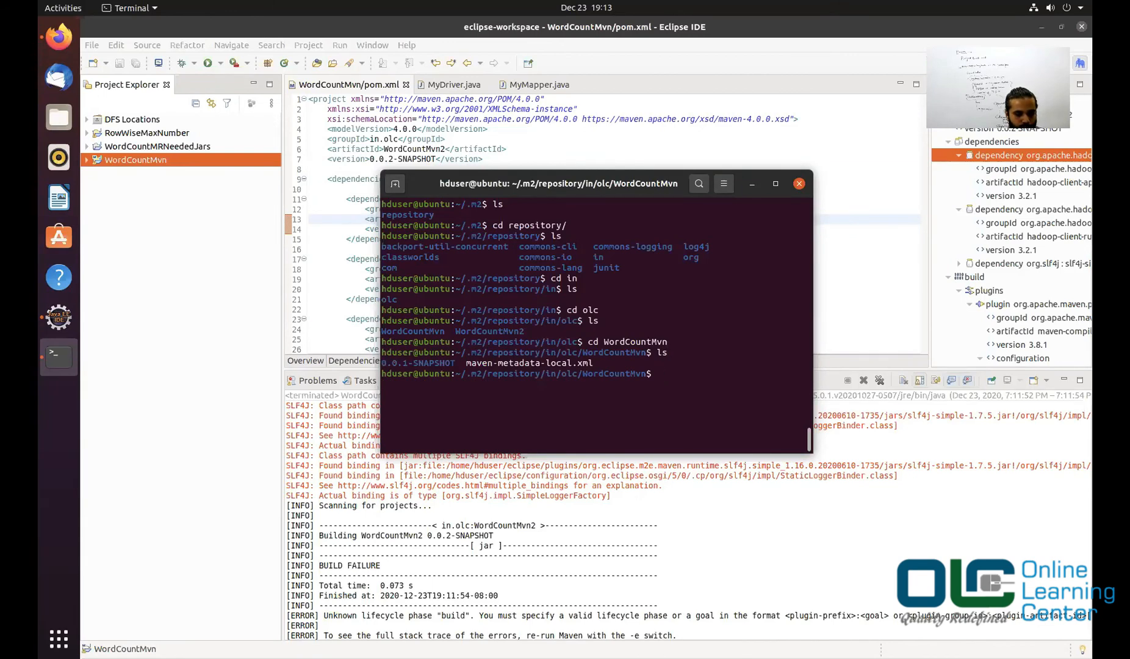
text(cd)
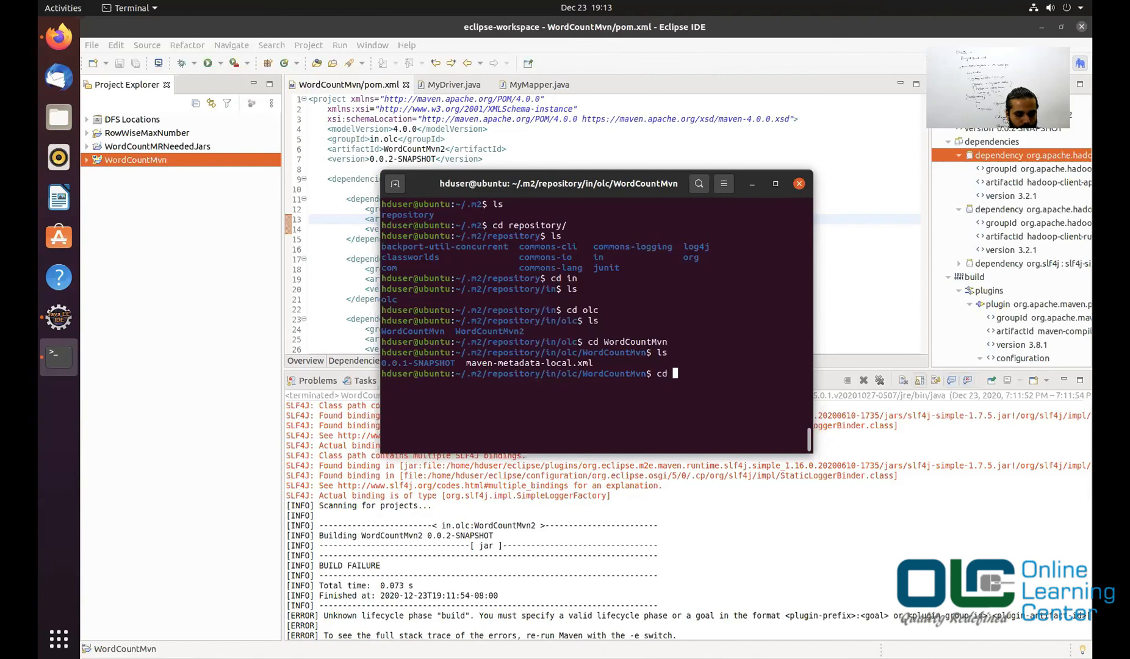